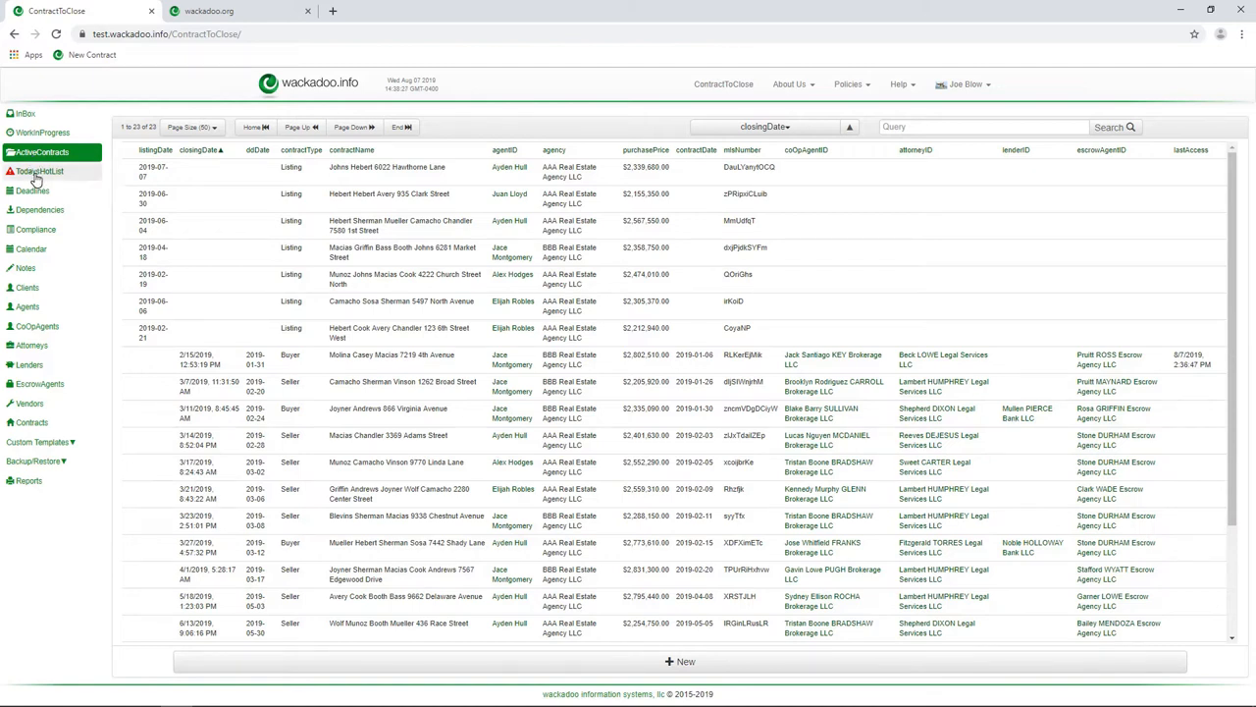
Open today's hot list, preview the Camacho Sherman Vinson contract, then show the last page.
{"action": "left_click", "coordinate": [40, 170]}
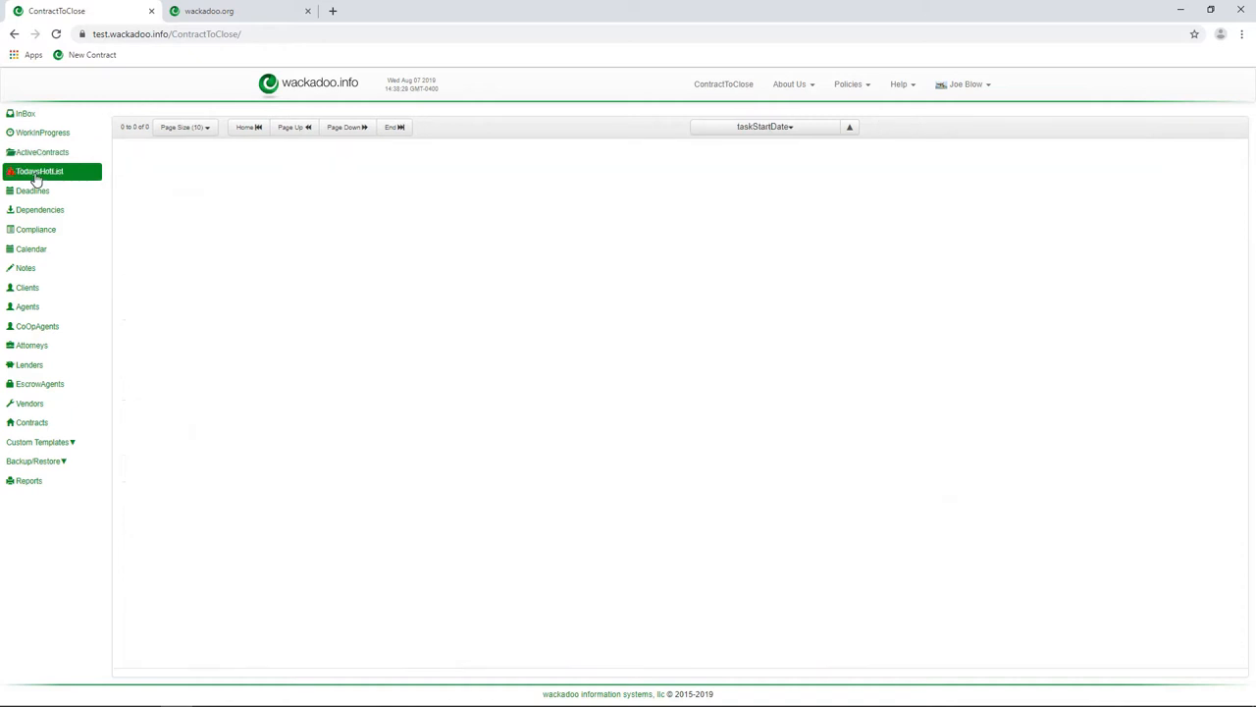
{"action": "left_click", "coordinate": [40, 170]}
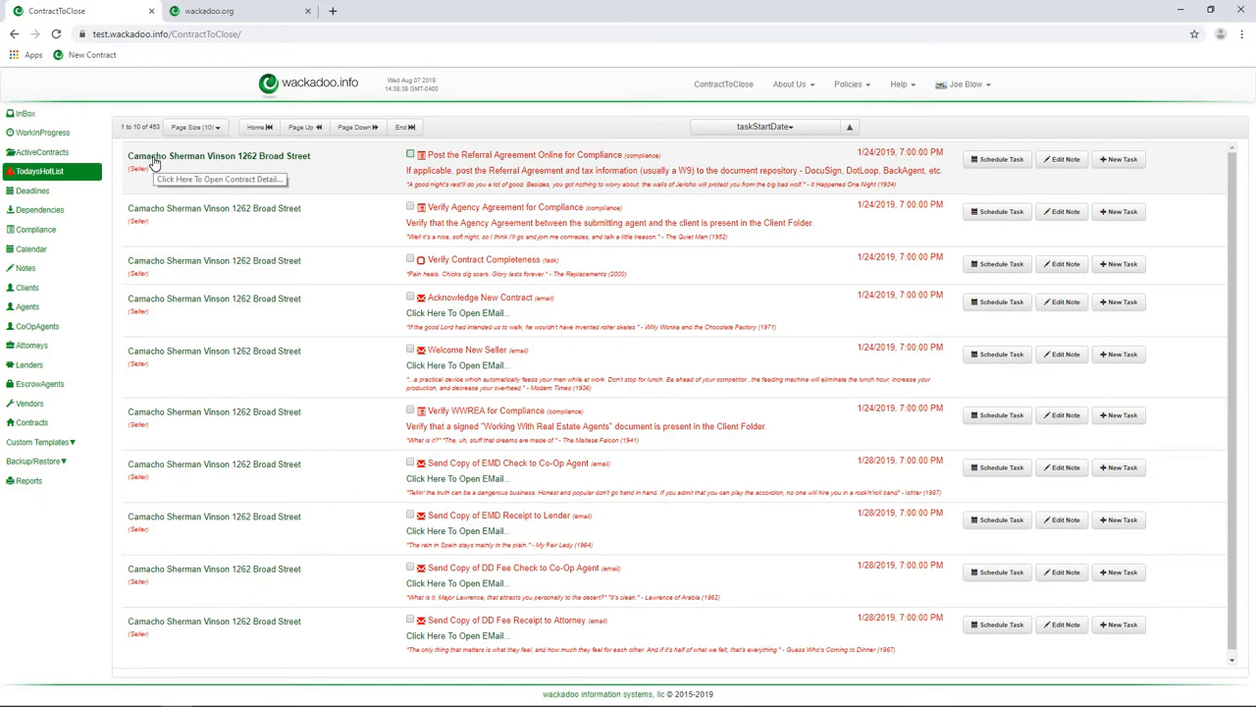
{"action": "left_click", "coordinate": [218, 179]}
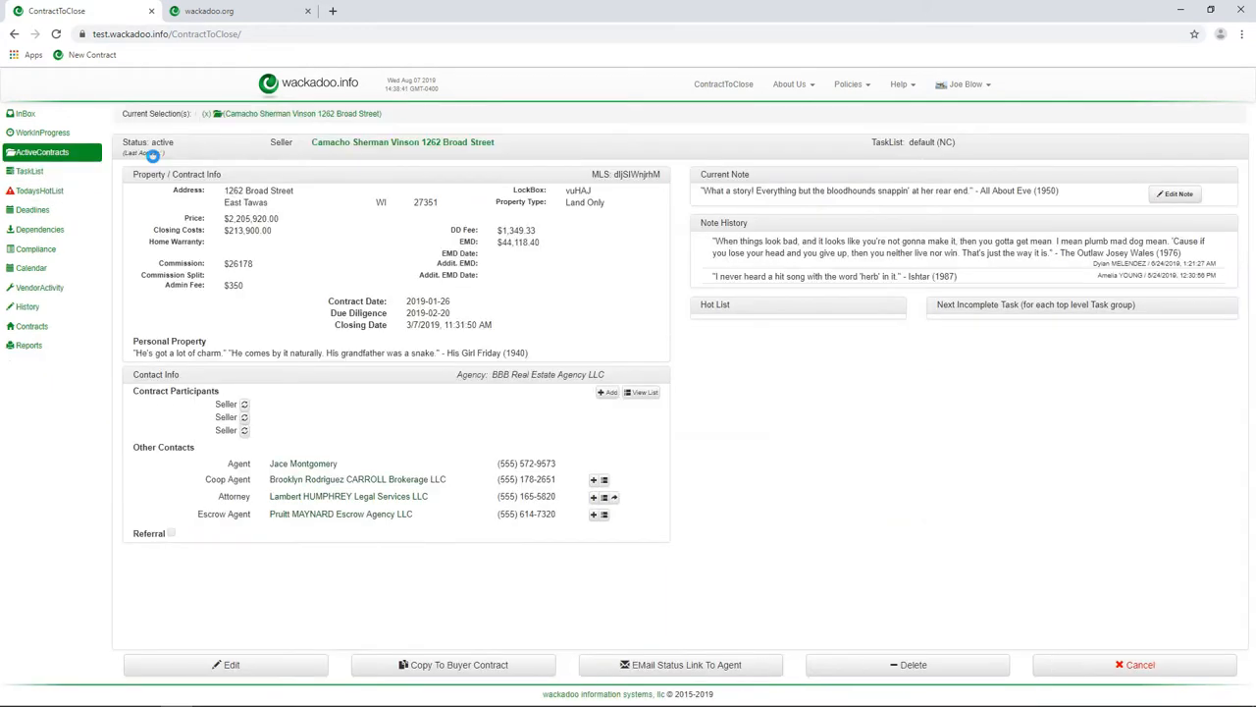
{"action": "left_click", "coordinate": [40, 190]}
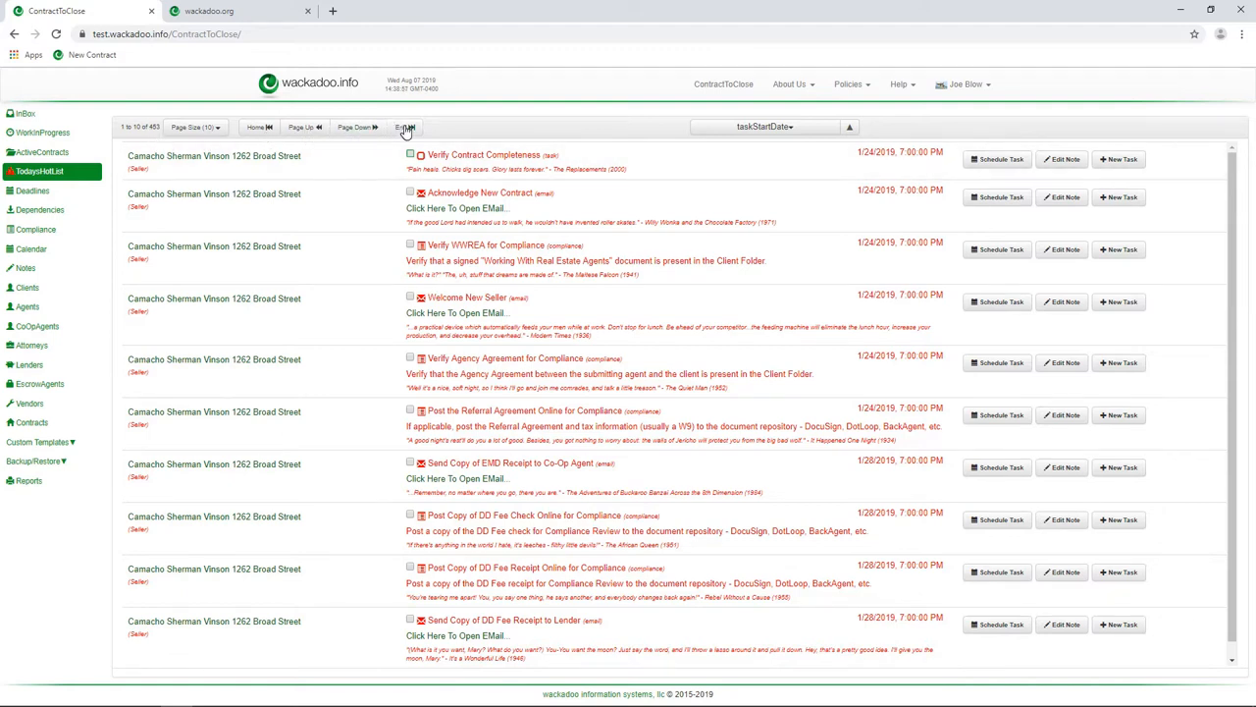
{"action": "mouse_move", "coordinate": [404, 128]}
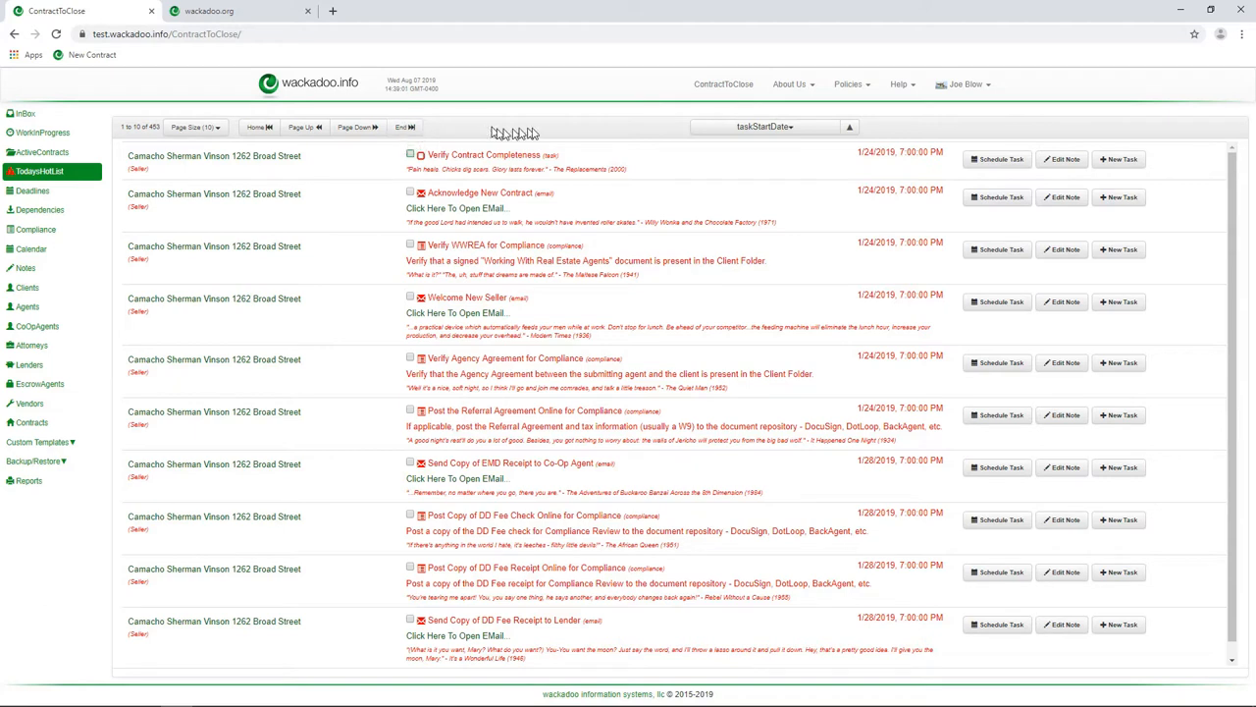
{"action": "mouse_move", "coordinate": [776, 155]}
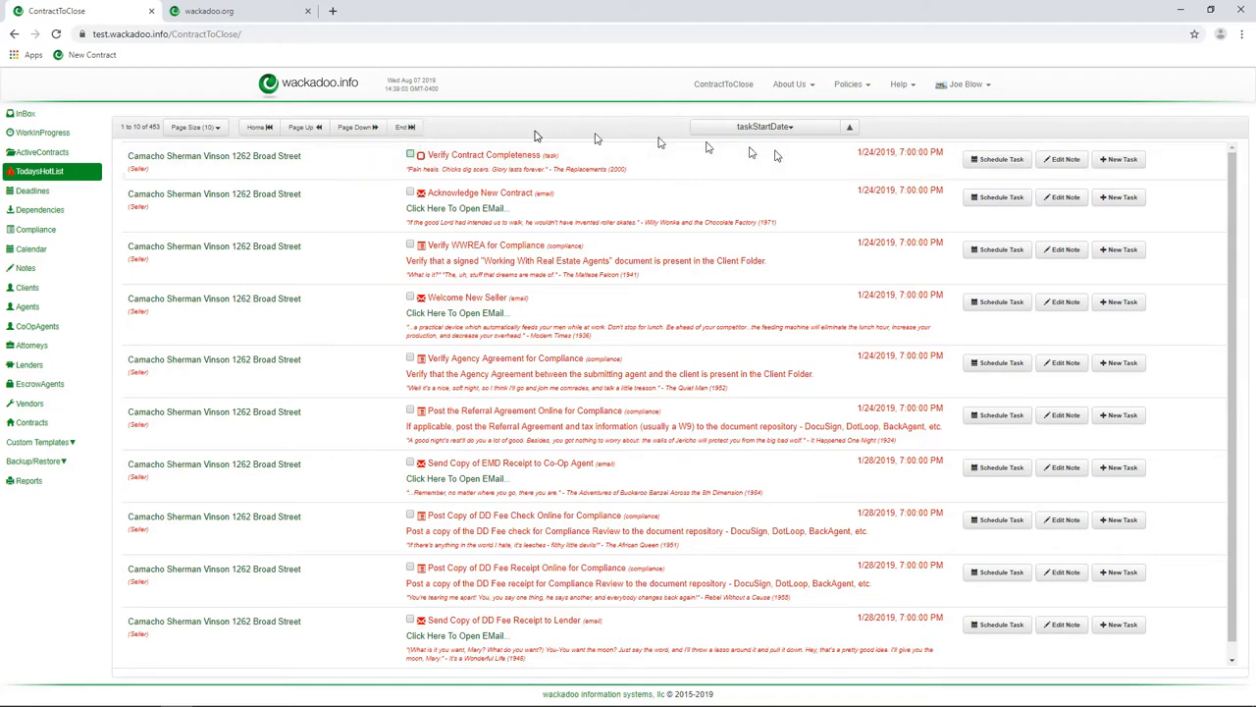
{"action": "left_click", "coordinate": [417, 127]}
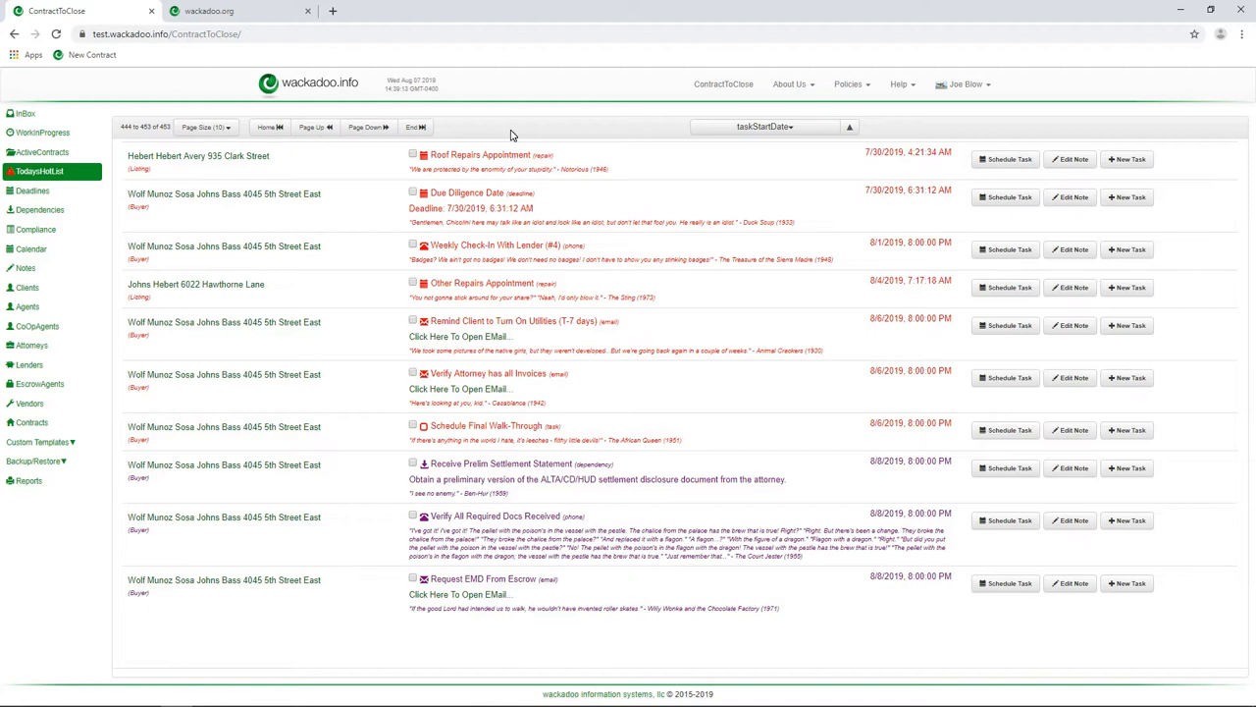
{"action": "mouse_move", "coordinate": [420, 159]}
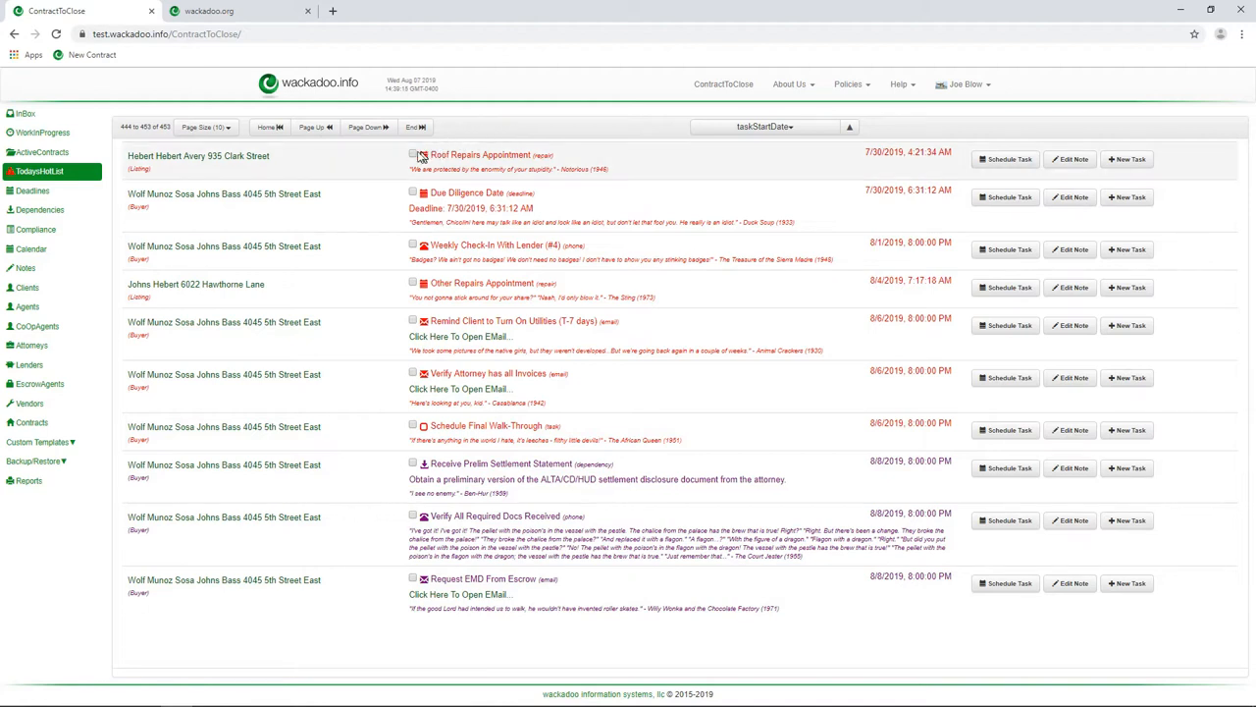
Check off the Roof Repairs Appointment task on the hot list's last page.
{"action": "left_click", "coordinate": [412, 155]}
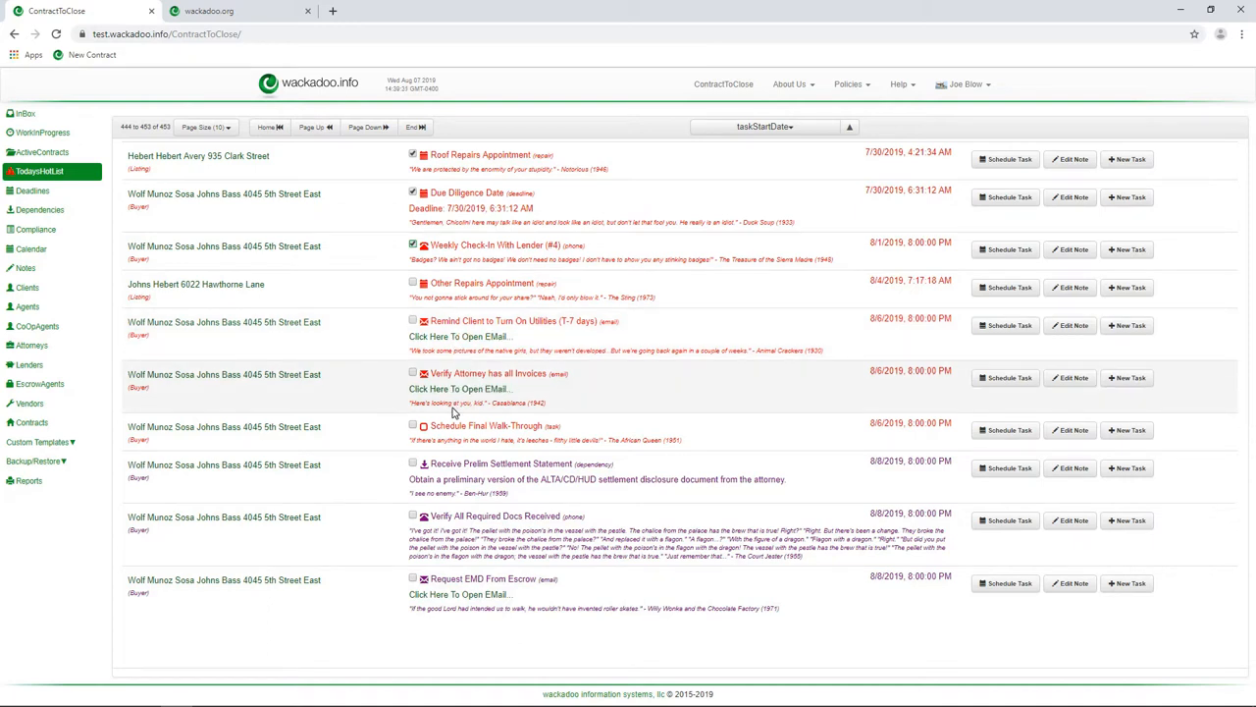
{"action": "mouse_move", "coordinate": [366, 439]}
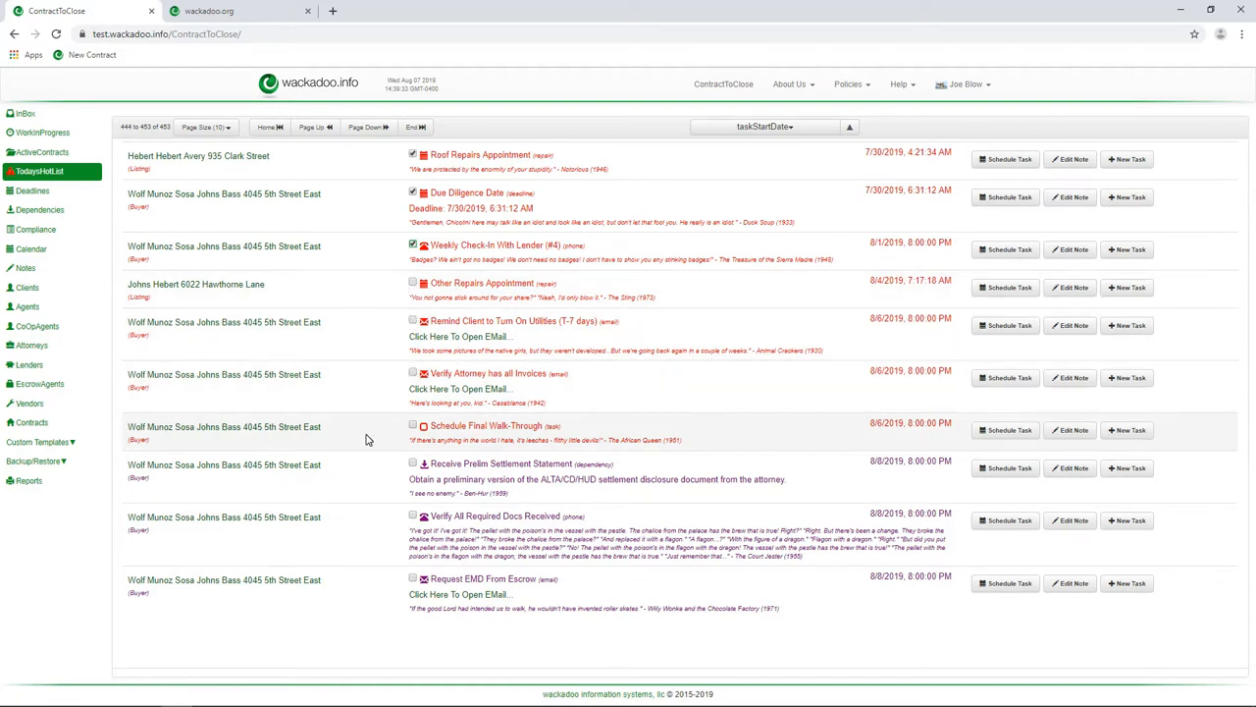
{"action": "mouse_move", "coordinate": [371, 463]}
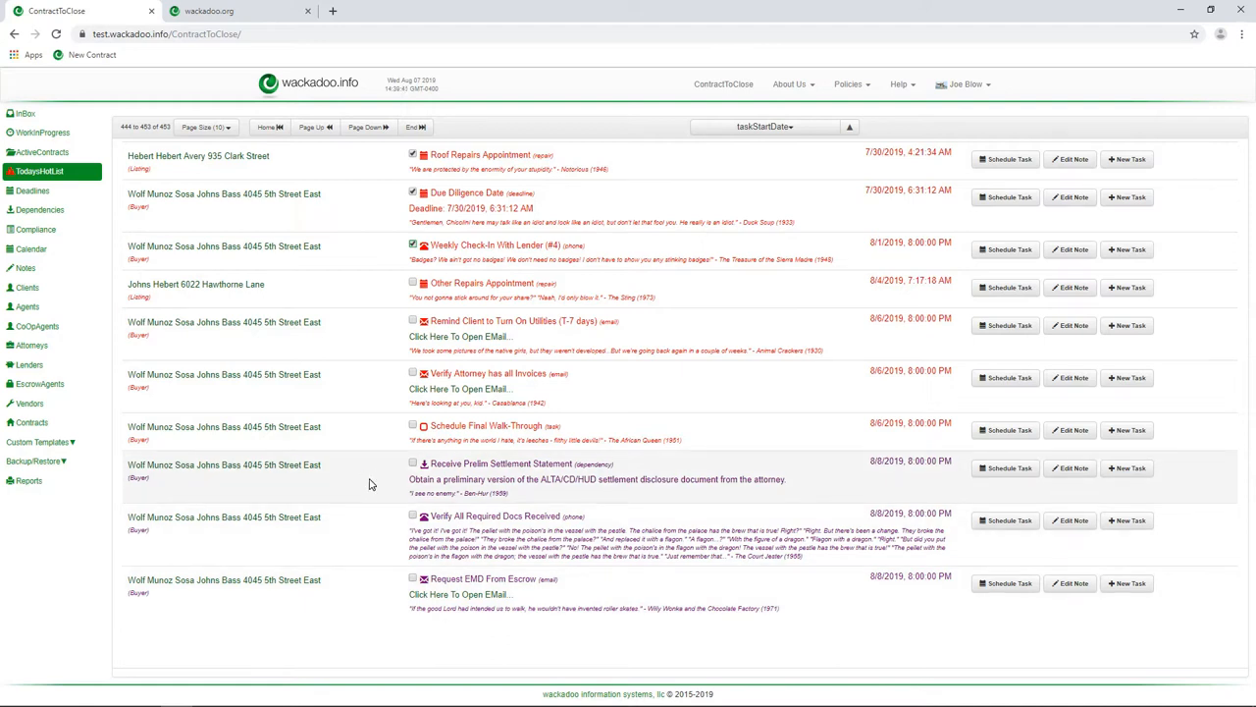
{"action": "mouse_move", "coordinate": [647, 259]}
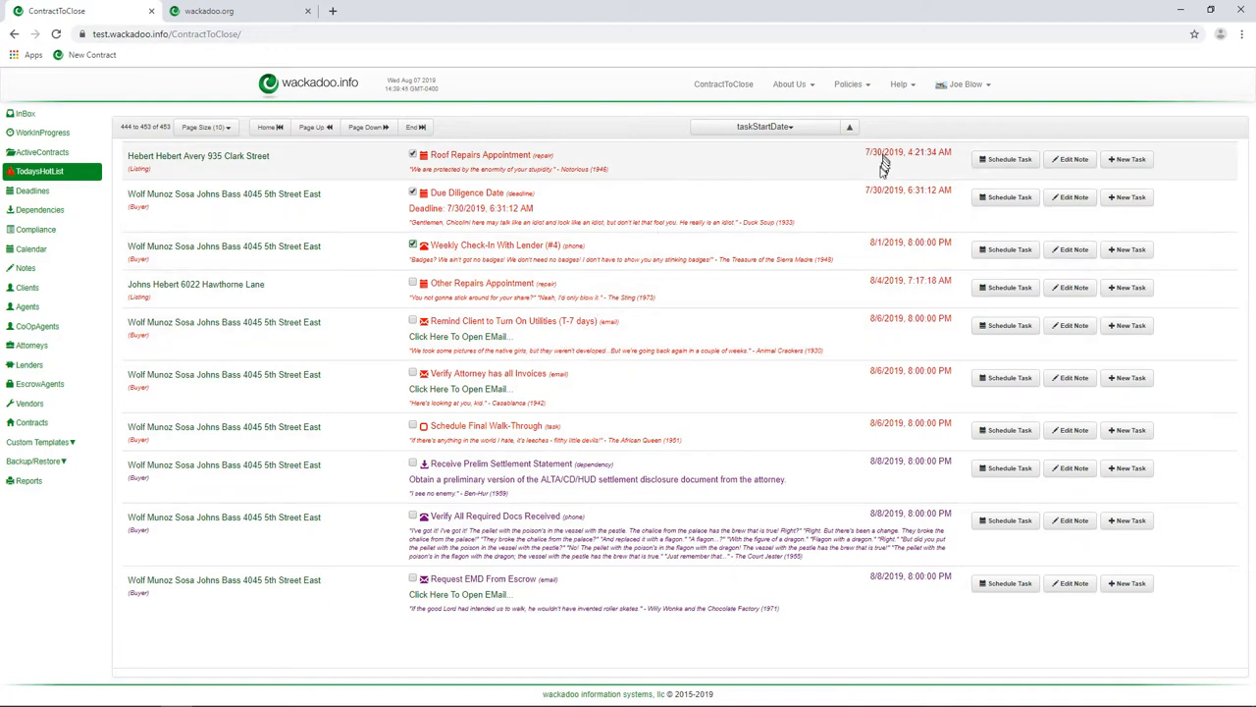
{"action": "mouse_move", "coordinate": [887, 410]}
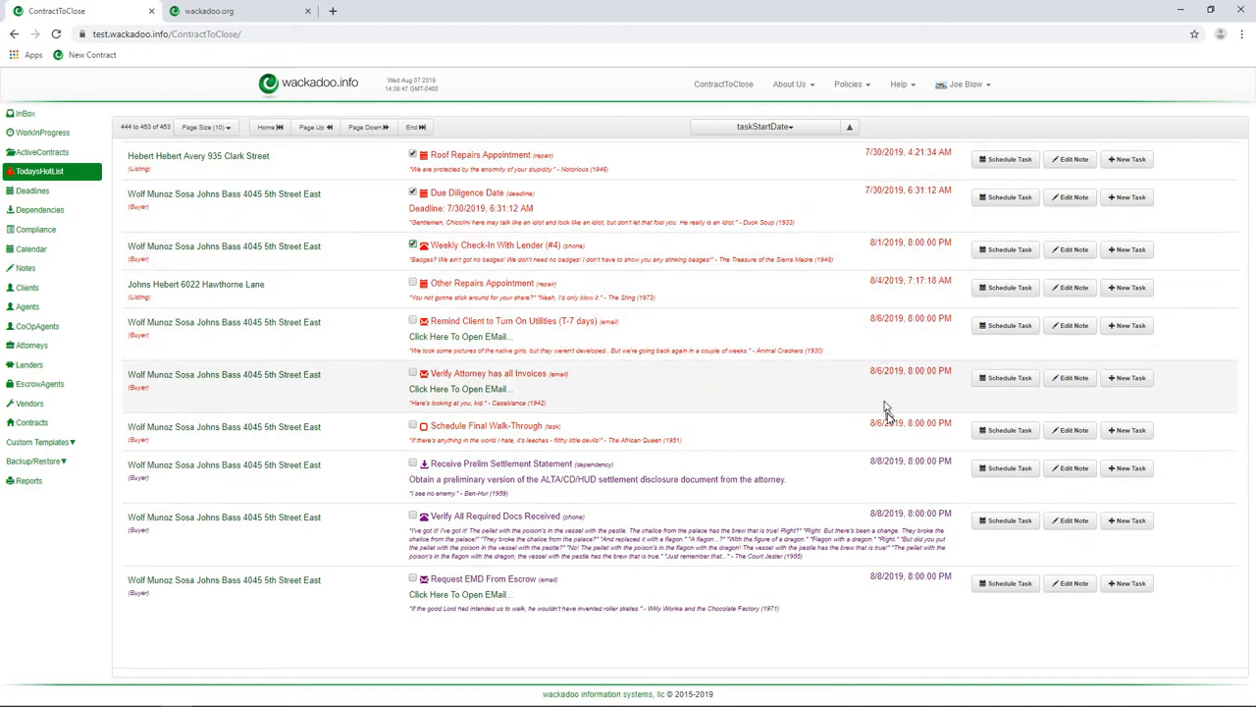
{"action": "mouse_move", "coordinate": [853, 180]}
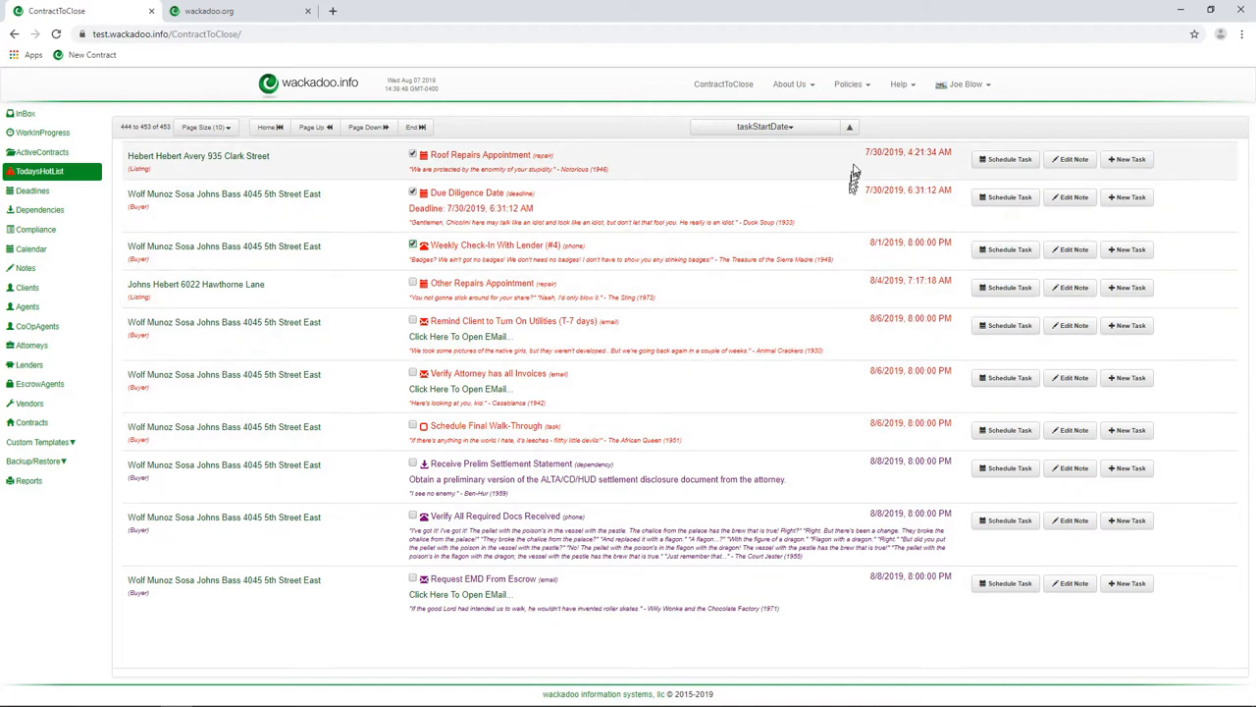
{"action": "mouse_move", "coordinate": [853, 167]}
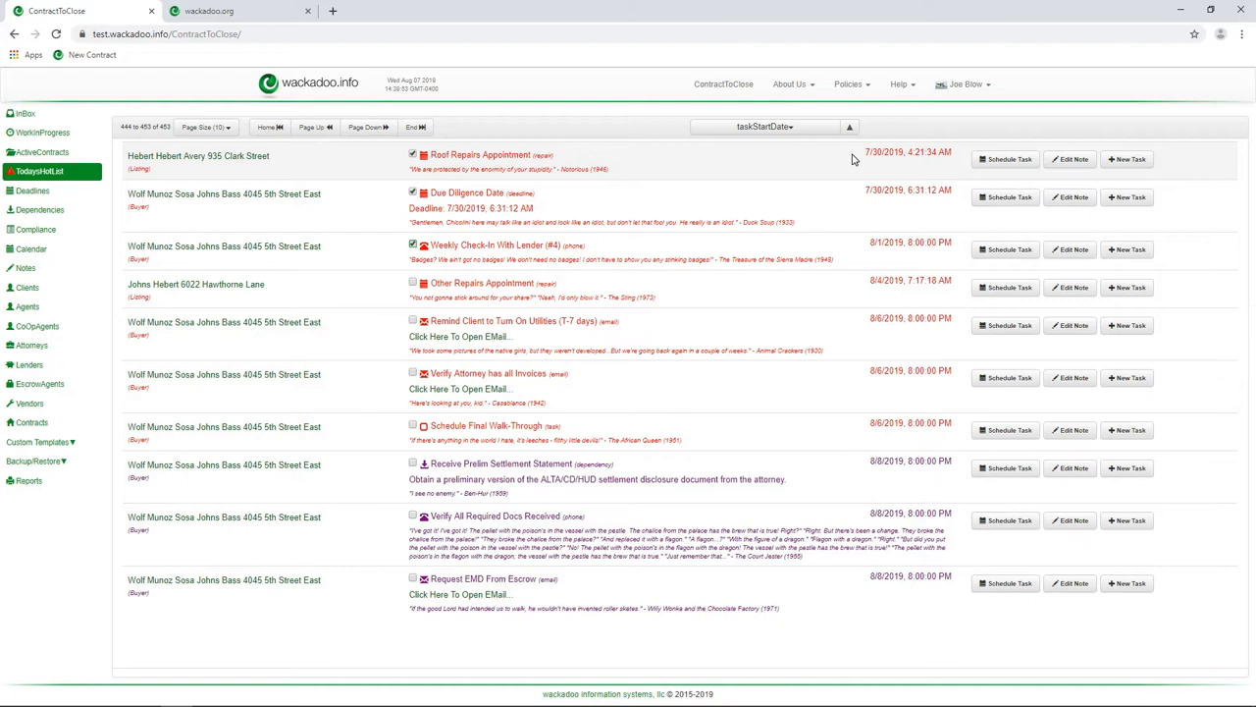
{"action": "mouse_move", "coordinate": [323, 201]}
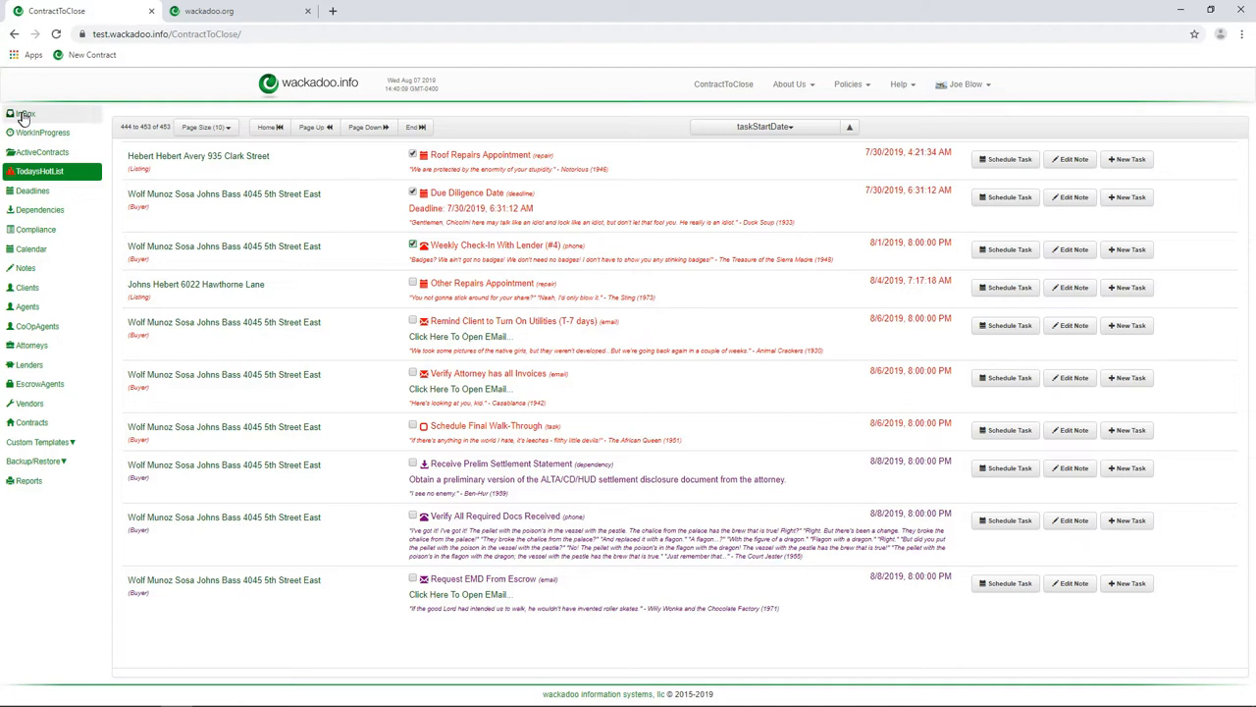
{"action": "mouse_move", "coordinate": [24, 114]}
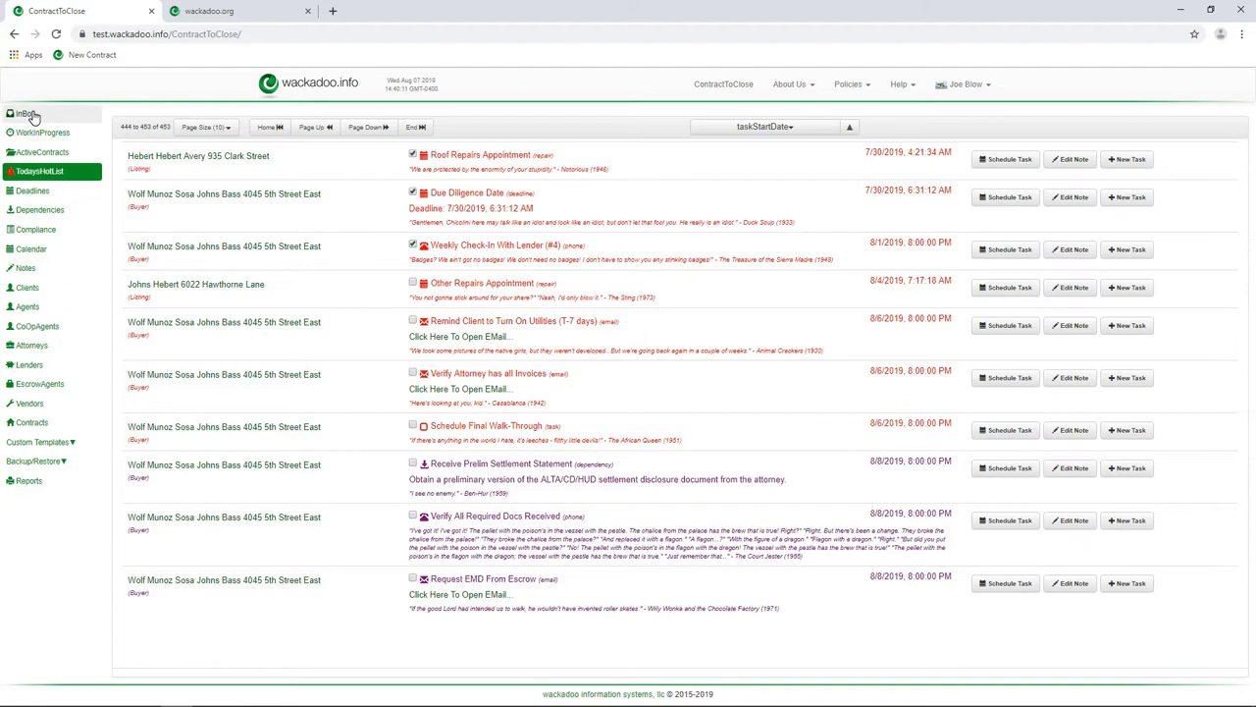
Start a new contract from the Inbox, choose the default (NC) task set, then cancel.
{"action": "left_click", "coordinate": [25, 114]}
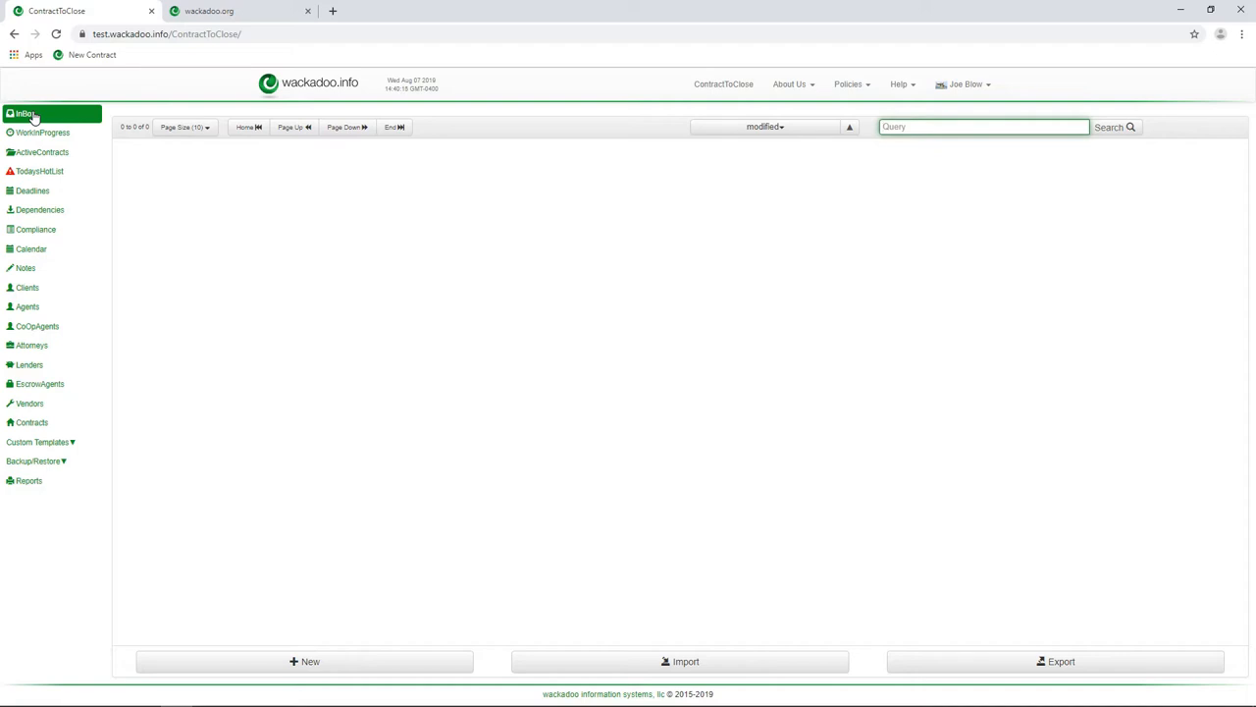
{"action": "mouse_move", "coordinate": [207, 345]}
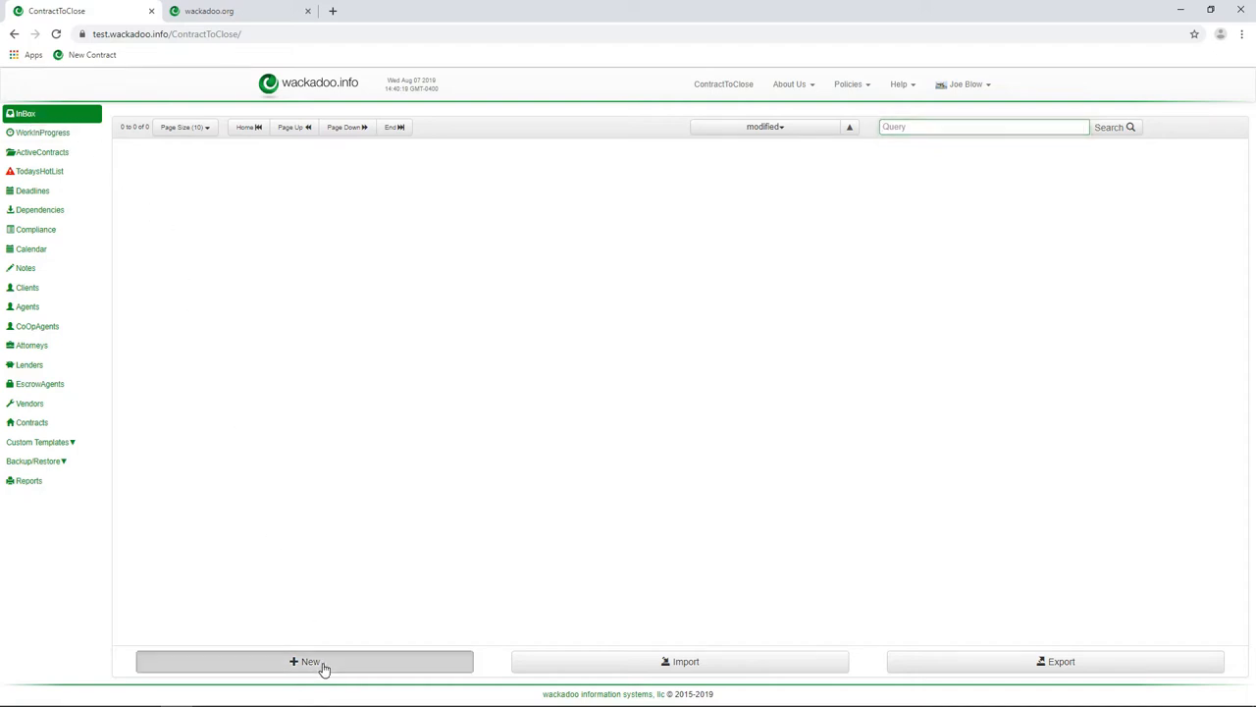
{"action": "left_click", "coordinate": [304, 661]}
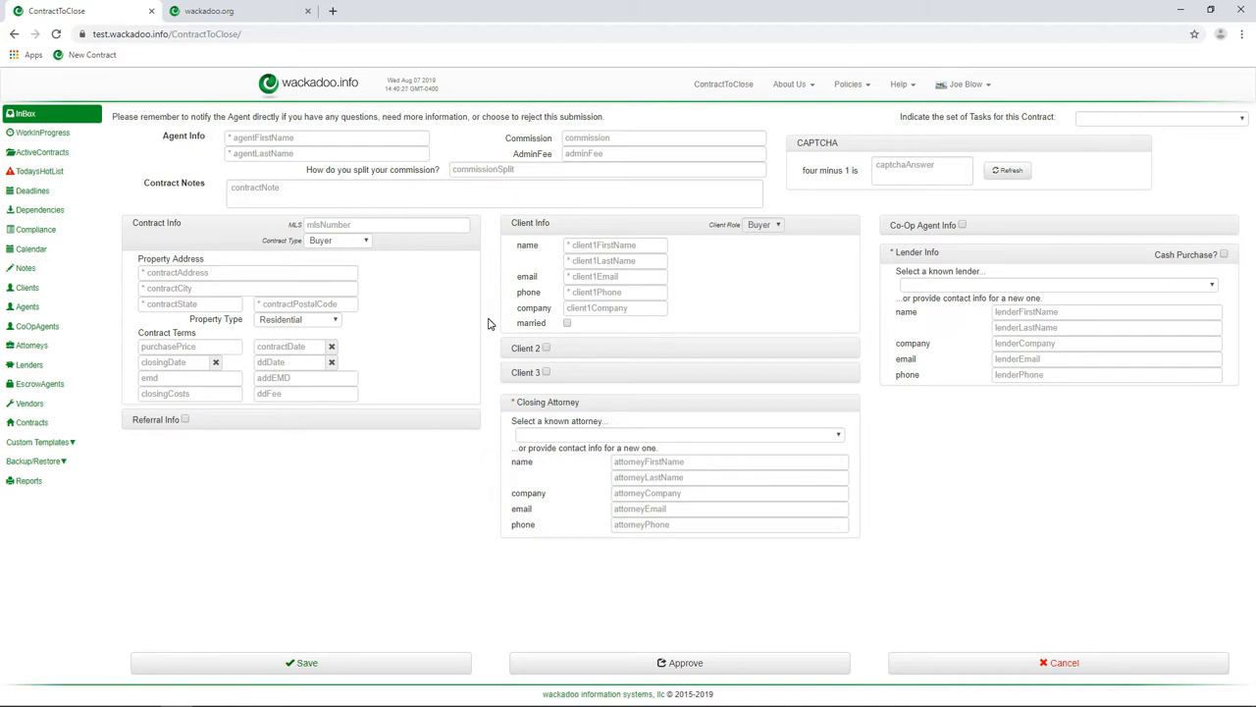
{"action": "mouse_move", "coordinate": [1092, 186]}
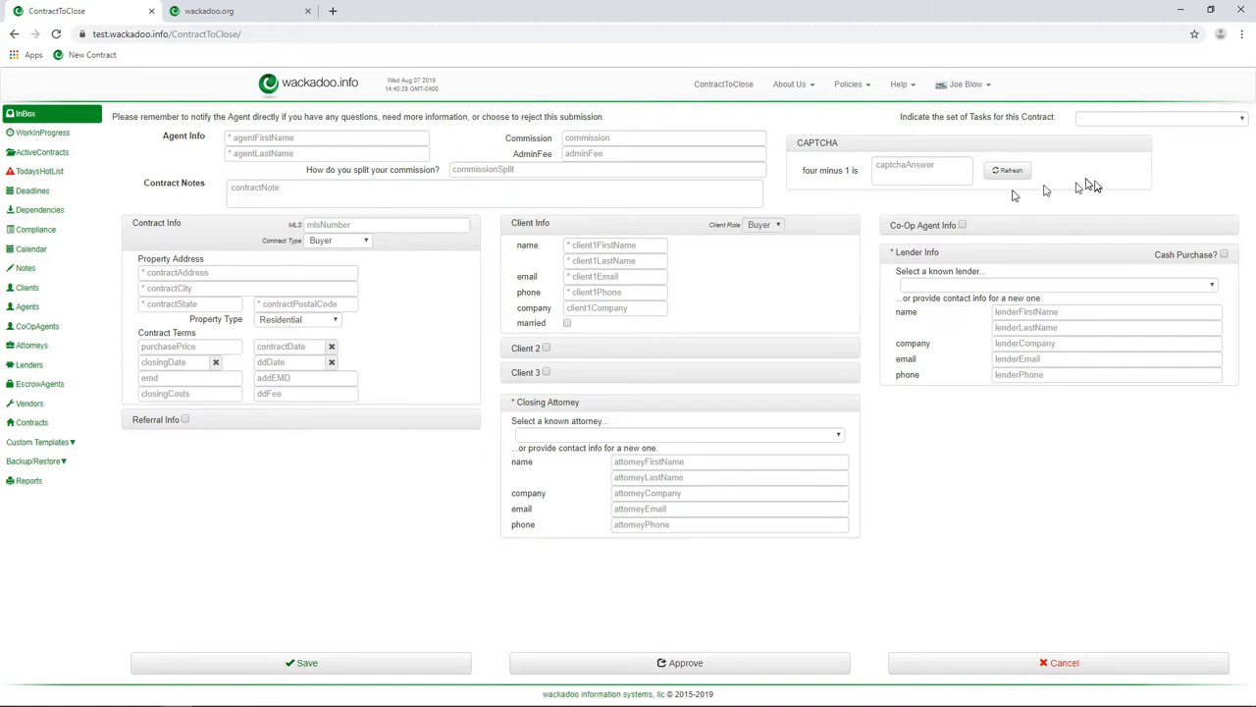
{"action": "left_click", "coordinate": [1240, 118]}
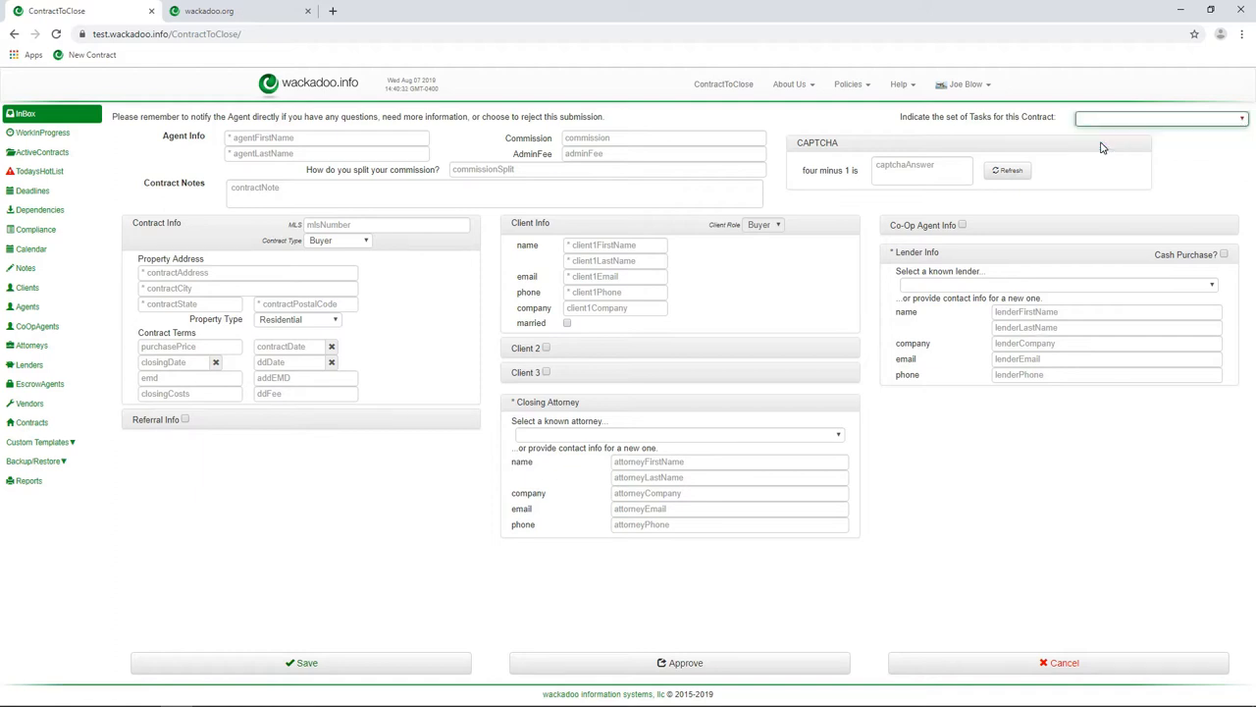
{"action": "left_click", "coordinate": [1158, 118]}
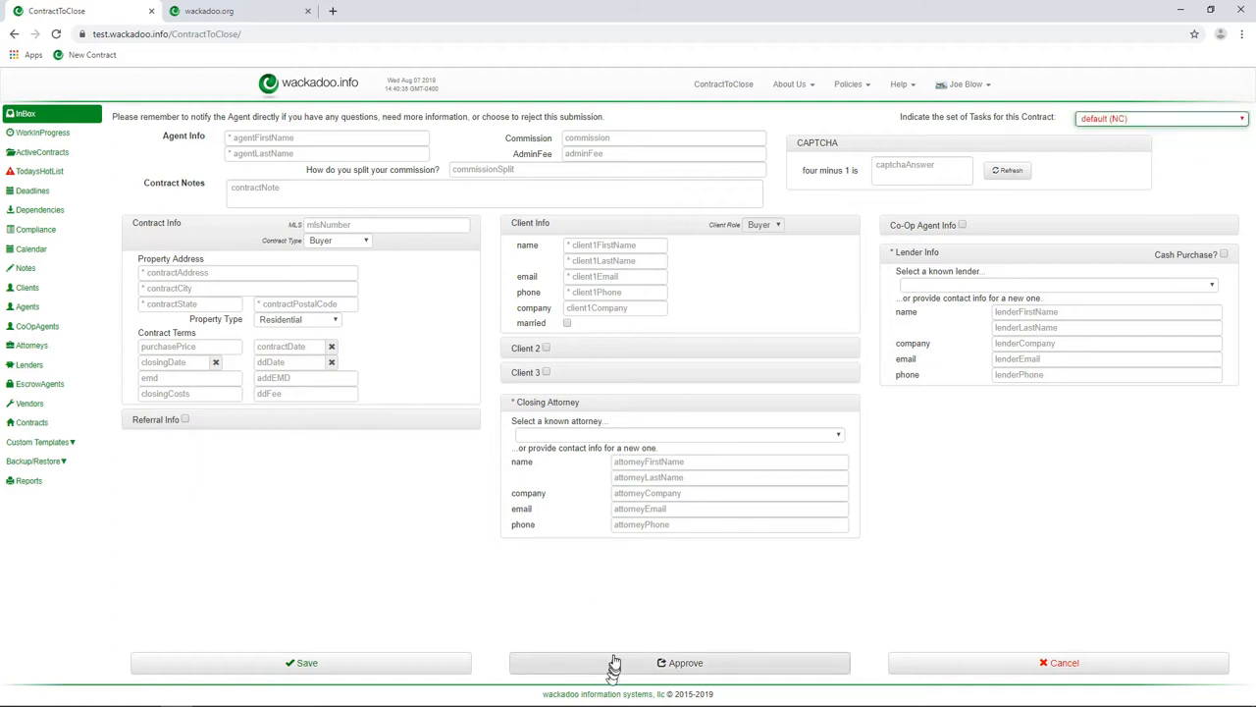
{"action": "mouse_move", "coordinate": [589, 612]}
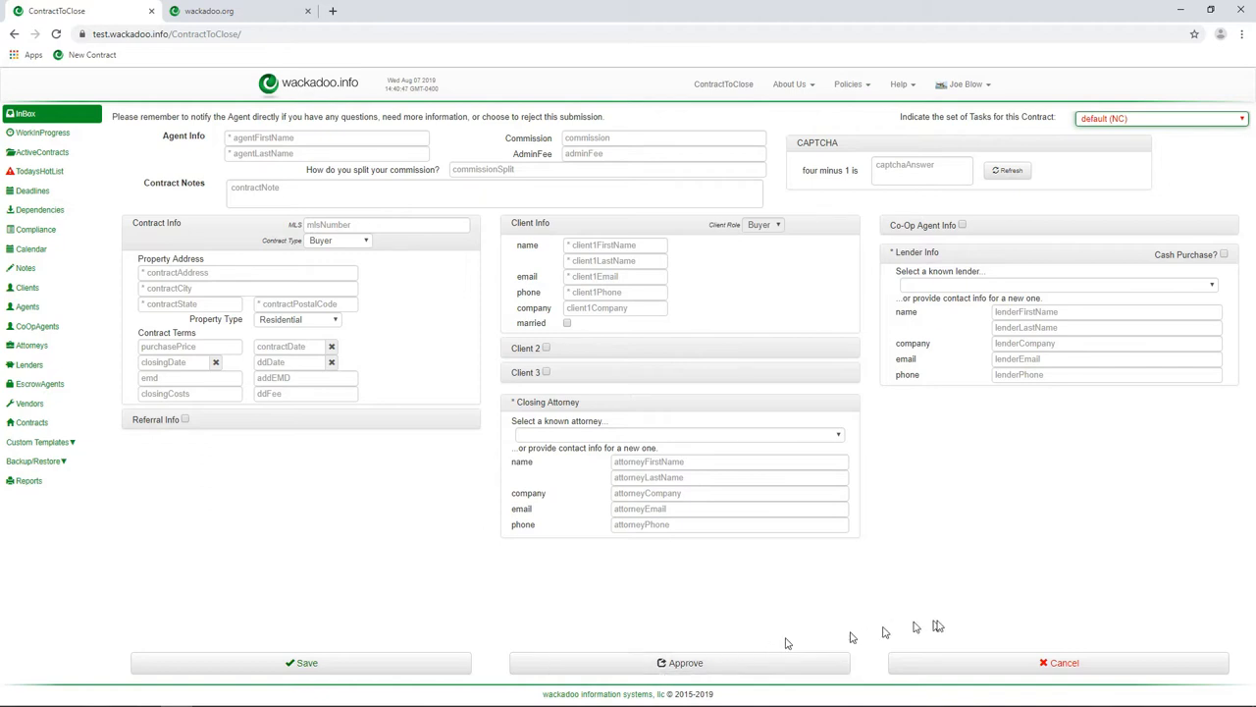
{"action": "left_click", "coordinate": [1060, 662]}
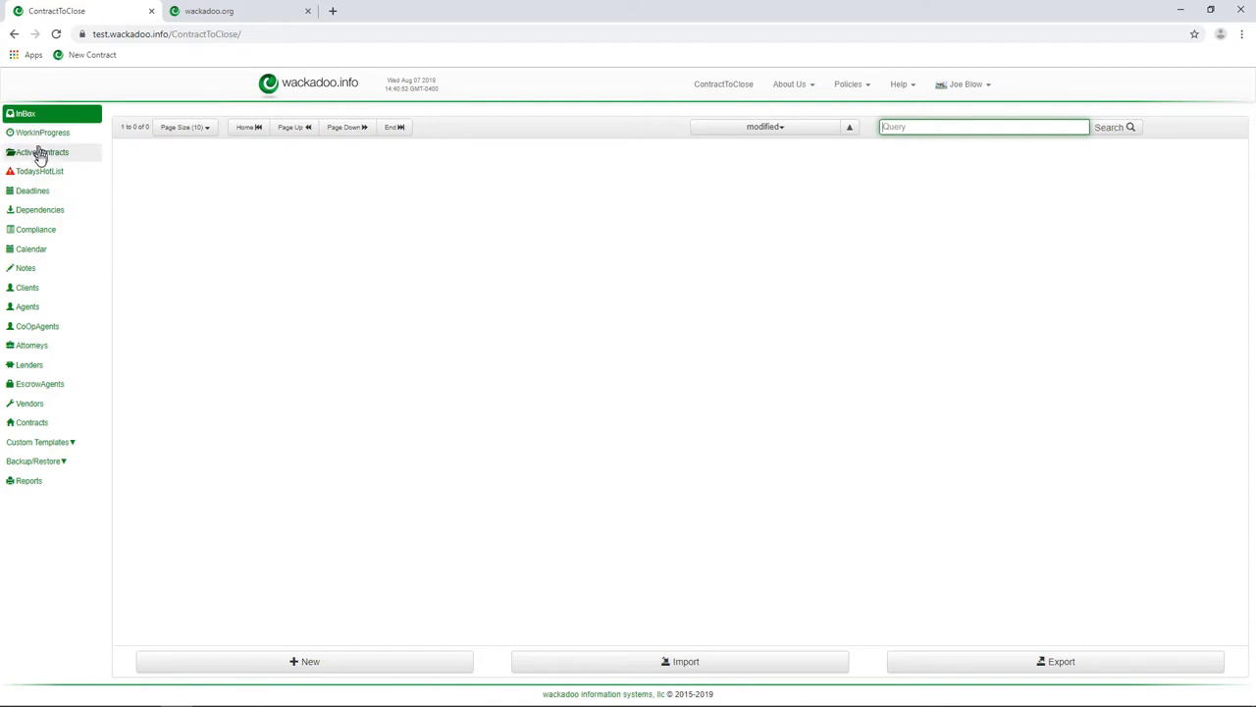
View the Active Contracts list, then switch to the August 2019 calendar month view.
{"action": "left_click", "coordinate": [43, 152]}
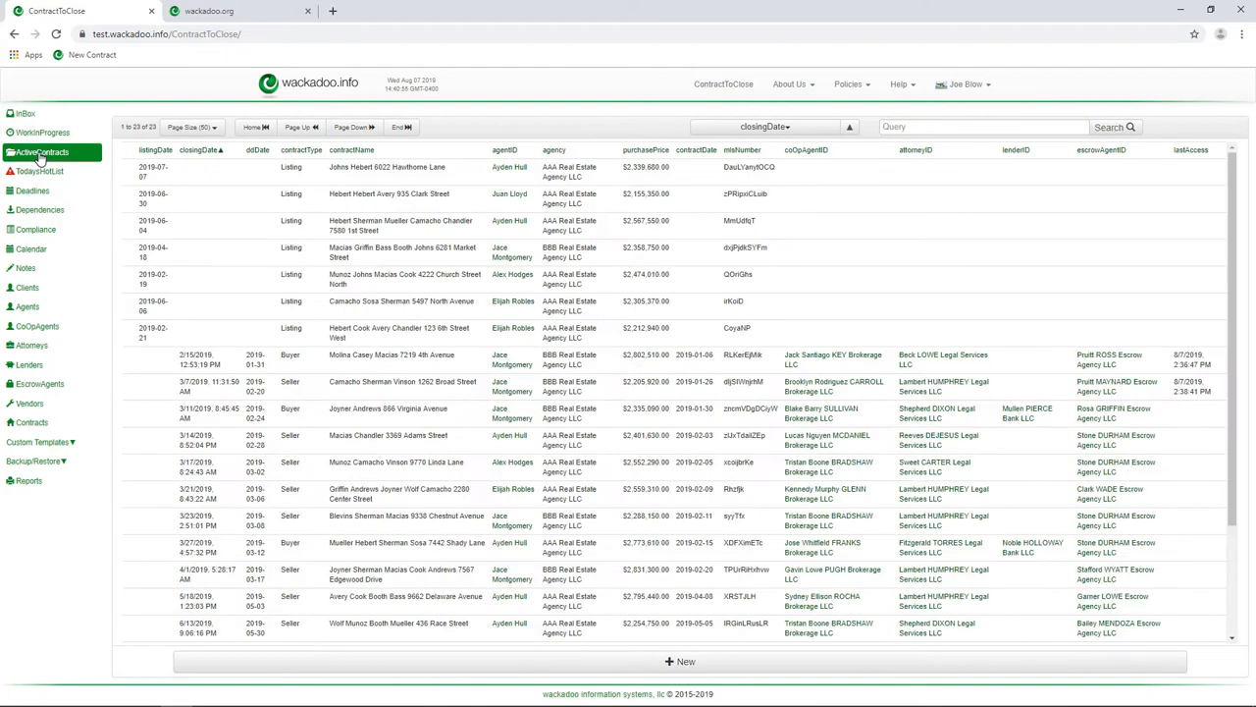
{"action": "left_click", "coordinate": [984, 126]}
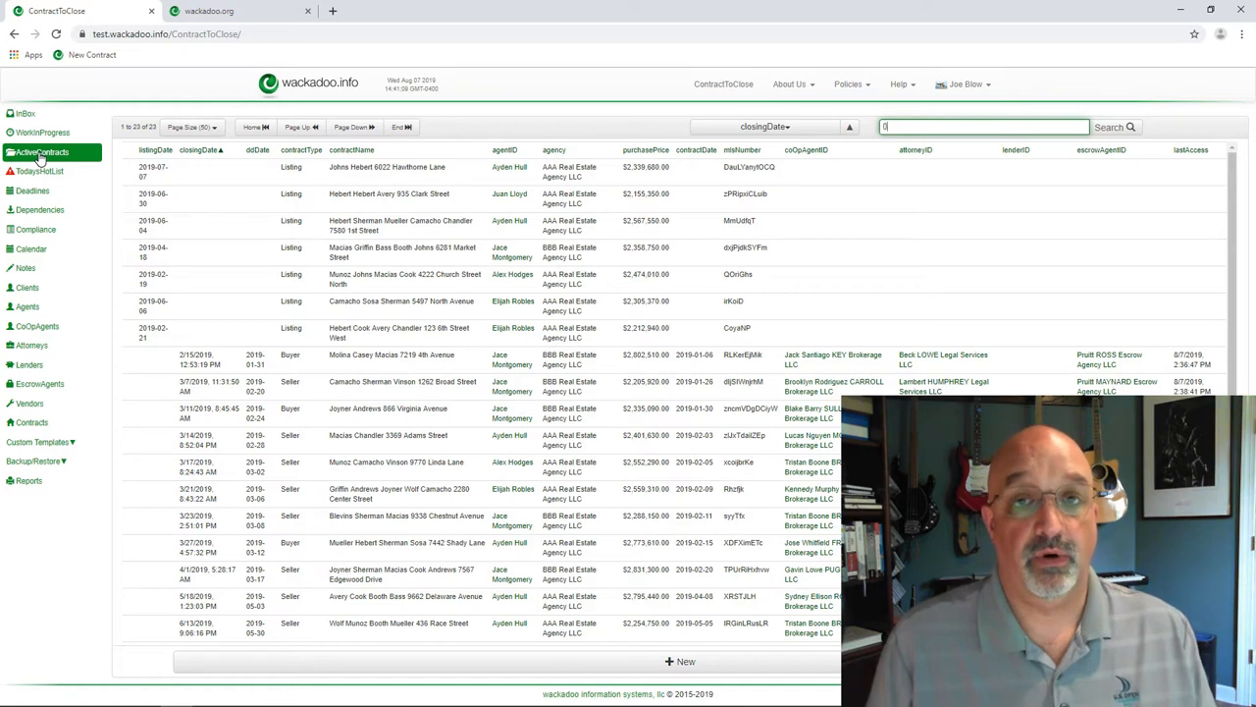
{"action": "type", "text": "0"}
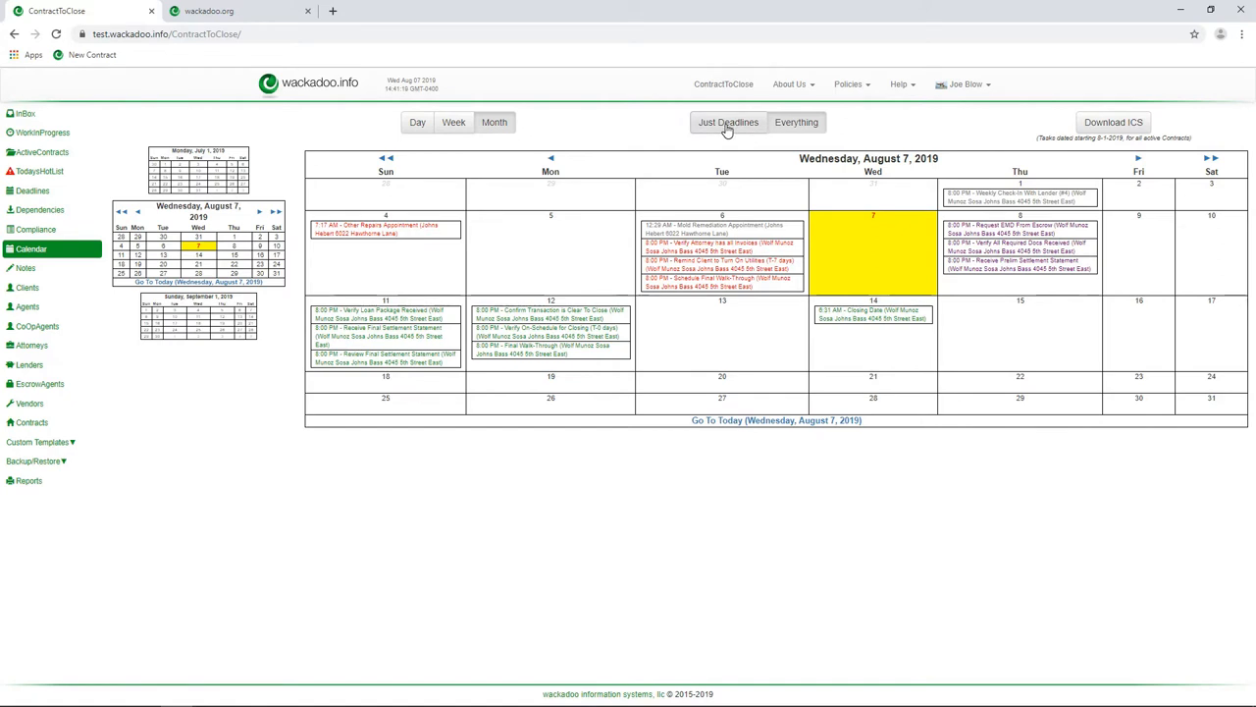
{"action": "left_click", "coordinate": [728, 122]}
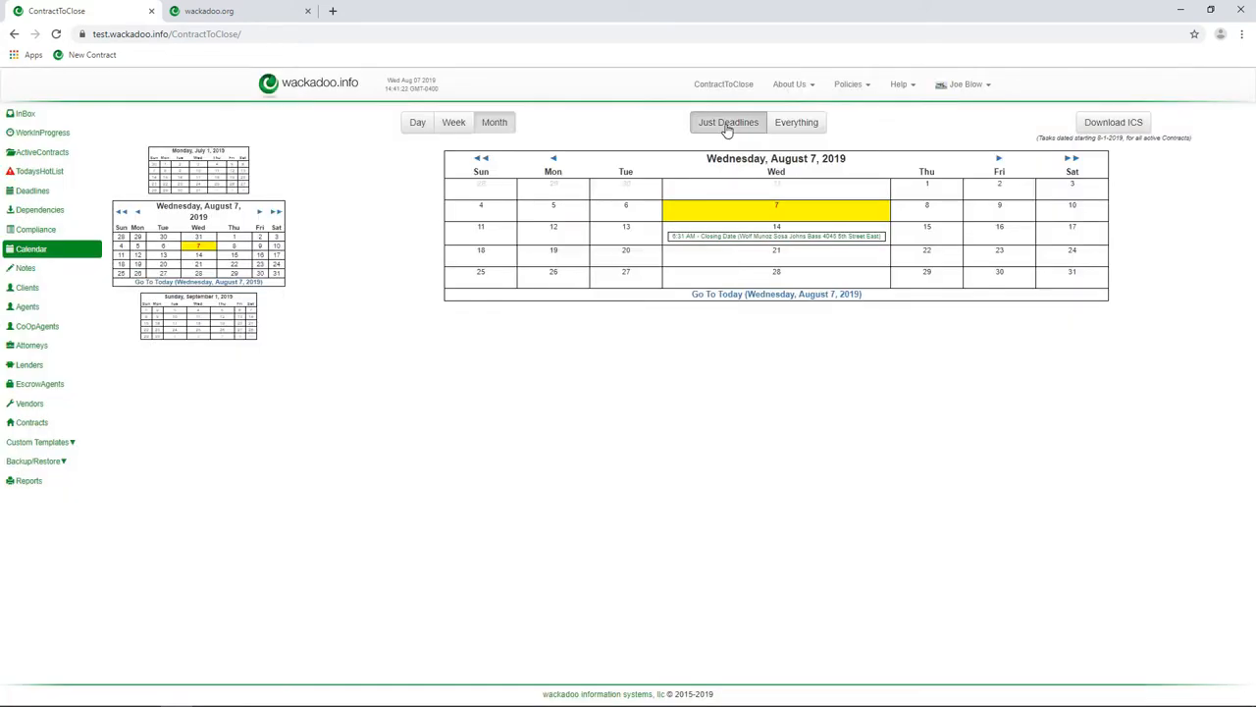
{"action": "left_click", "coordinate": [796, 122]}
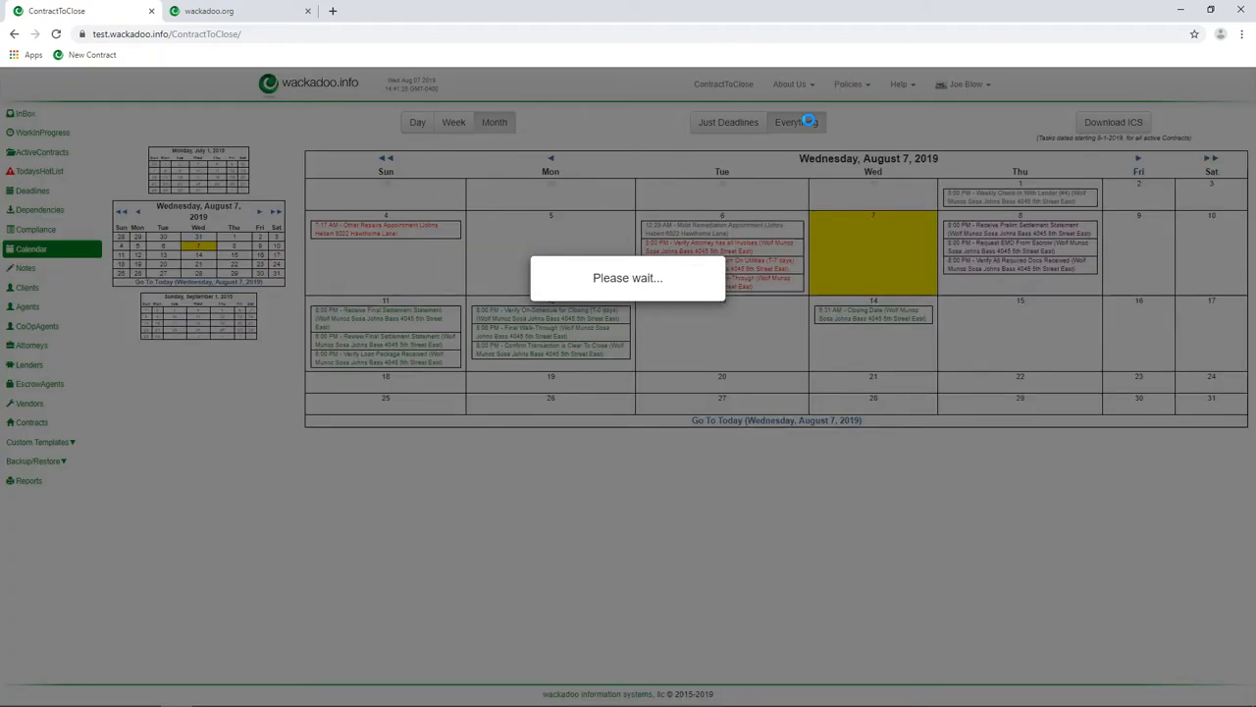
{"action": "left_click", "coordinate": [795, 122]}
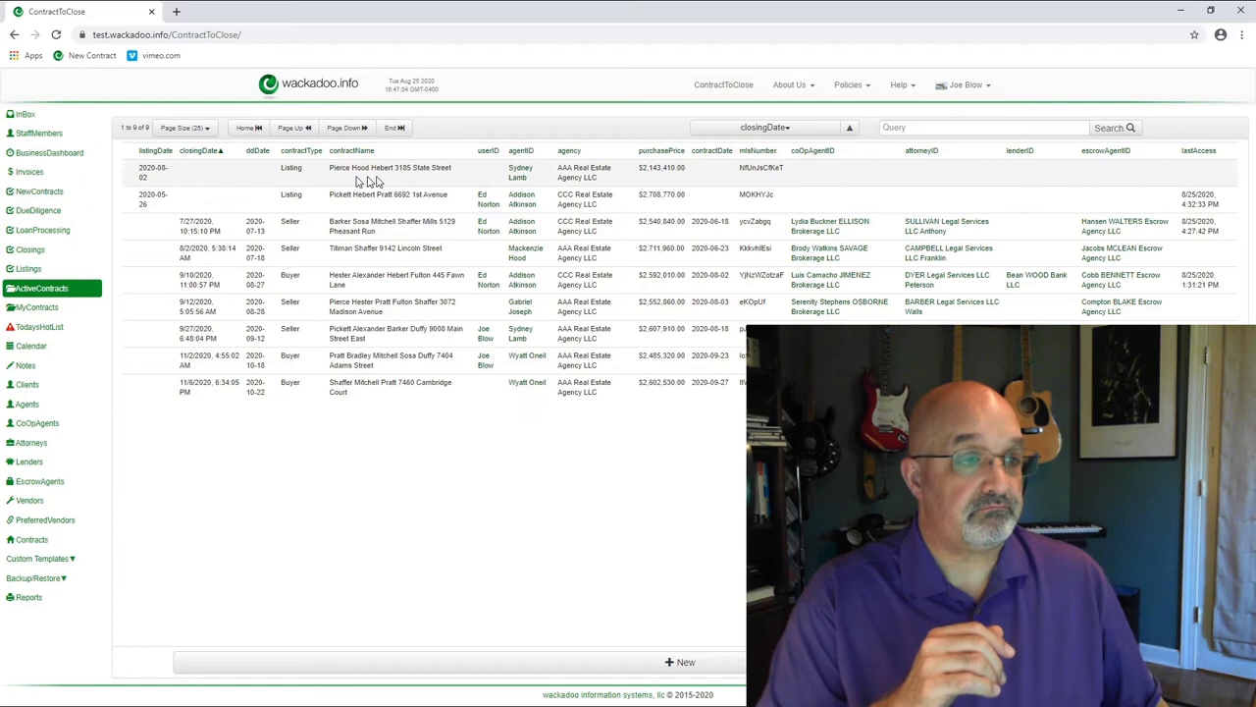
{"action": "left_click", "coordinate": [39, 191]}
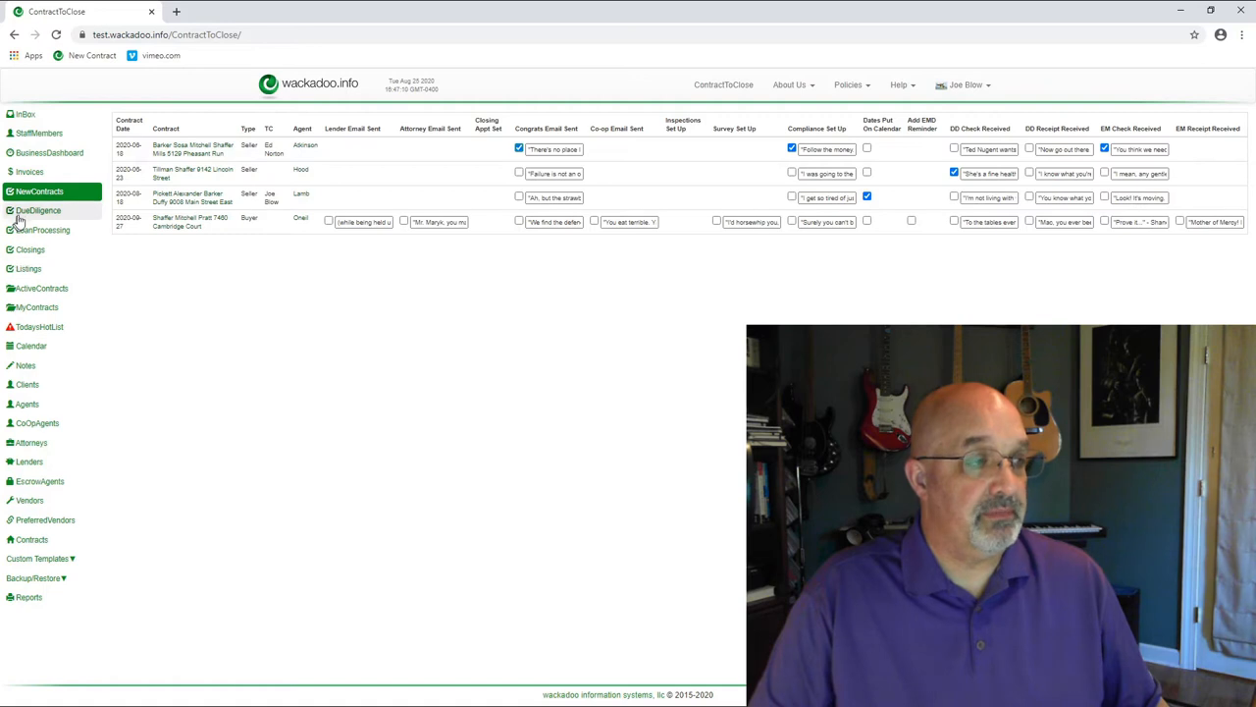
{"action": "mouse_move", "coordinate": [28, 268]}
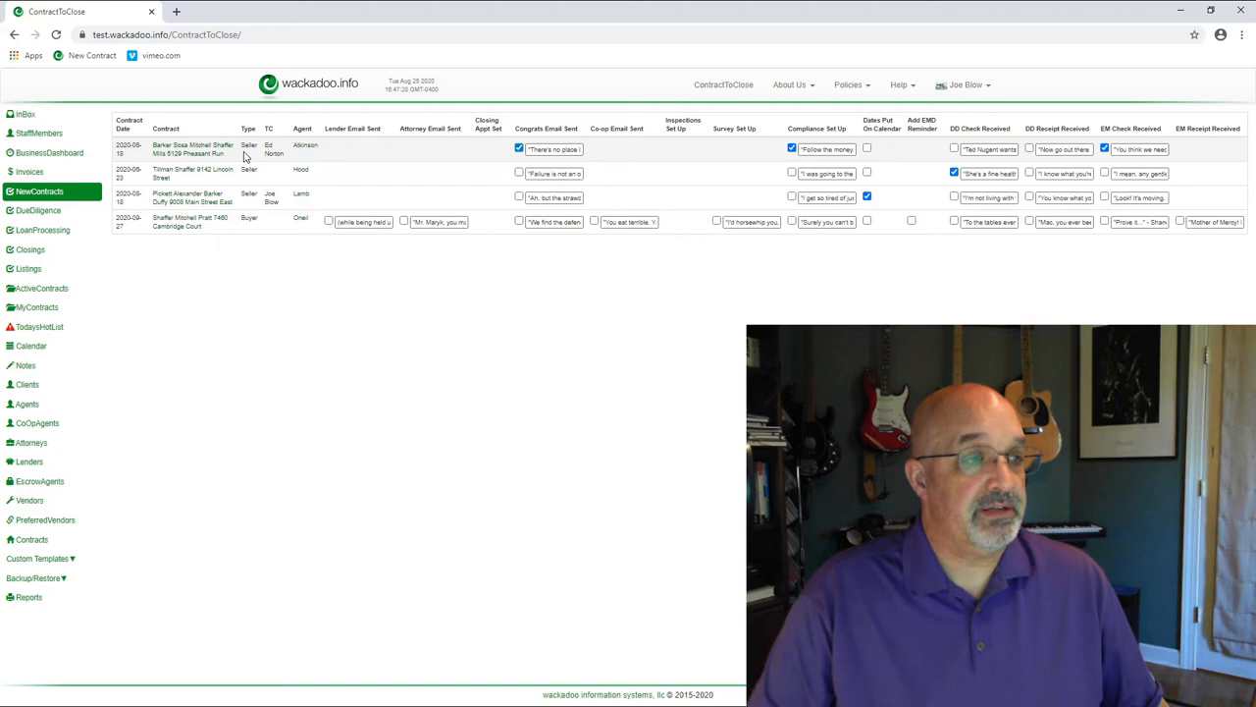
{"action": "mouse_move", "coordinate": [503, 160]}
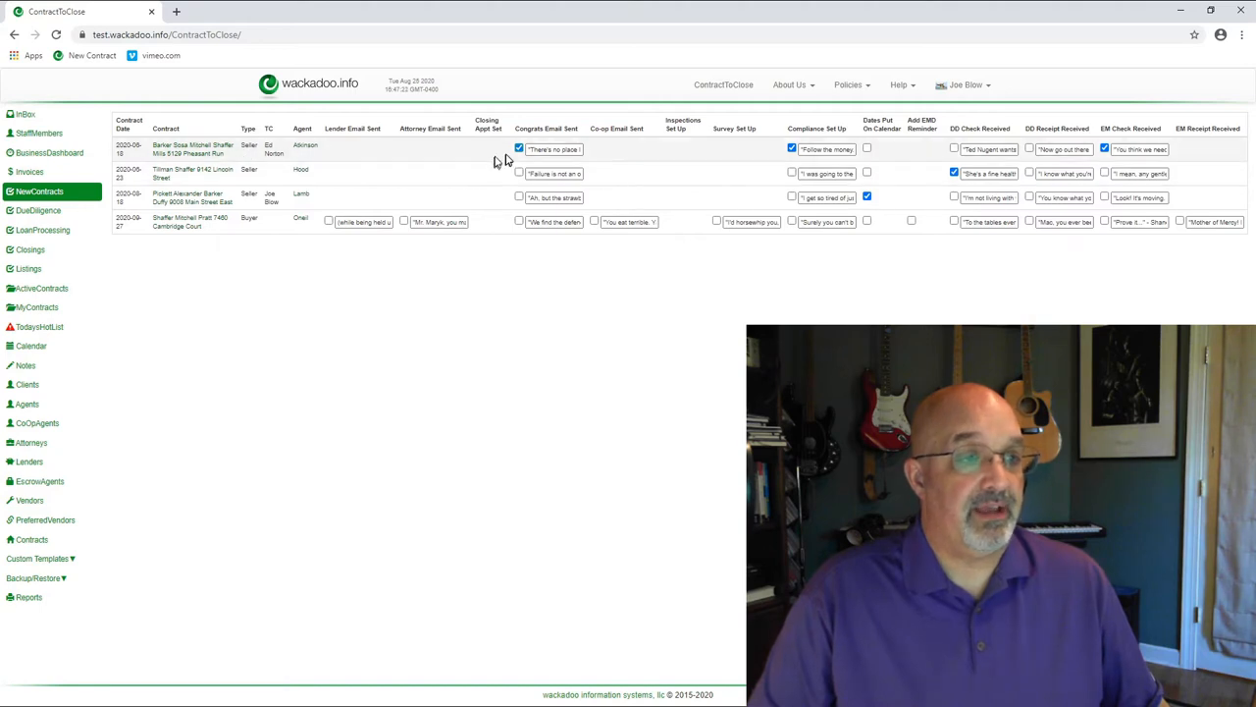
{"action": "mouse_move", "coordinate": [381, 156]}
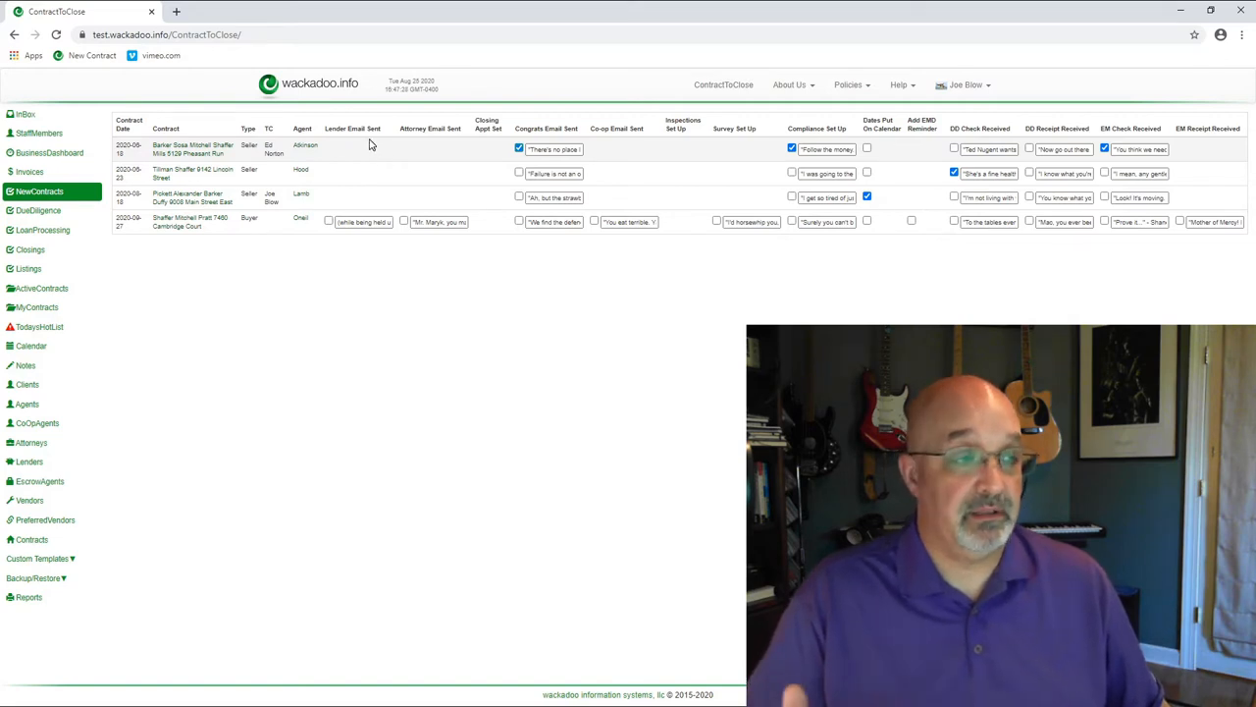
{"action": "mouse_move", "coordinate": [597, 150]}
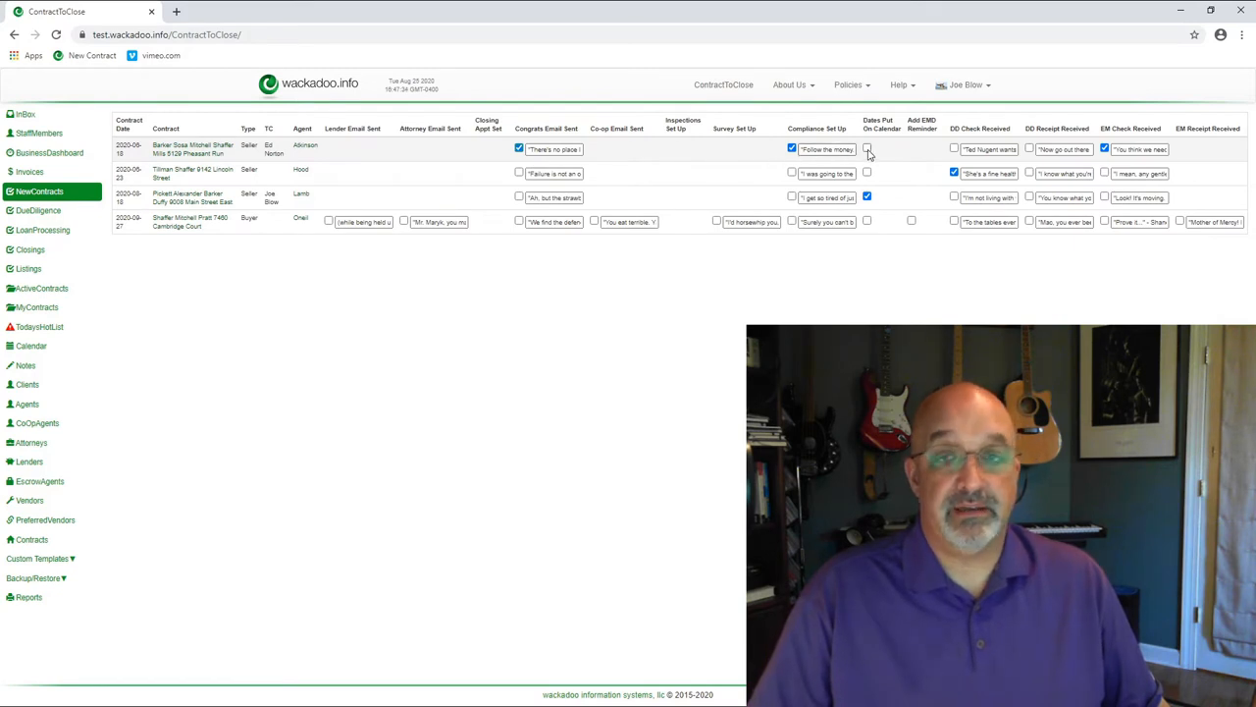
{"action": "left_click", "coordinate": [867, 149]}
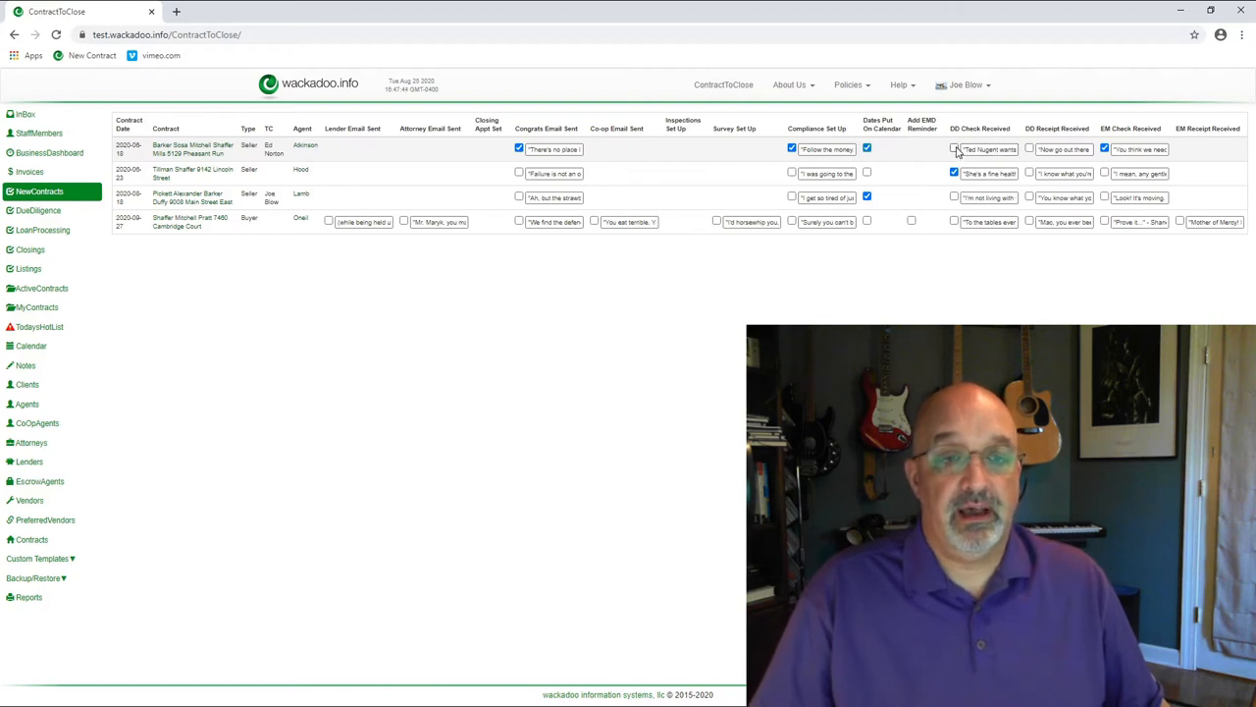
{"action": "left_click", "coordinate": [954, 150]}
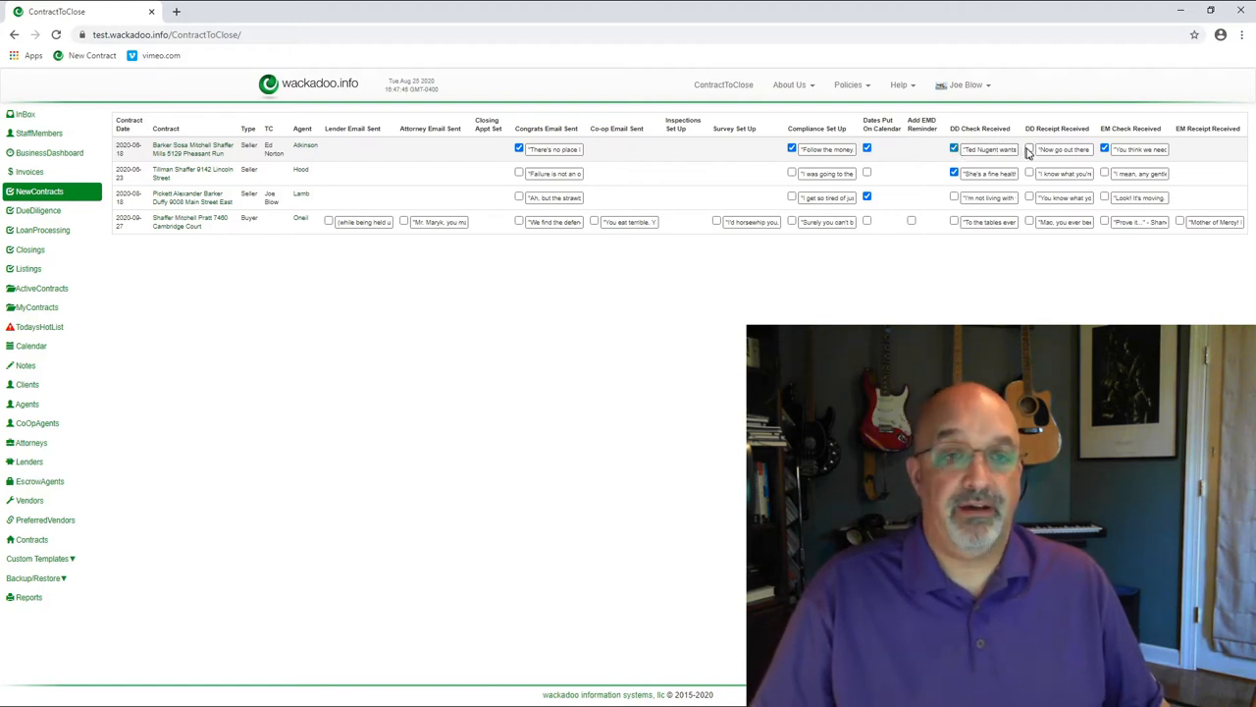
{"action": "left_click", "coordinate": [1029, 149]}
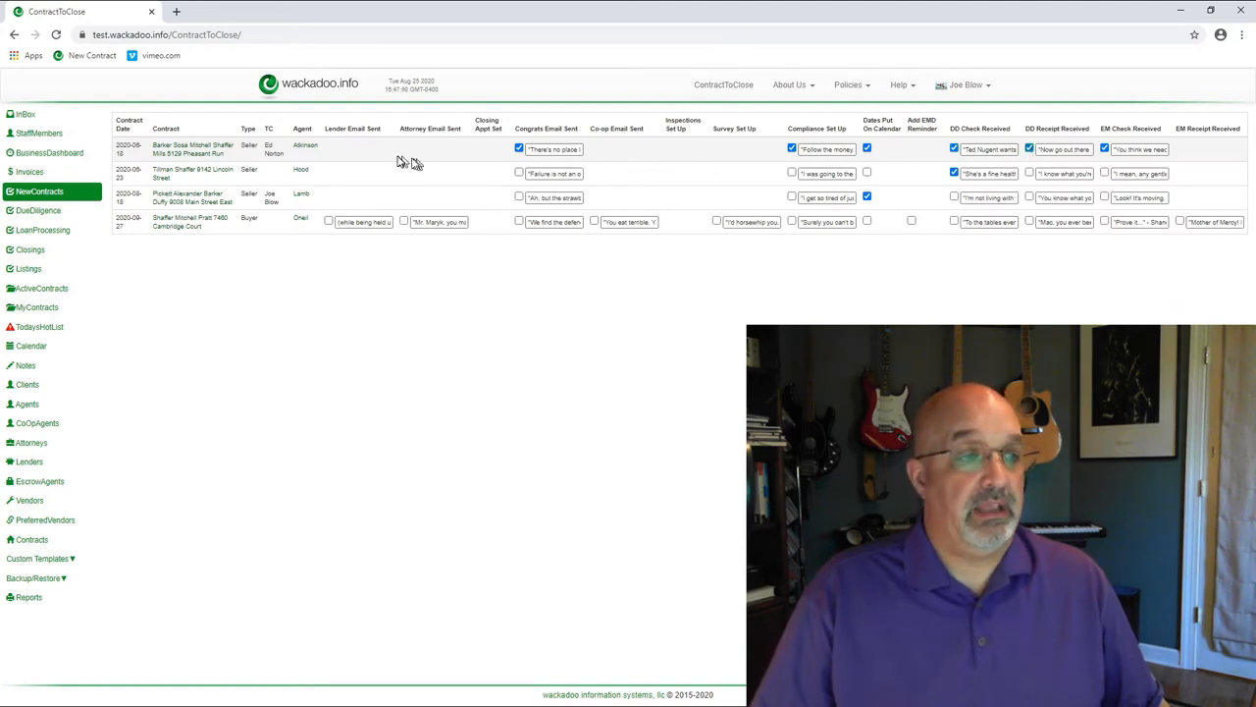
{"action": "mouse_move", "coordinate": [403, 158]}
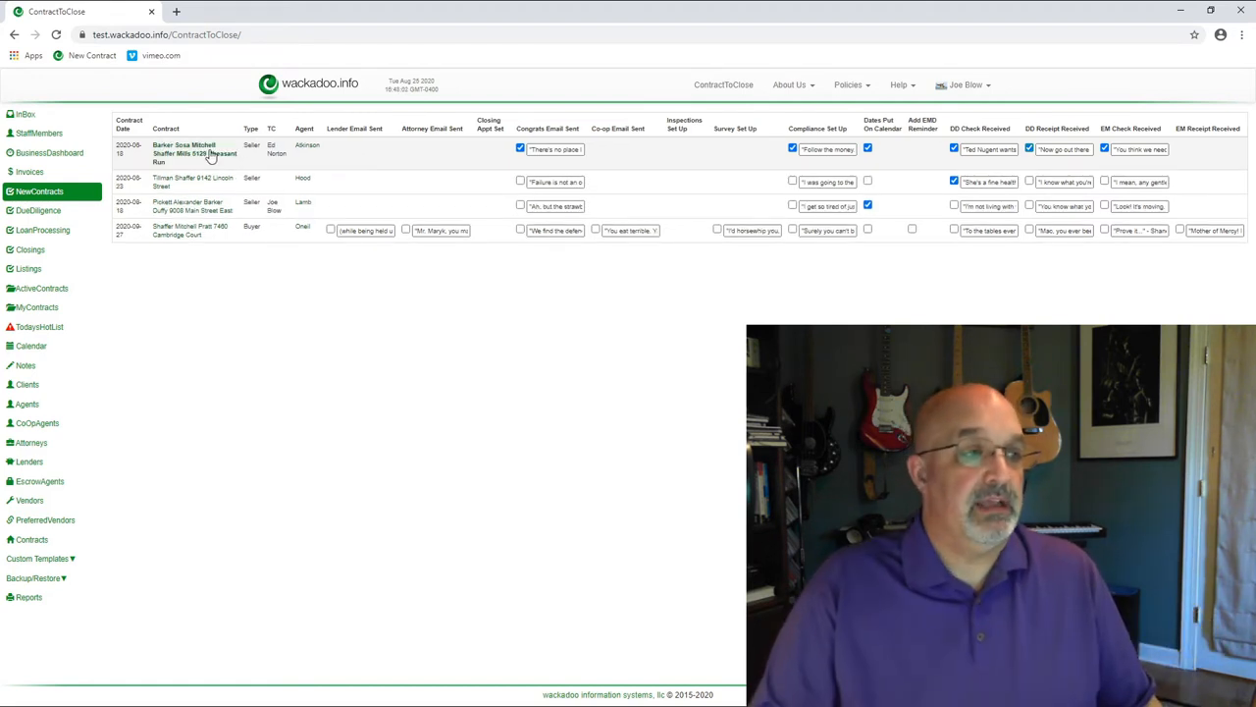
View Pheasant Run's task list, then return to the three-contract New Contracts checklist.
{"action": "left_click", "coordinate": [182, 148]}
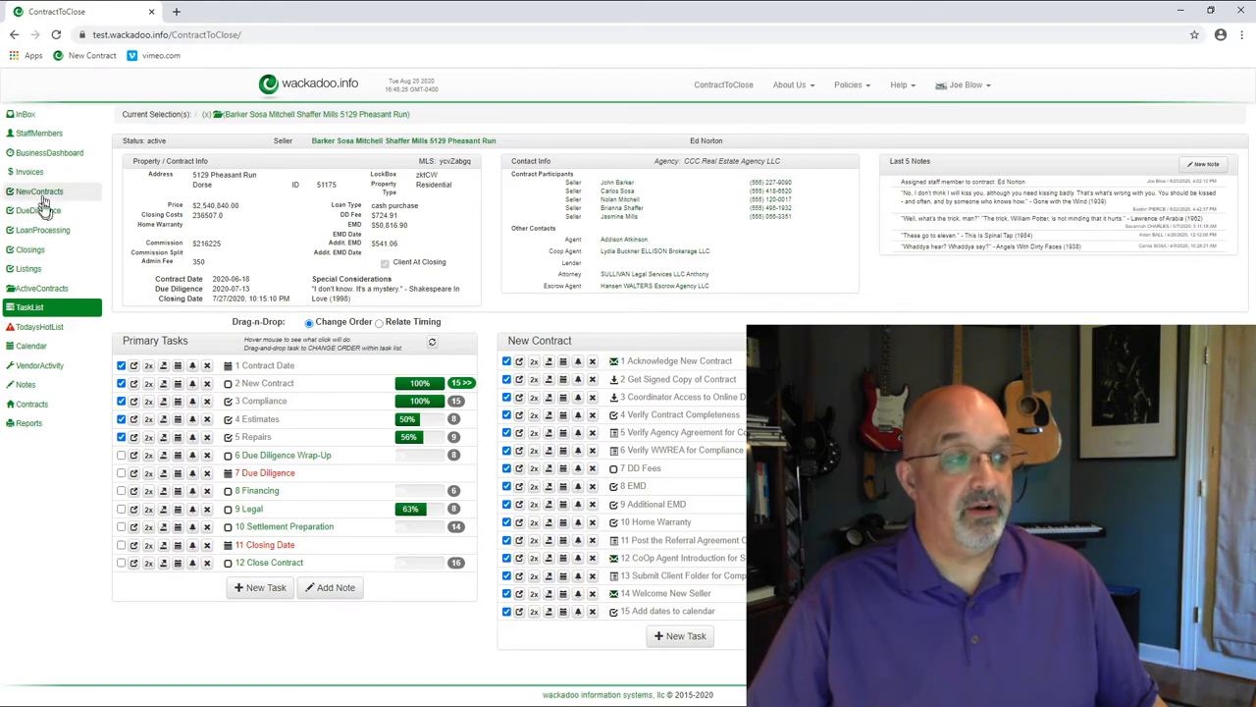
{"action": "left_click", "coordinate": [40, 192]}
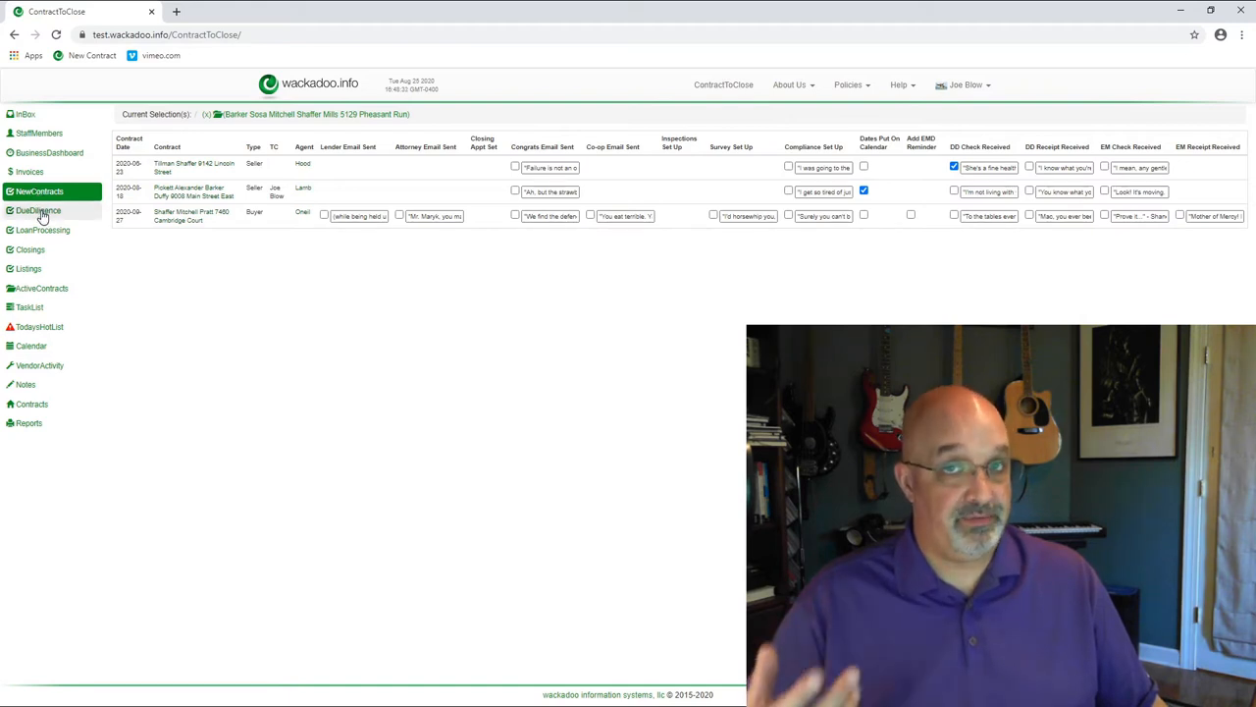
Browse the four Due Diligence contracts, then open the empty Loan Processing list.
{"action": "left_click", "coordinate": [39, 210]}
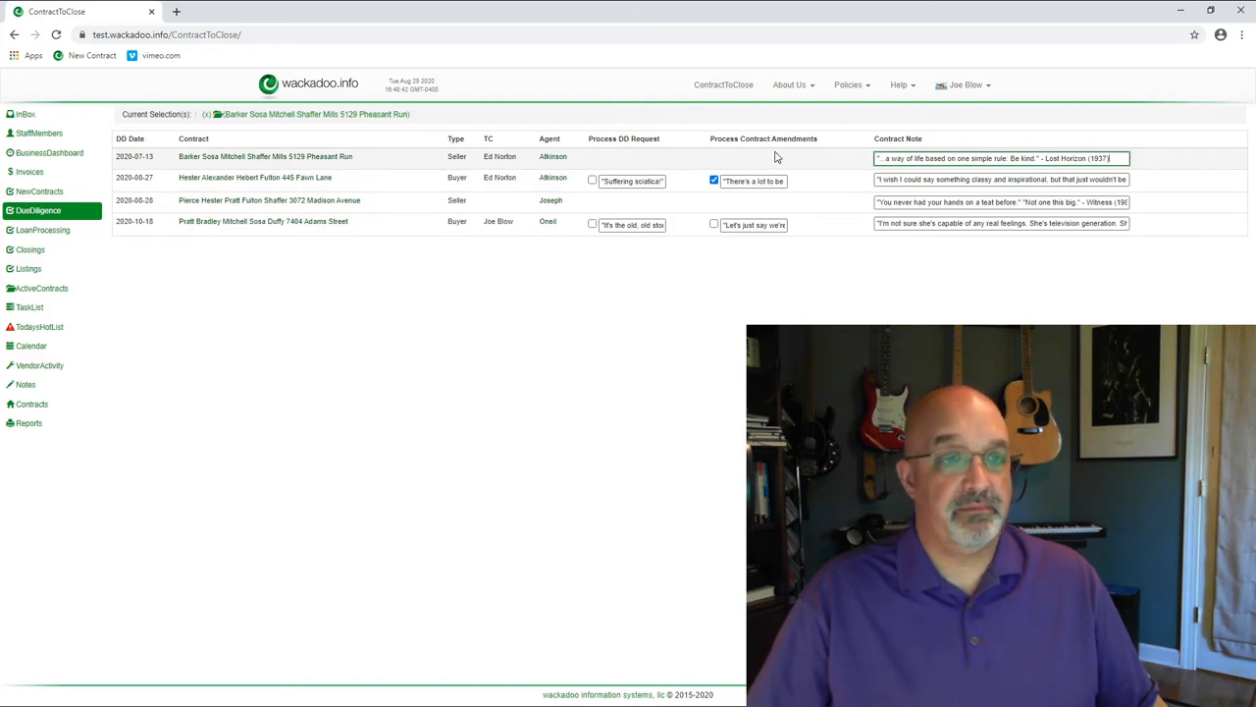
{"action": "mouse_move", "coordinate": [378, 167]}
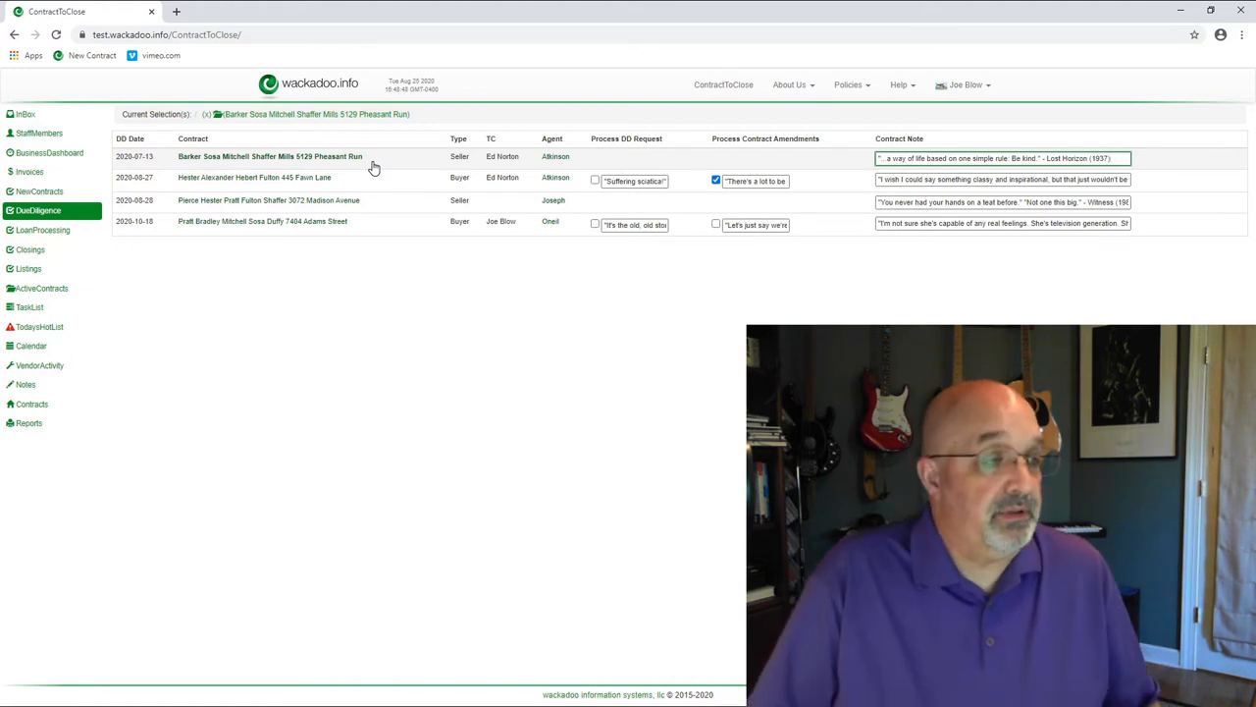
{"action": "left_click", "coordinate": [44, 230]}
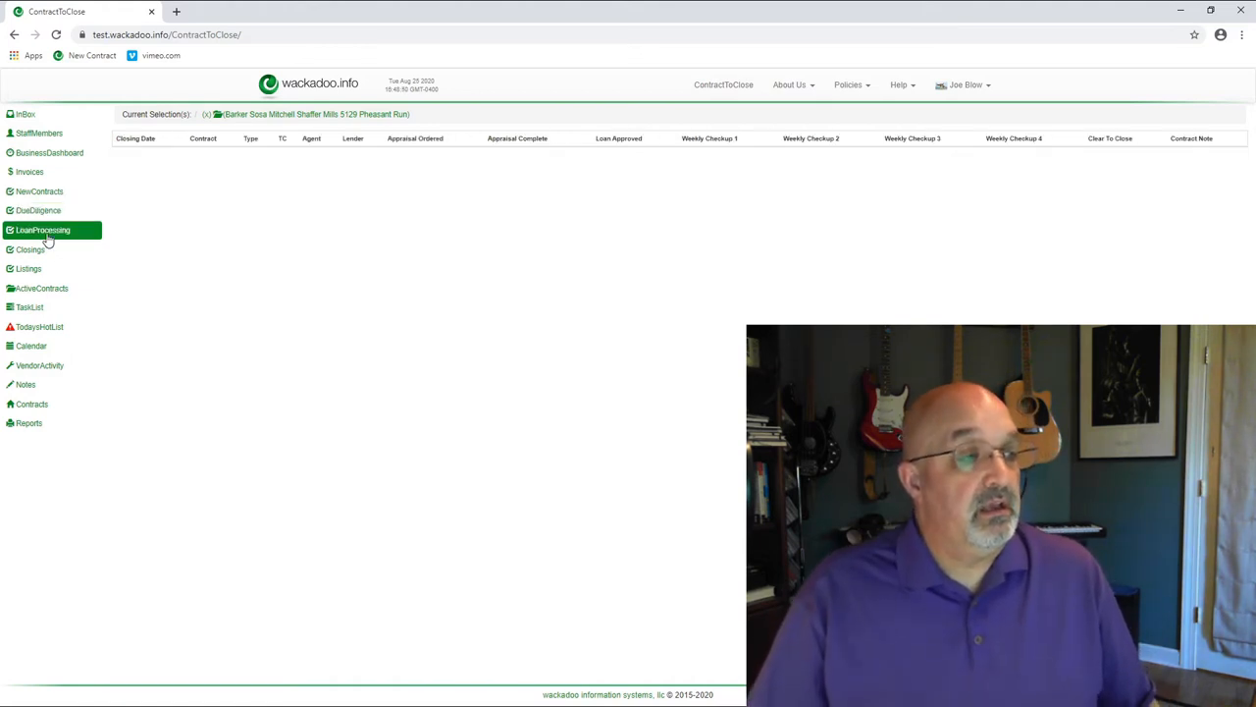
Tick Pheasant Run's appraisal, loan approved and clear-to-close items, then open its task list.
{"action": "left_click", "coordinate": [43, 230]}
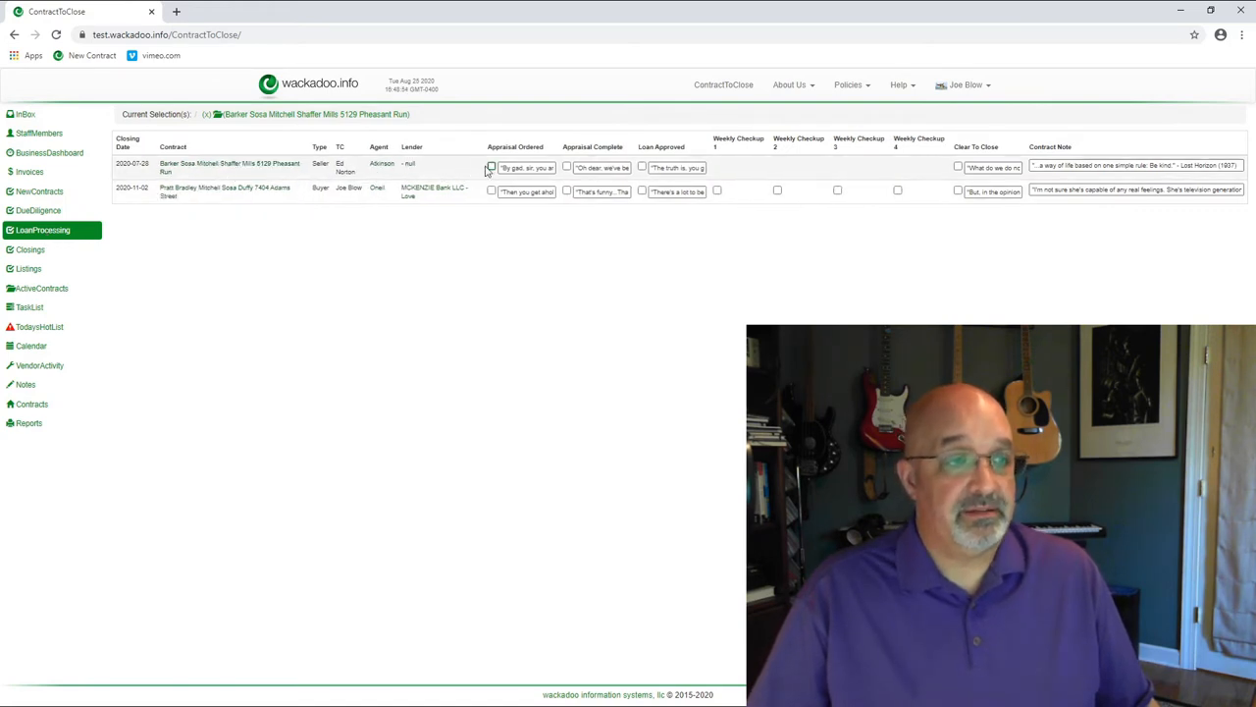
{"action": "left_click", "coordinate": [491, 166]}
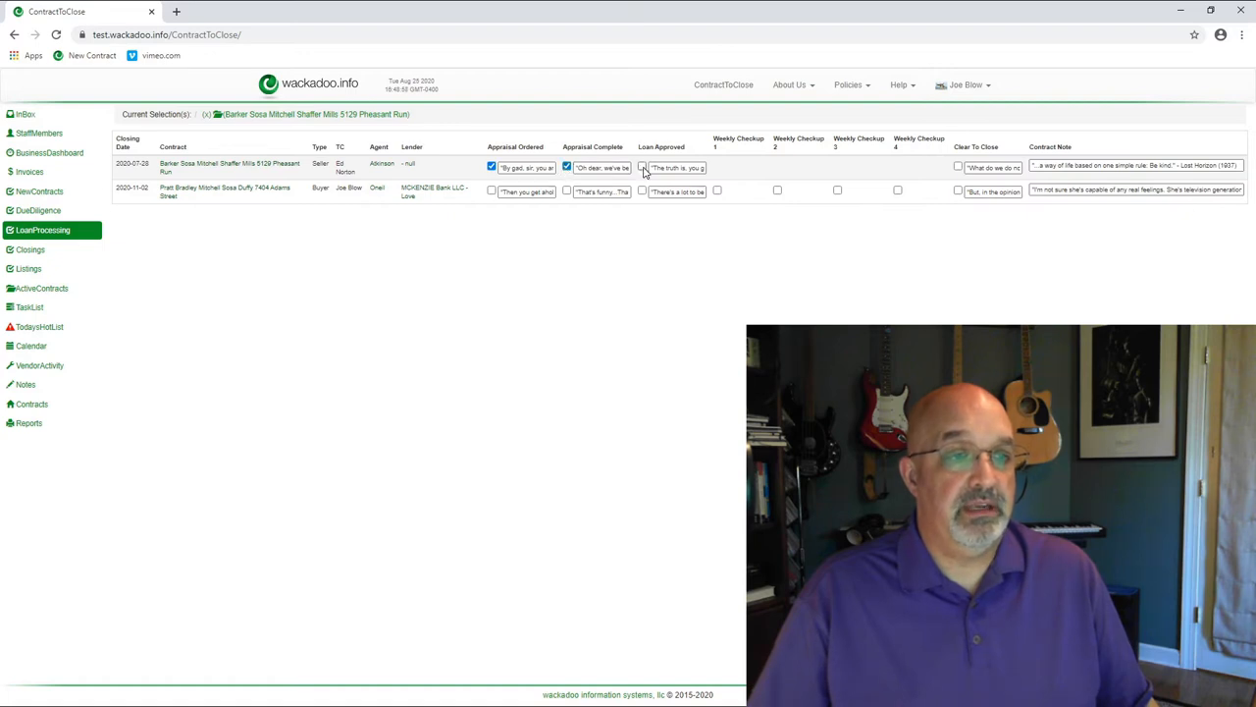
{"action": "left_click", "coordinate": [642, 167]}
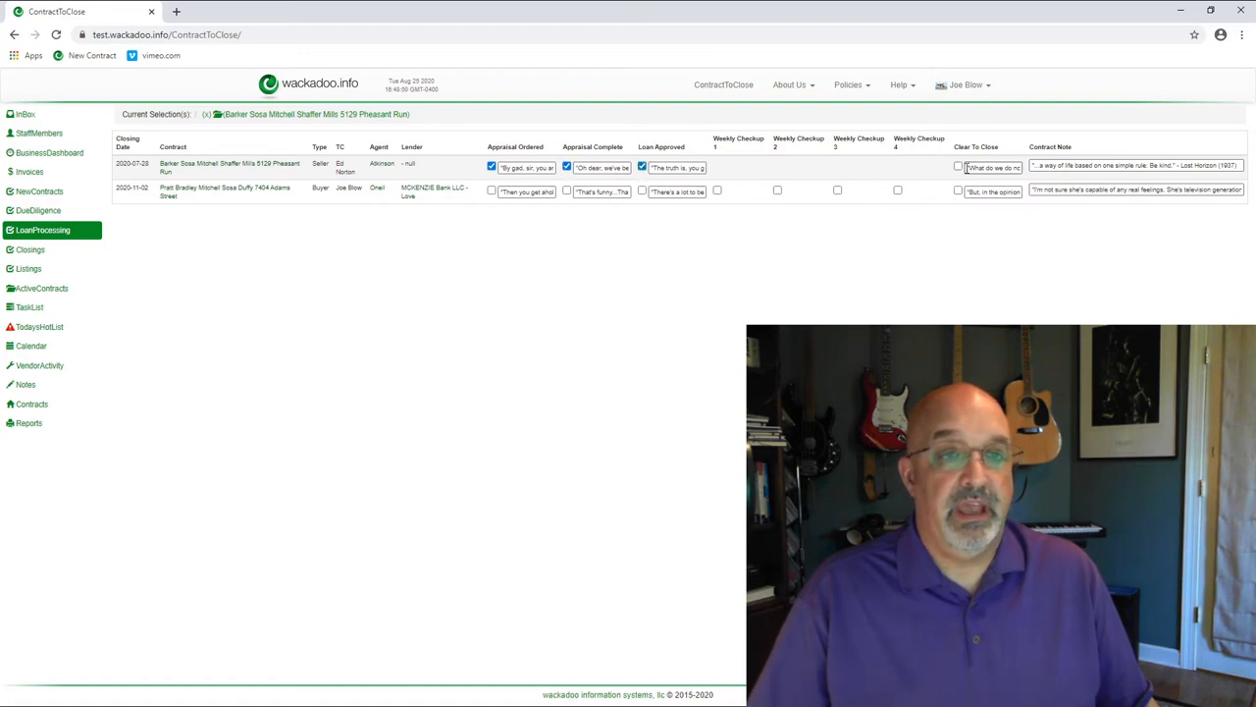
{"action": "left_click", "coordinate": [958, 165]}
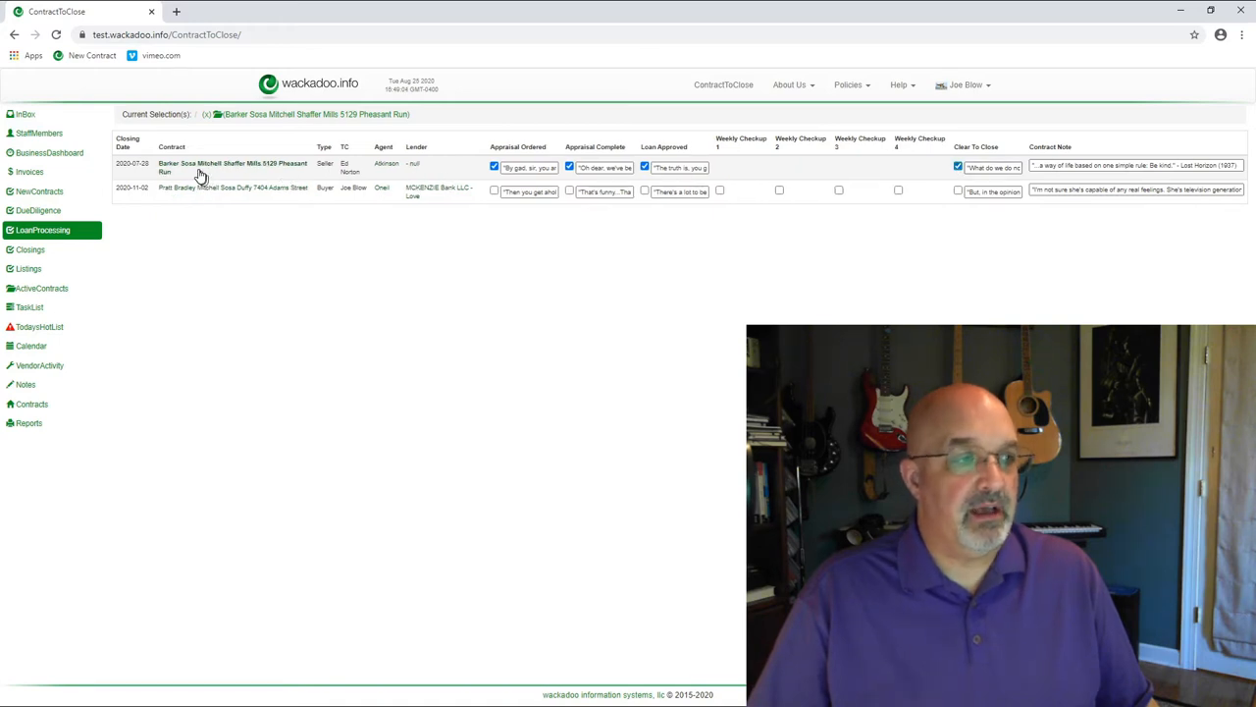
{"action": "left_click", "coordinate": [233, 167]}
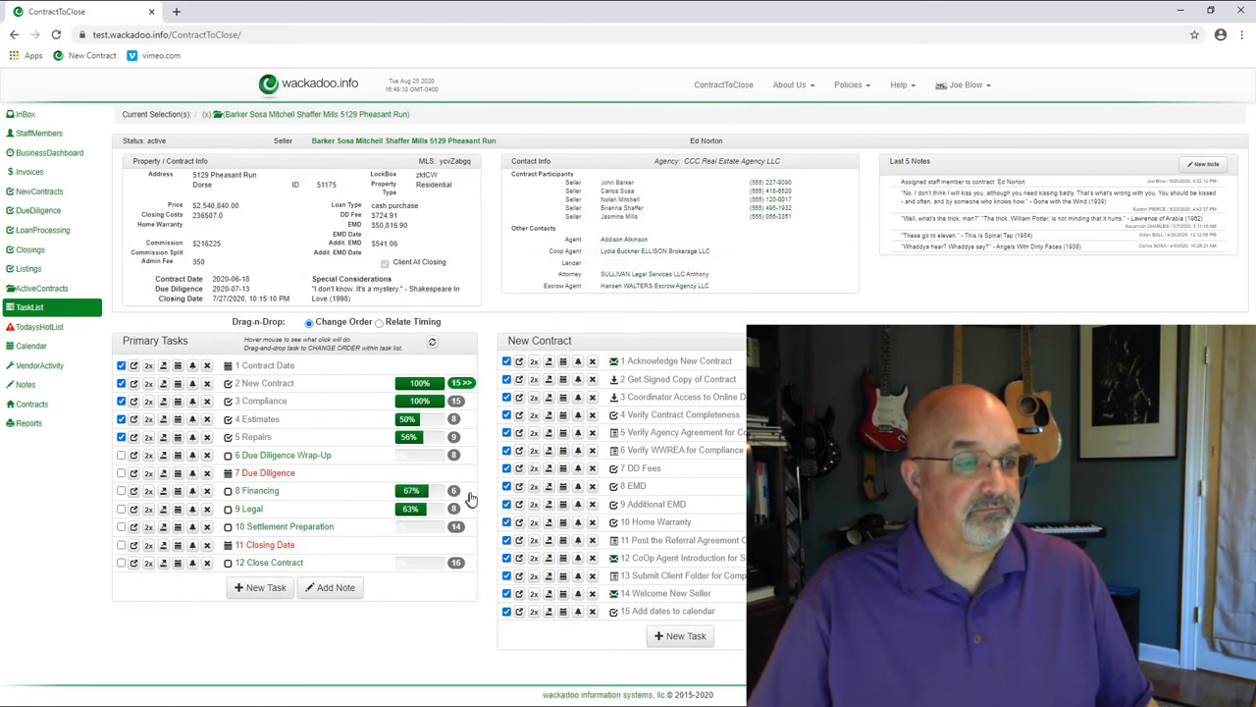
Show Pheasant Run's Financing subtasks, tick Verify Self-Funding, and return to Loan Processing.
{"action": "left_click", "coordinate": [461, 490]}
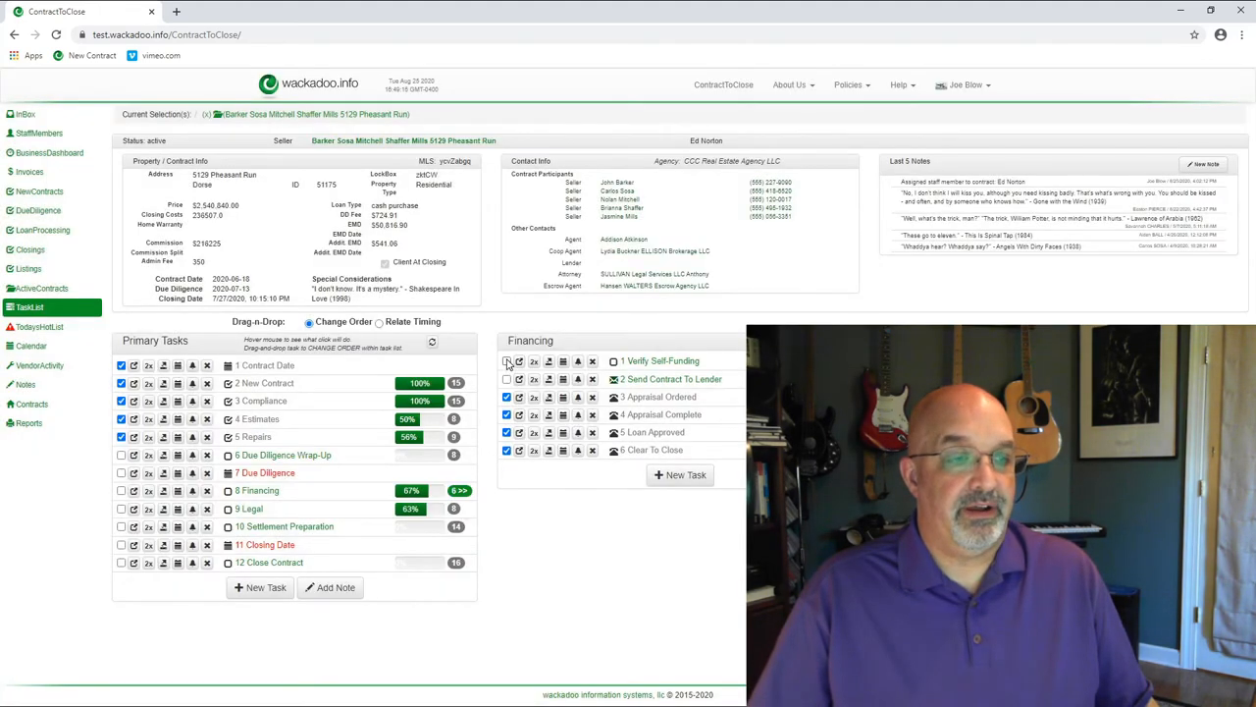
{"action": "left_click", "coordinate": [507, 360]}
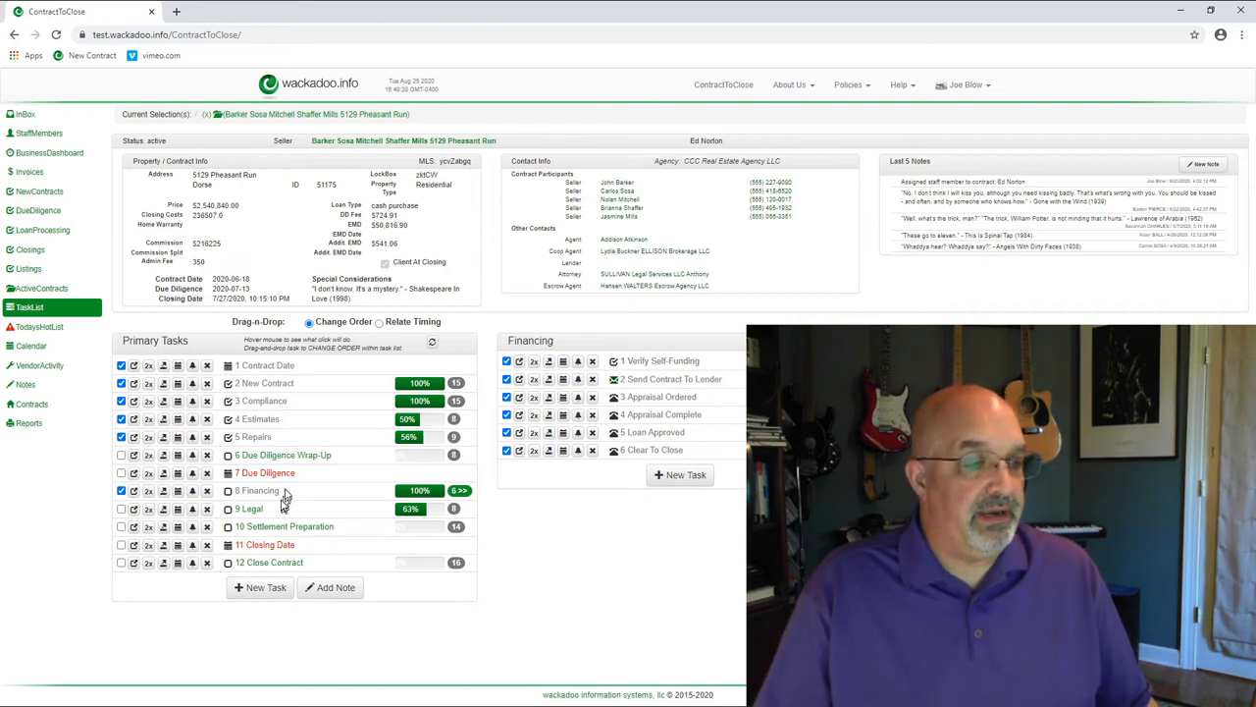
{"action": "left_click", "coordinate": [42, 230]}
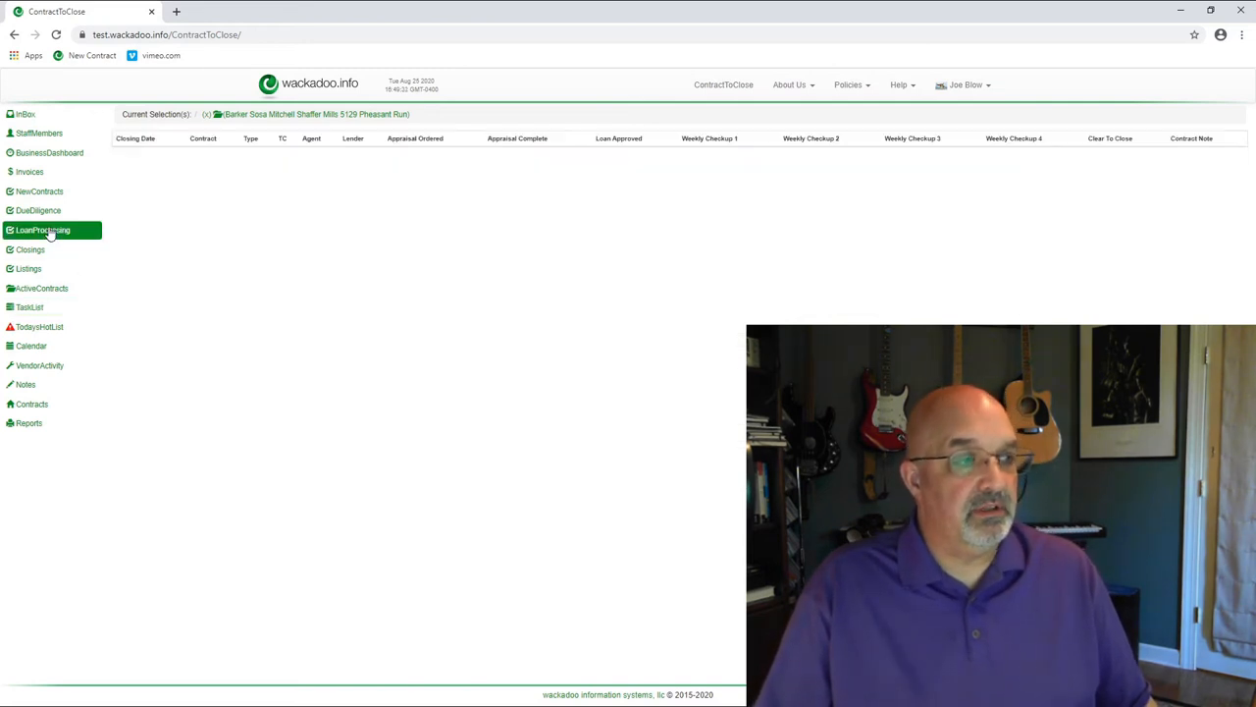
Tick Due Diligence Wrap-Up in Pheasant Run's Primary Tasks, completing all eight subtasks.
{"action": "left_click", "coordinate": [40, 210]}
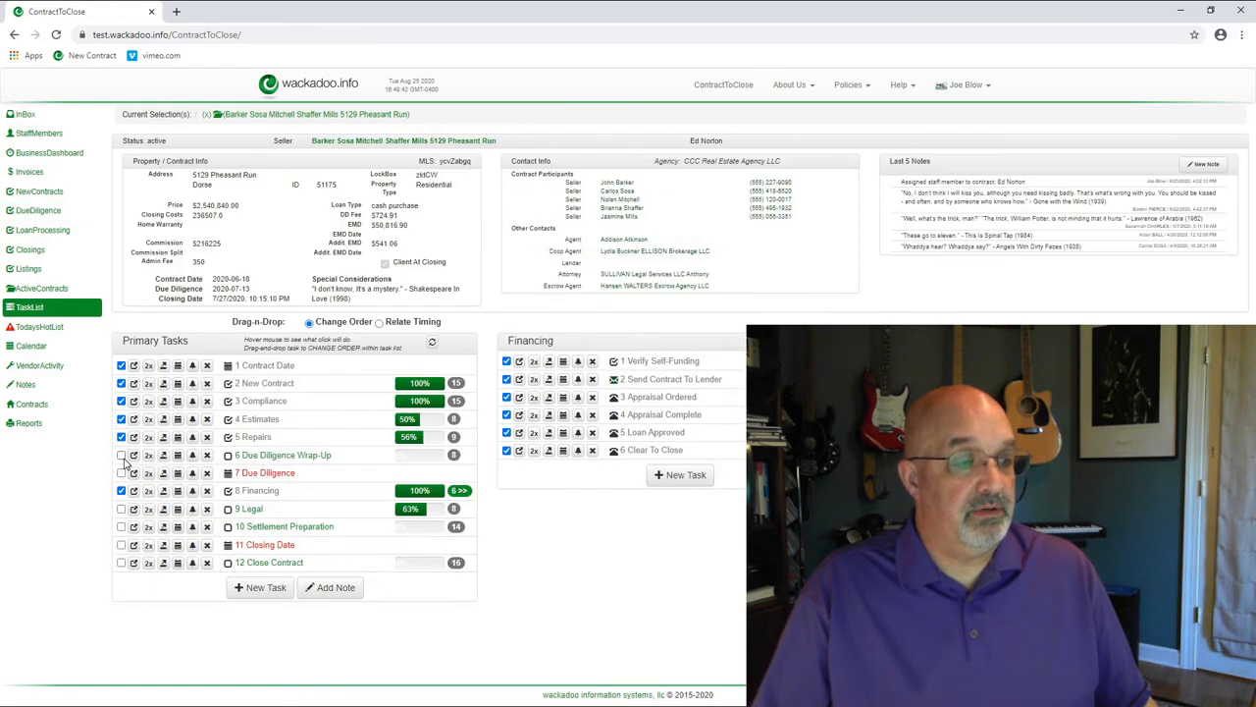
{"action": "left_click", "coordinate": [121, 454]}
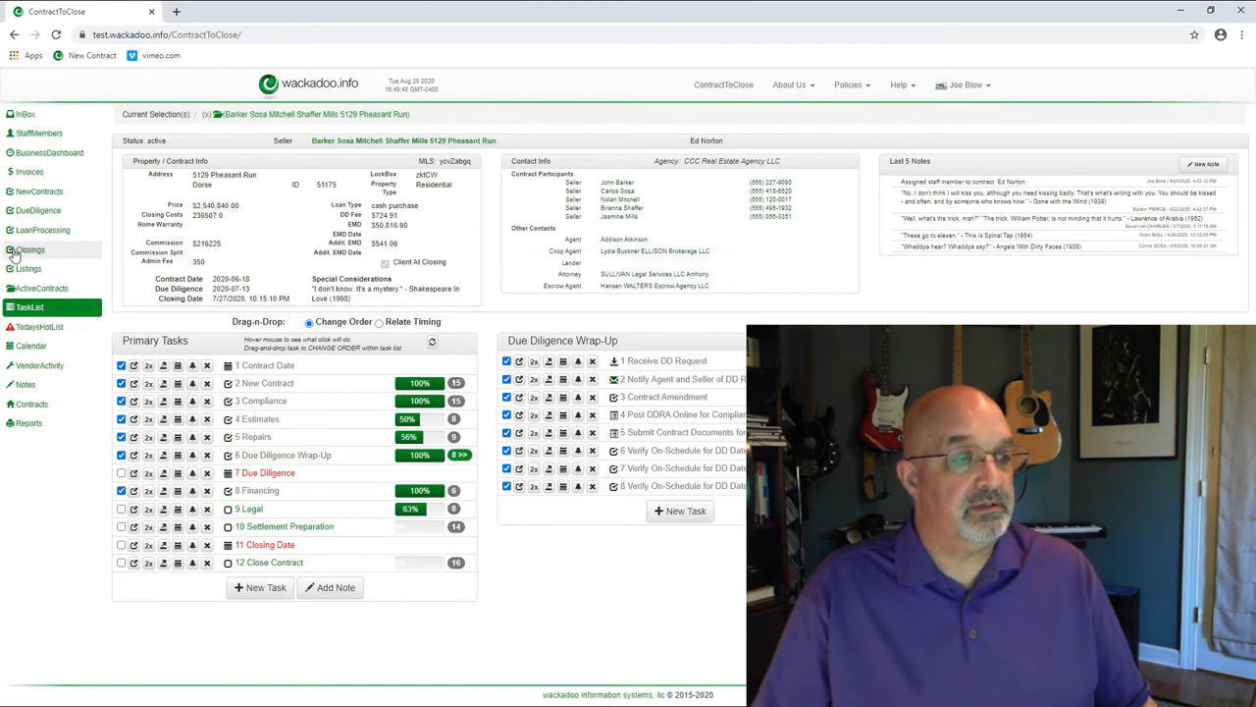
{"action": "left_click", "coordinate": [38, 210]}
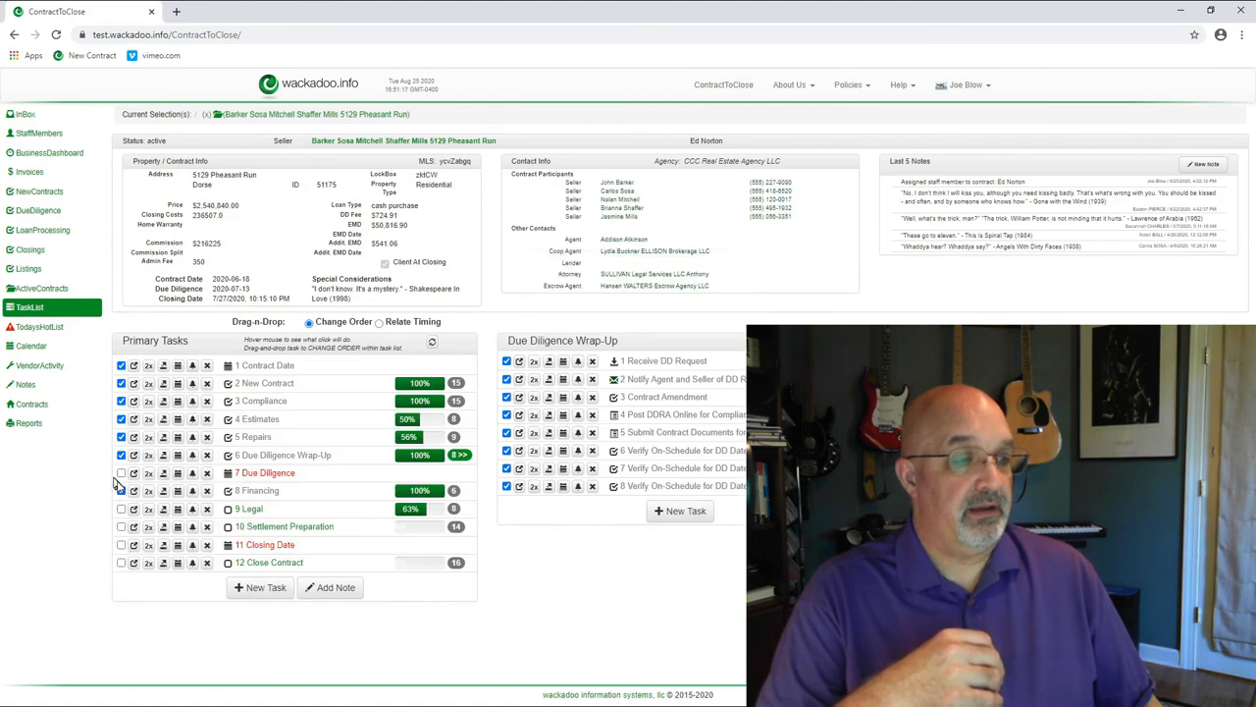
Check off Pheasant Run's Due Diligence task, then view the Due Diligence and Closings lists.
{"action": "left_click", "coordinate": [121, 472]}
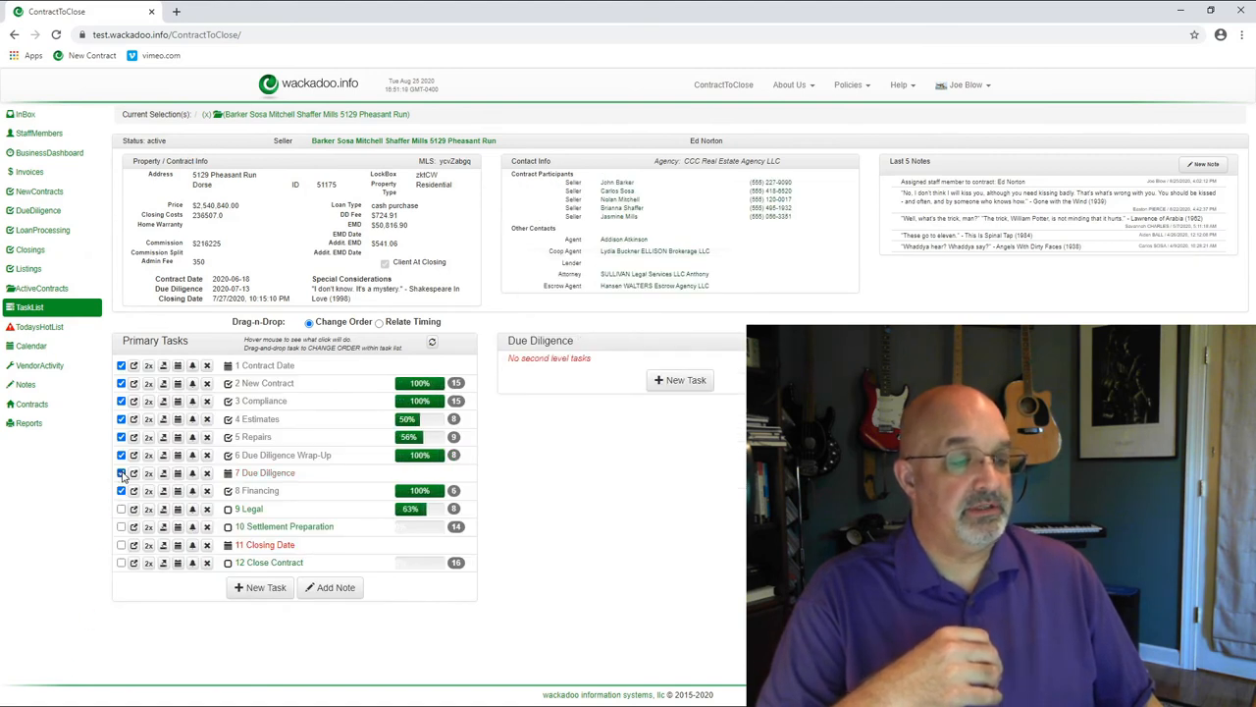
{"action": "left_click", "coordinate": [121, 472]}
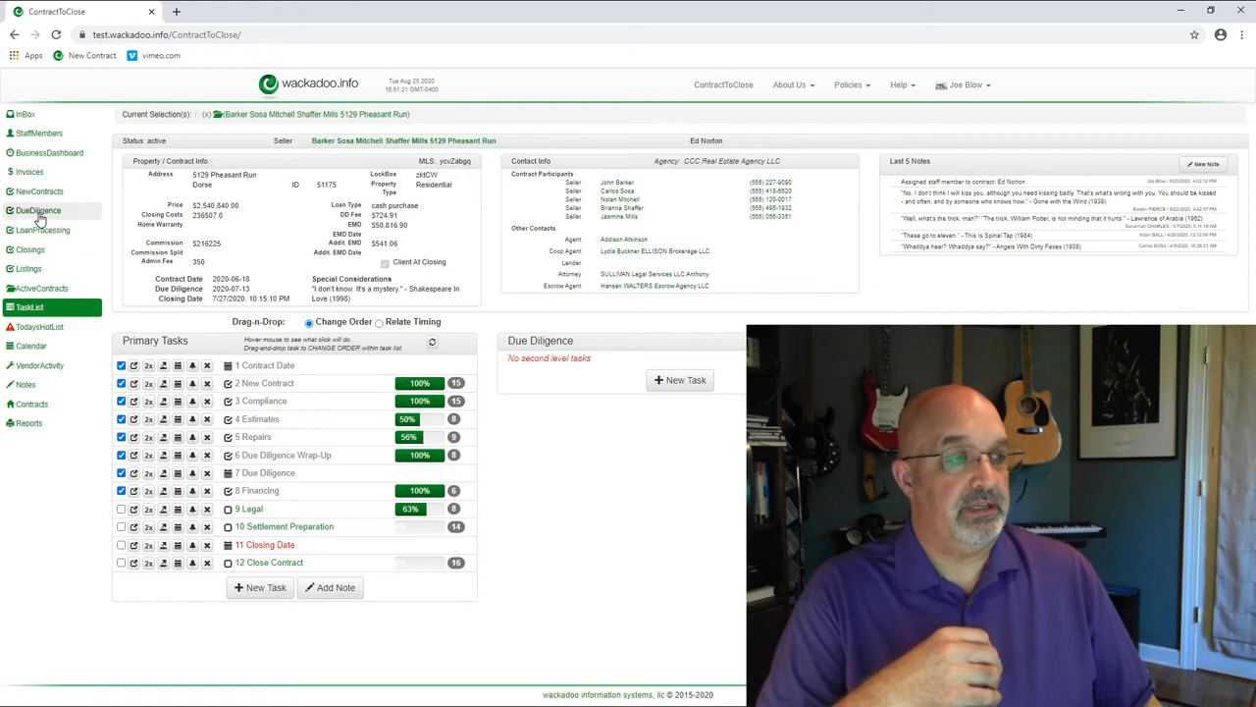
{"action": "left_click", "coordinate": [39, 210]}
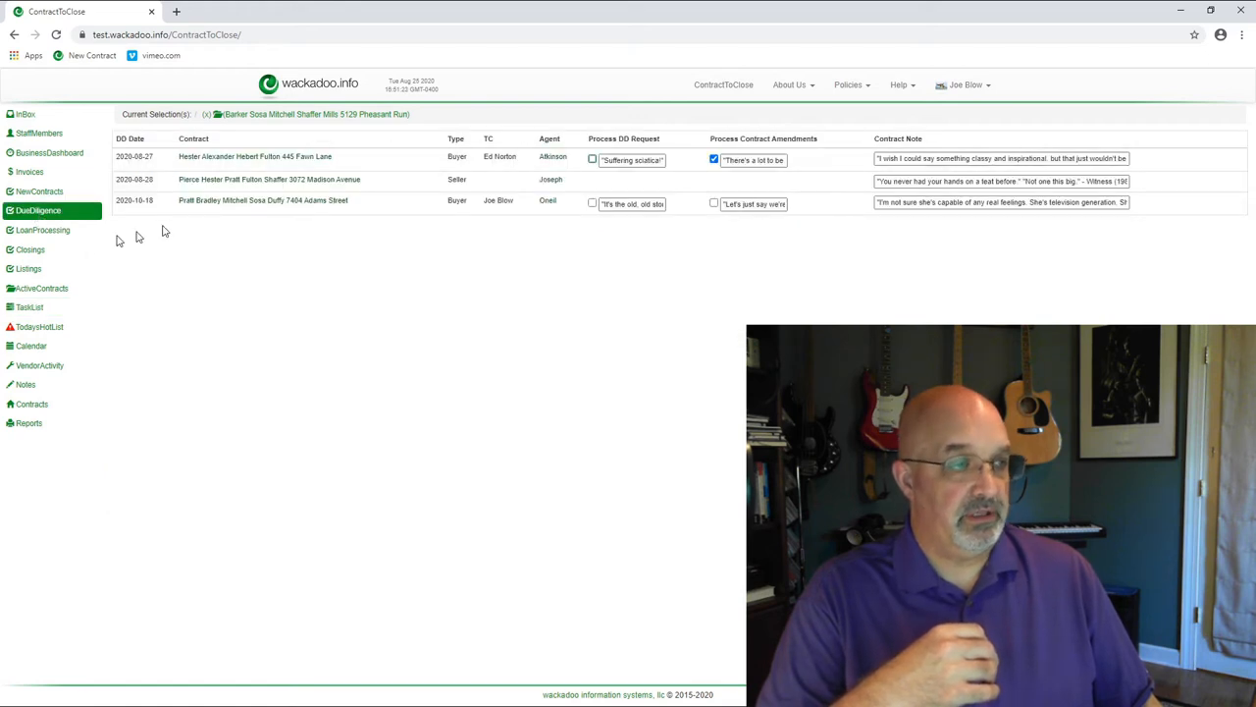
{"action": "left_click", "coordinate": [42, 229]}
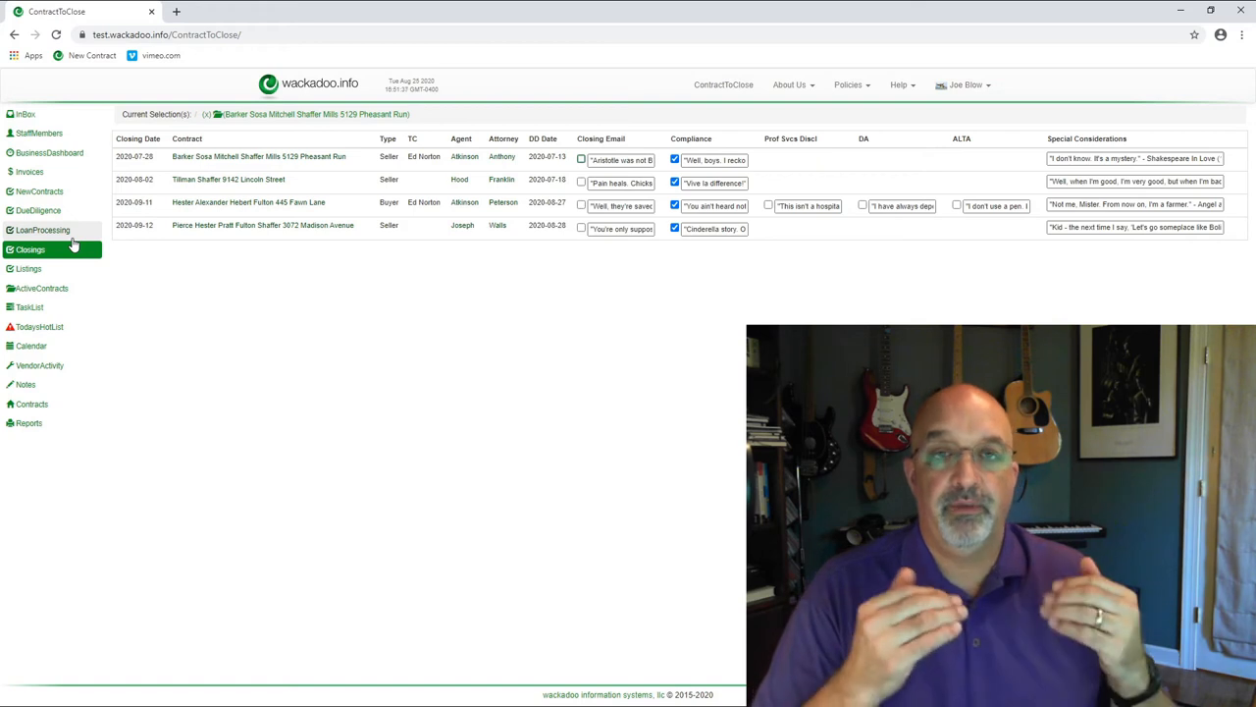
{"action": "mouse_move", "coordinate": [41, 293]}
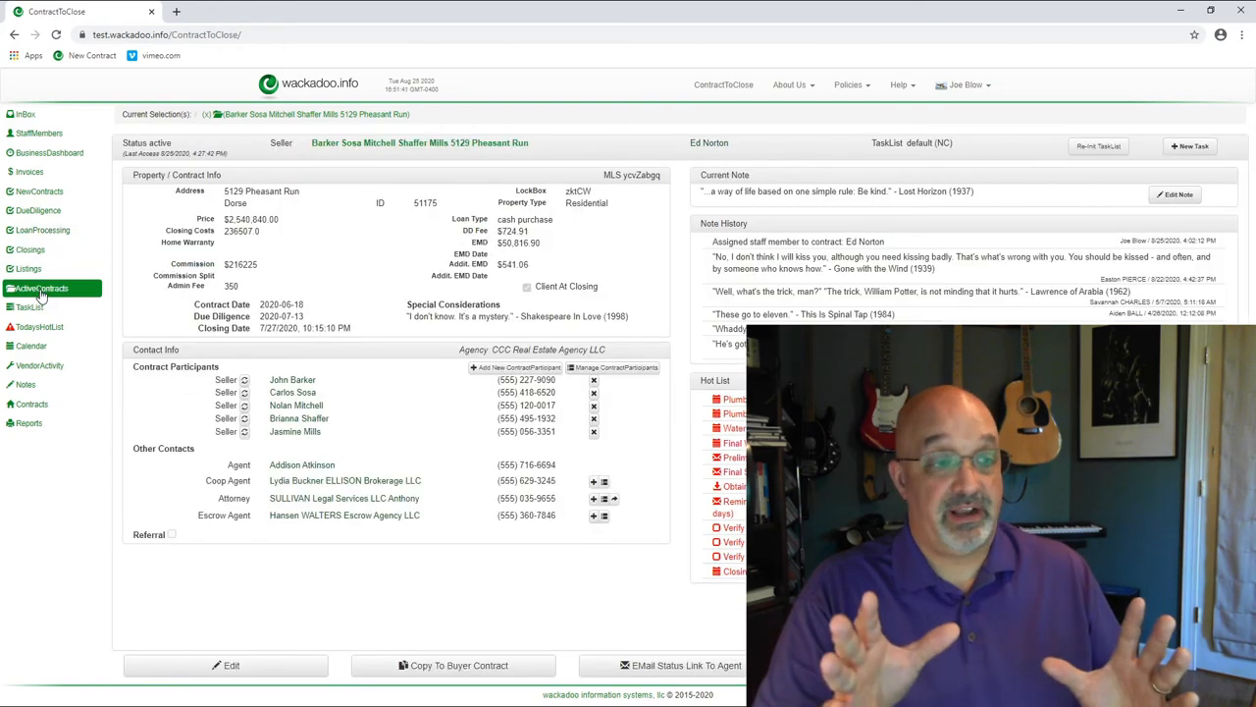
Browse the nine active contracts, then bring up the Staff Members list.
{"action": "left_click", "coordinate": [41, 287]}
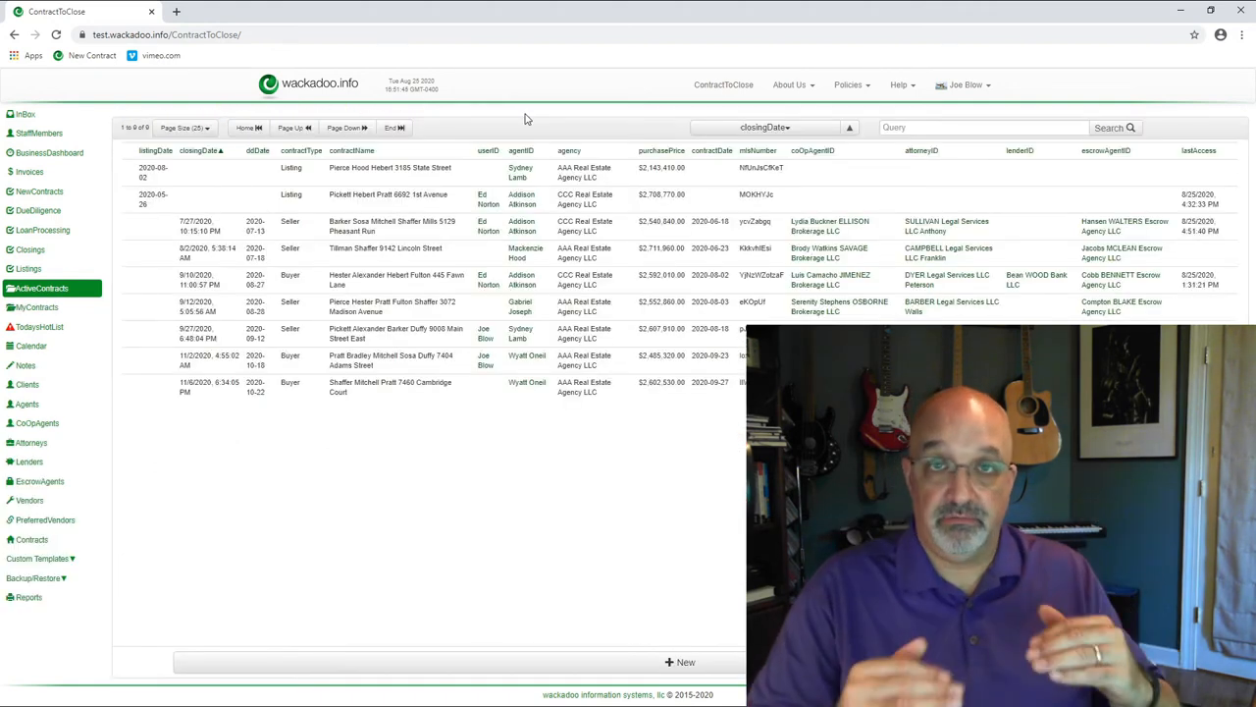
{"action": "mouse_move", "coordinate": [511, 133]}
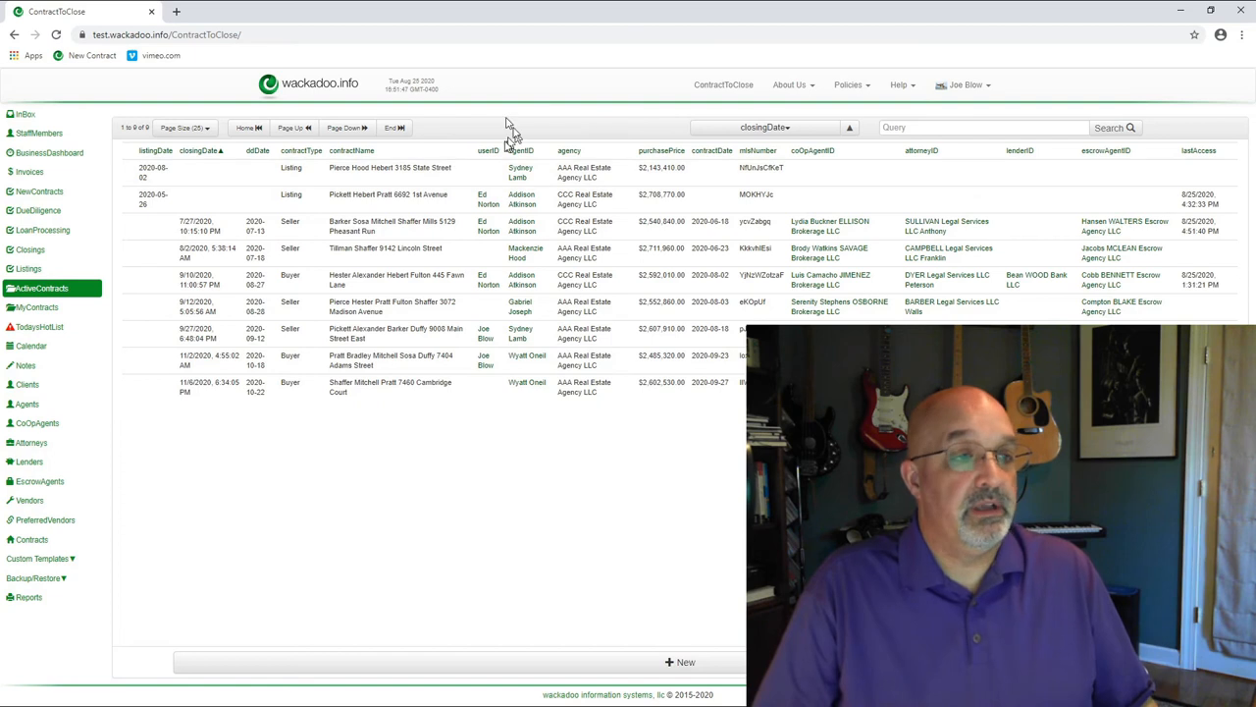
{"action": "mouse_move", "coordinate": [507, 101]}
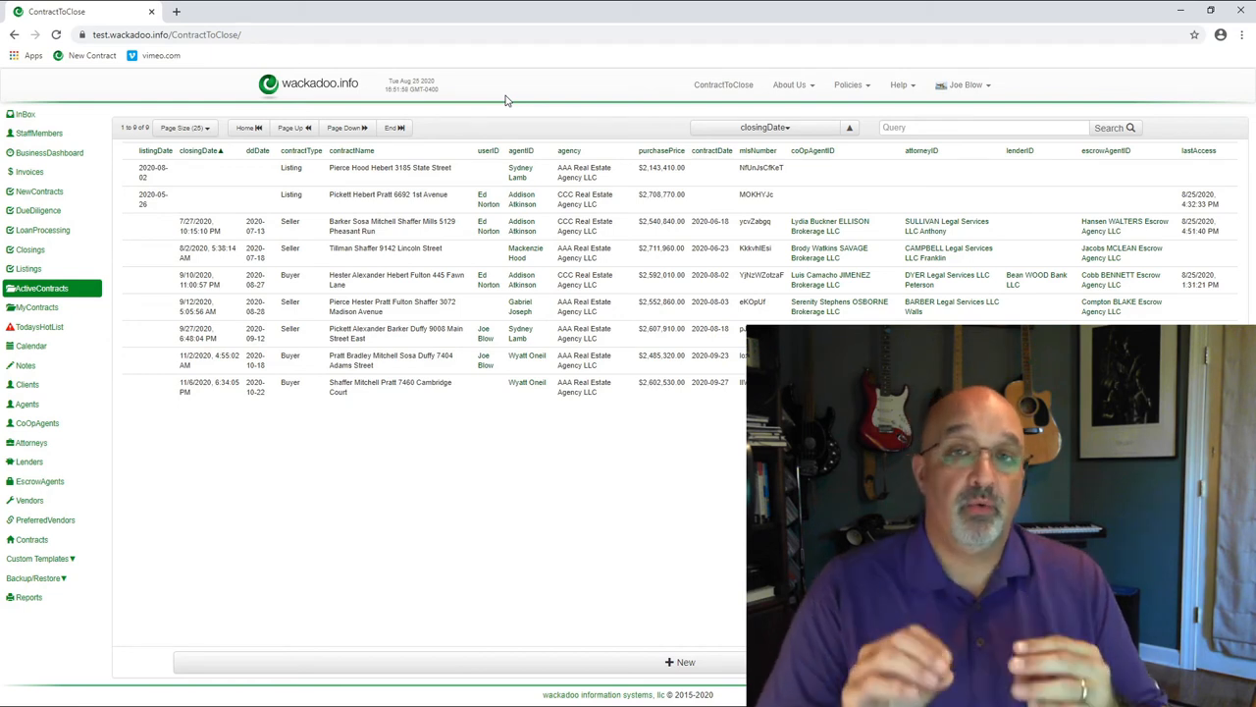
{"action": "mouse_move", "coordinate": [488, 86]}
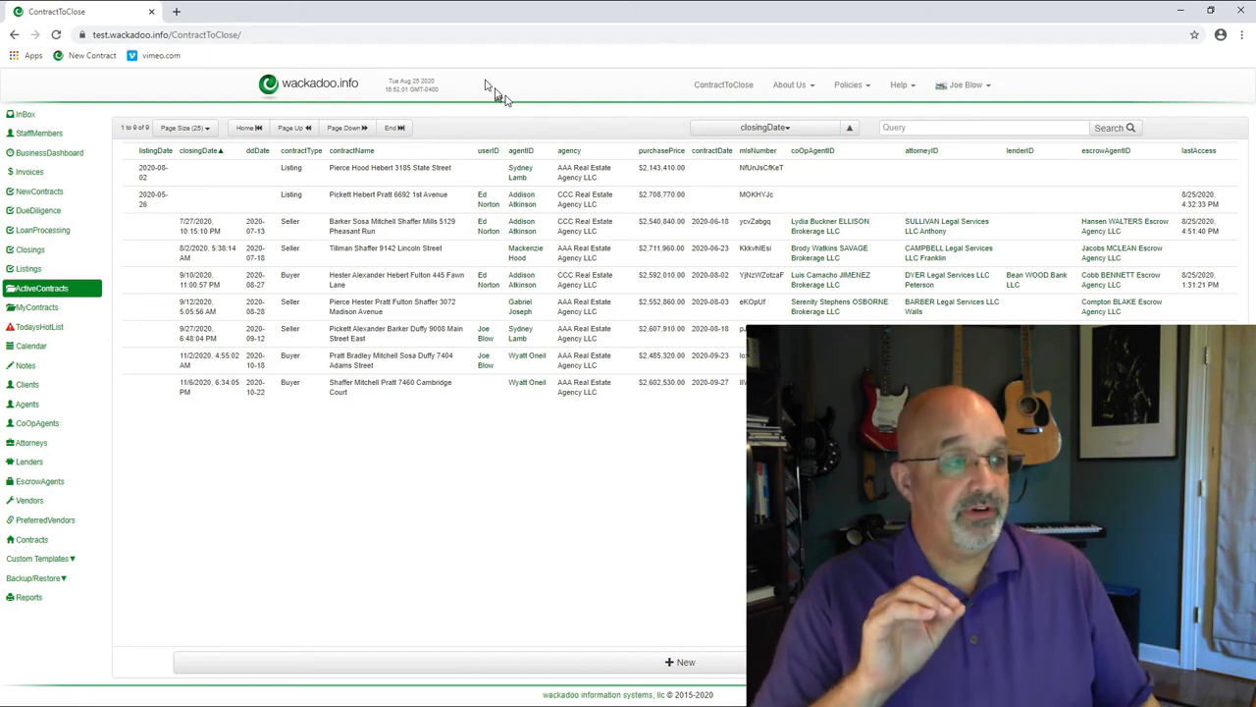
{"action": "left_click", "coordinate": [39, 133]}
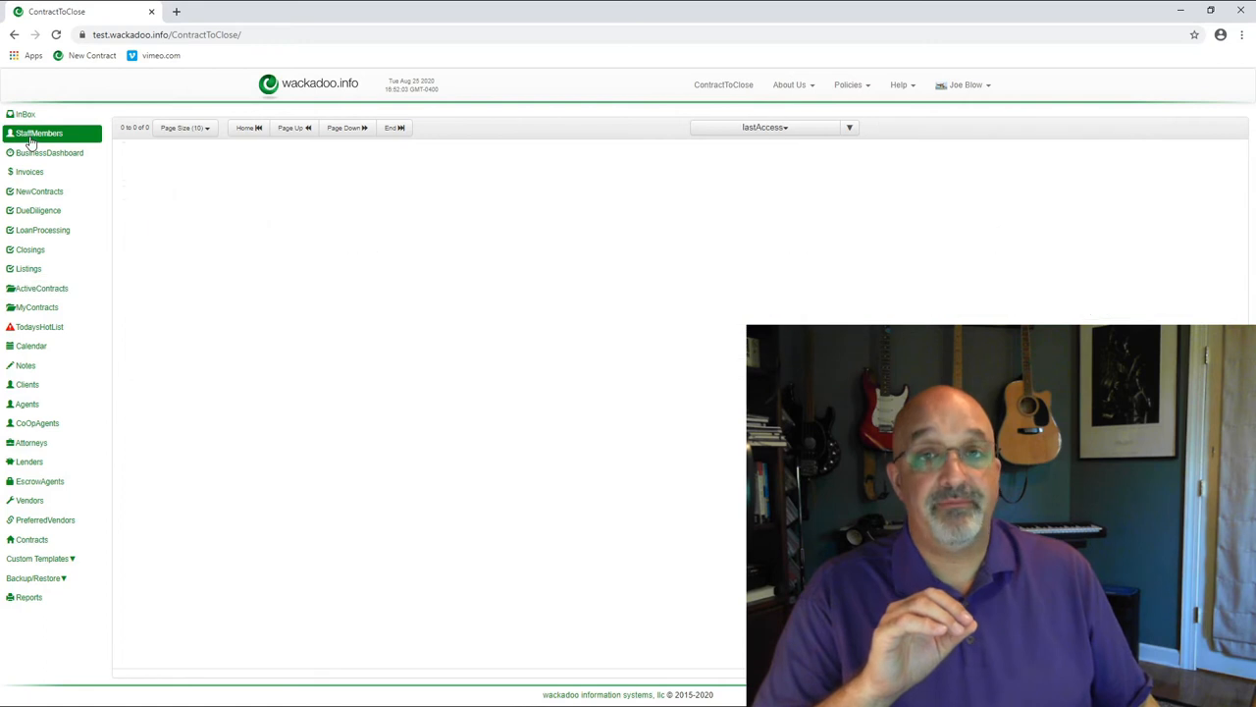
Load the five staff members with their roles and open the Help menu on user roles.
{"action": "left_click", "coordinate": [40, 133]}
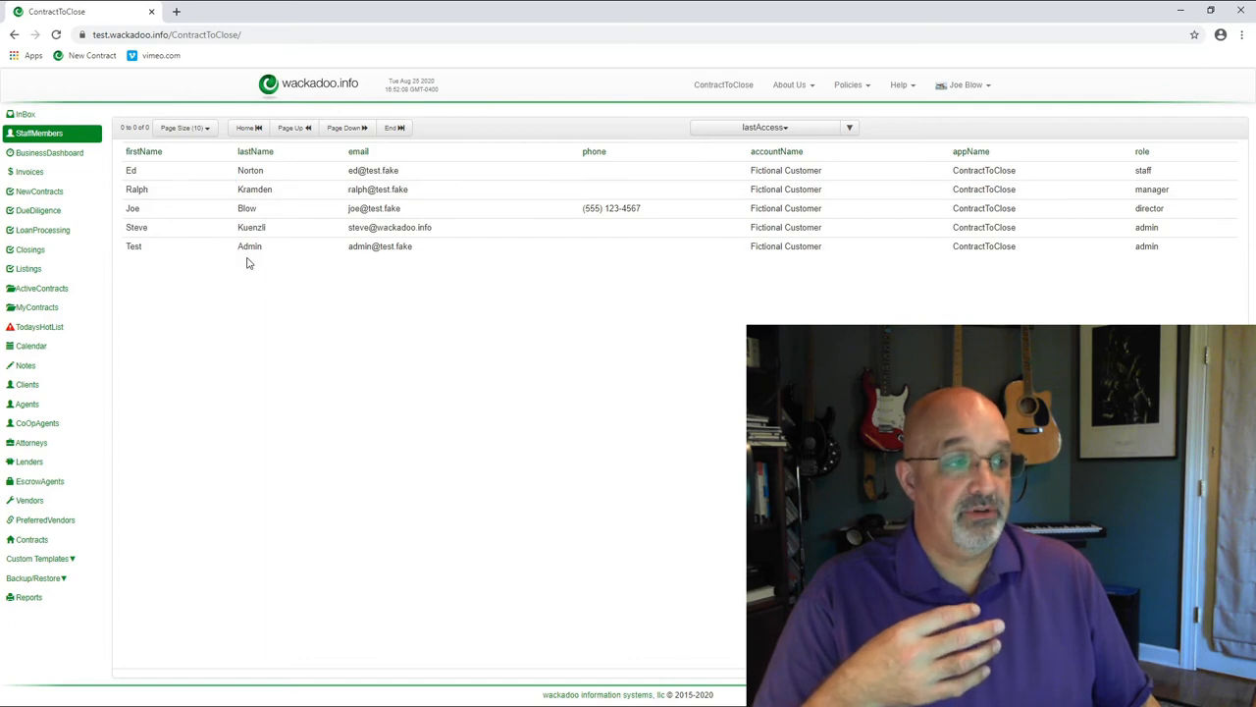
{"action": "mouse_move", "coordinate": [325, 305]}
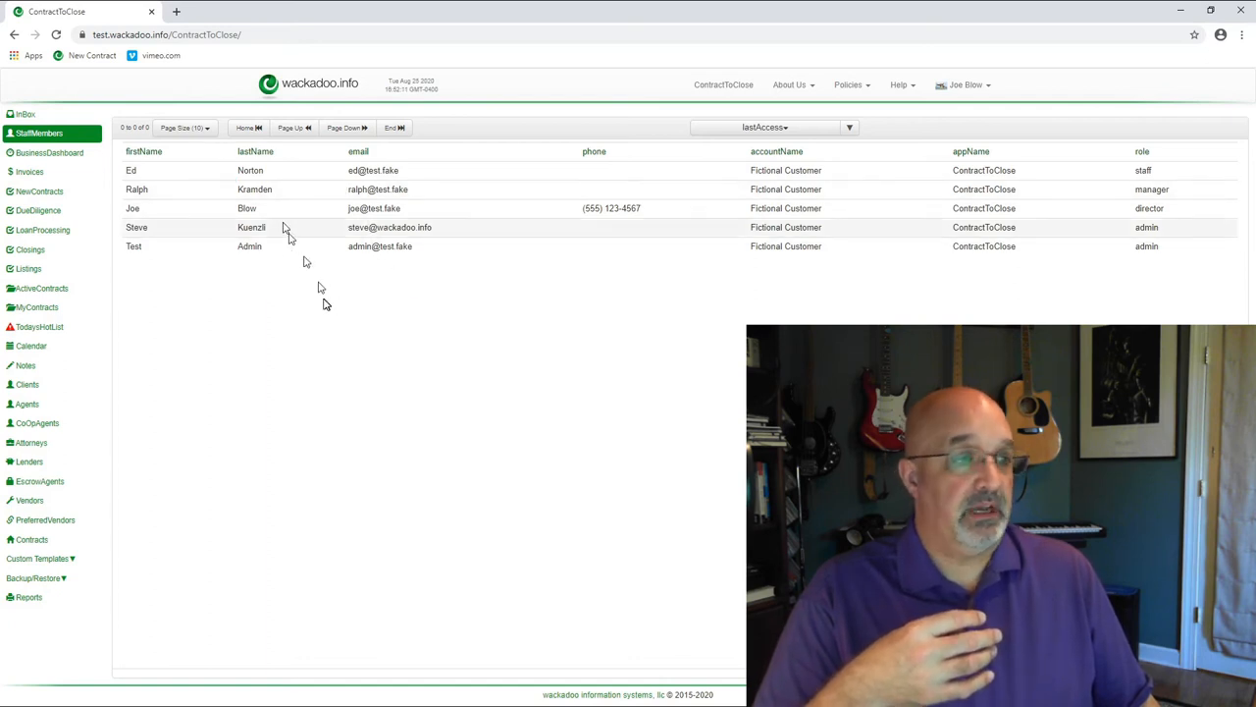
{"action": "mouse_move", "coordinate": [282, 258]}
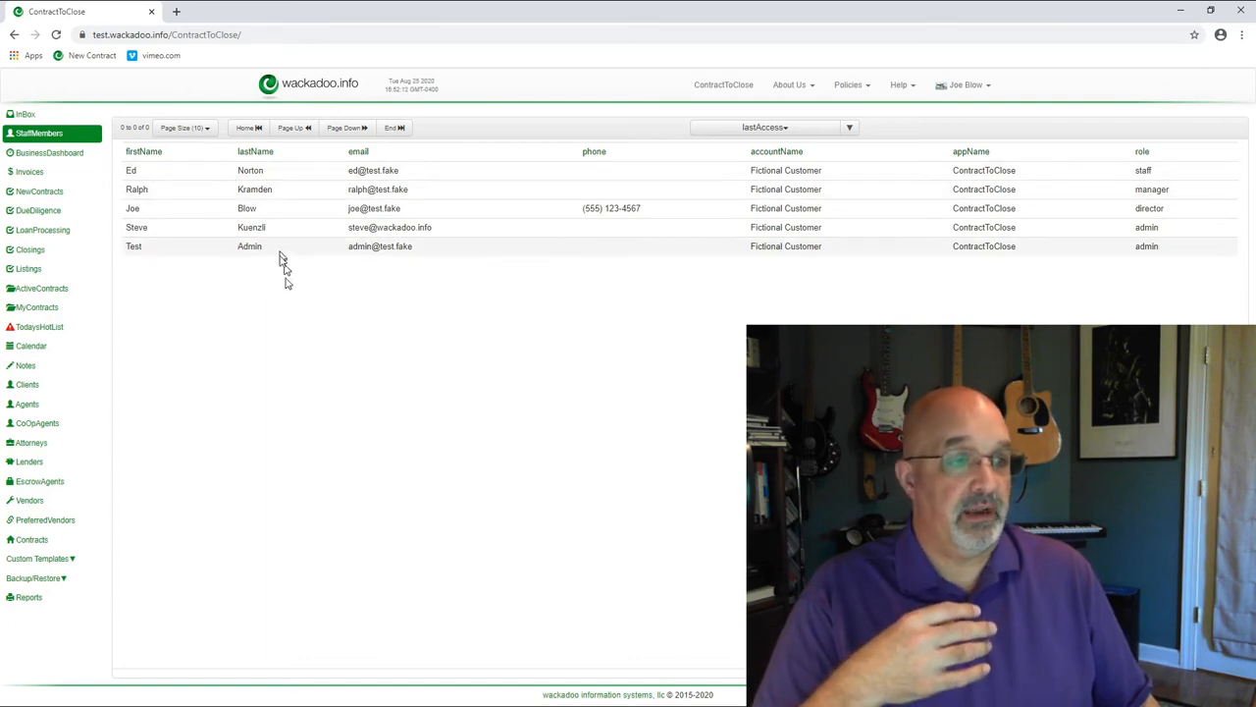
{"action": "mouse_move", "coordinate": [334, 340]}
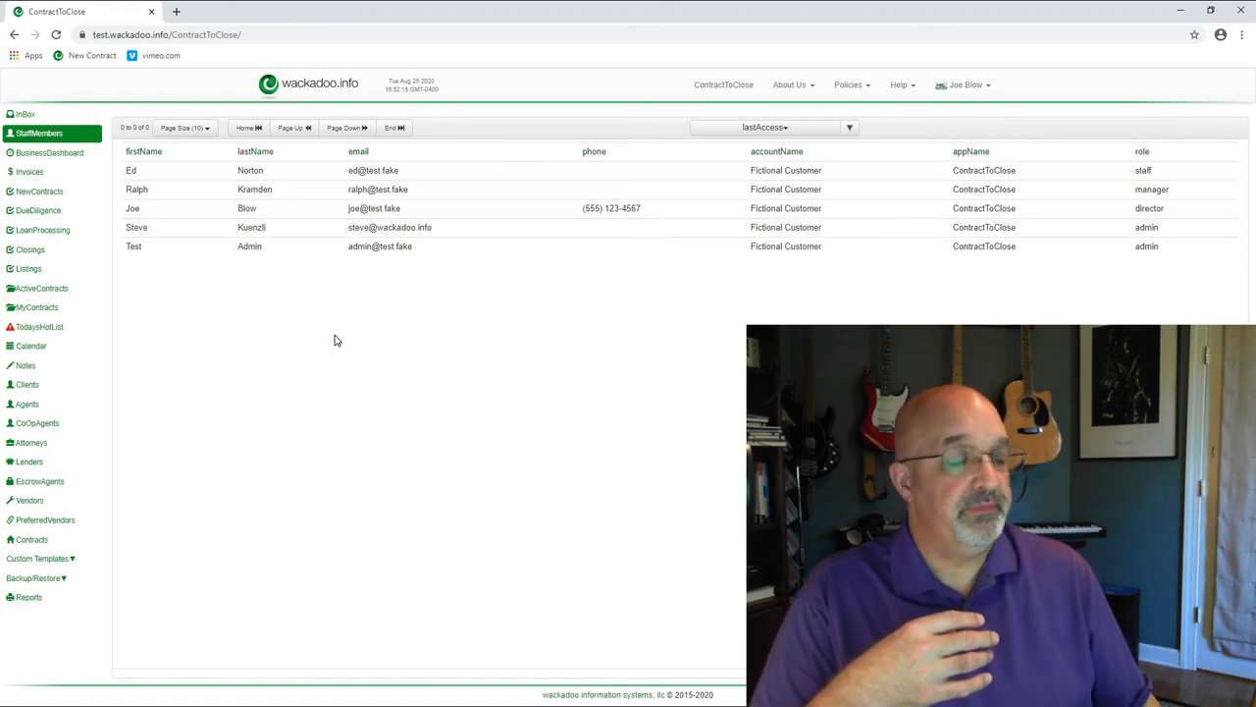
{"action": "mouse_move", "coordinate": [334, 273]}
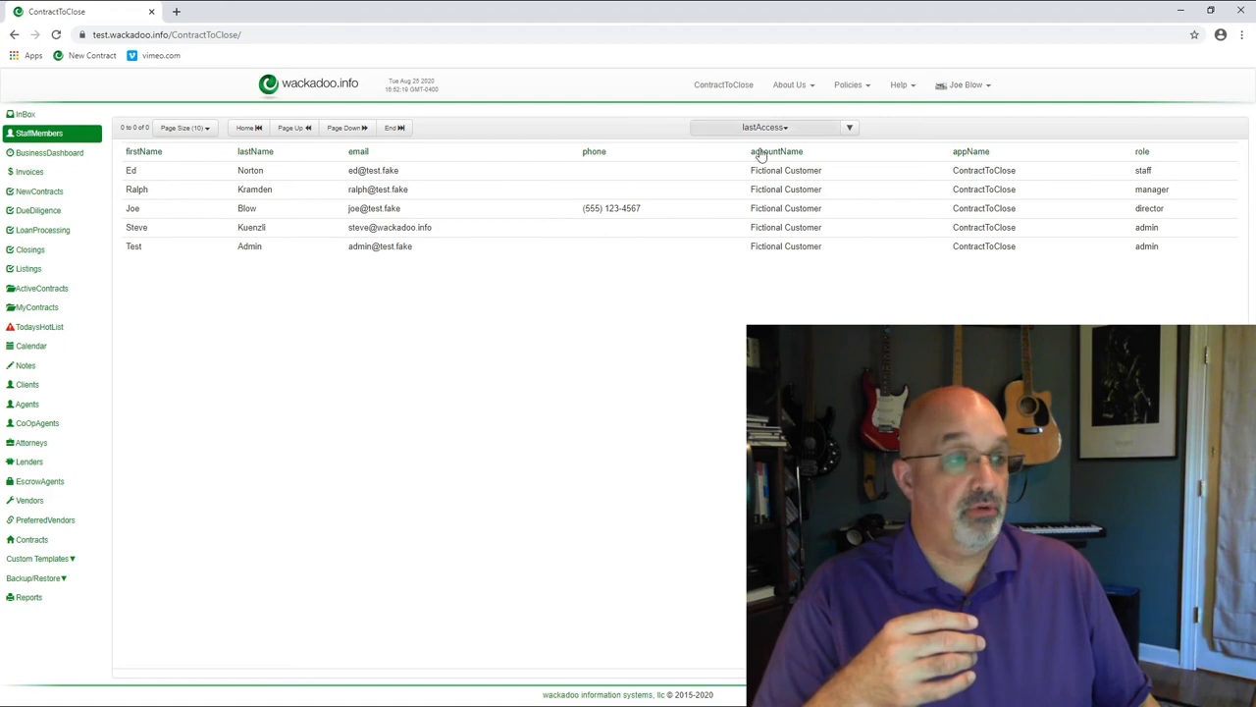
{"action": "mouse_move", "coordinate": [874, 204]}
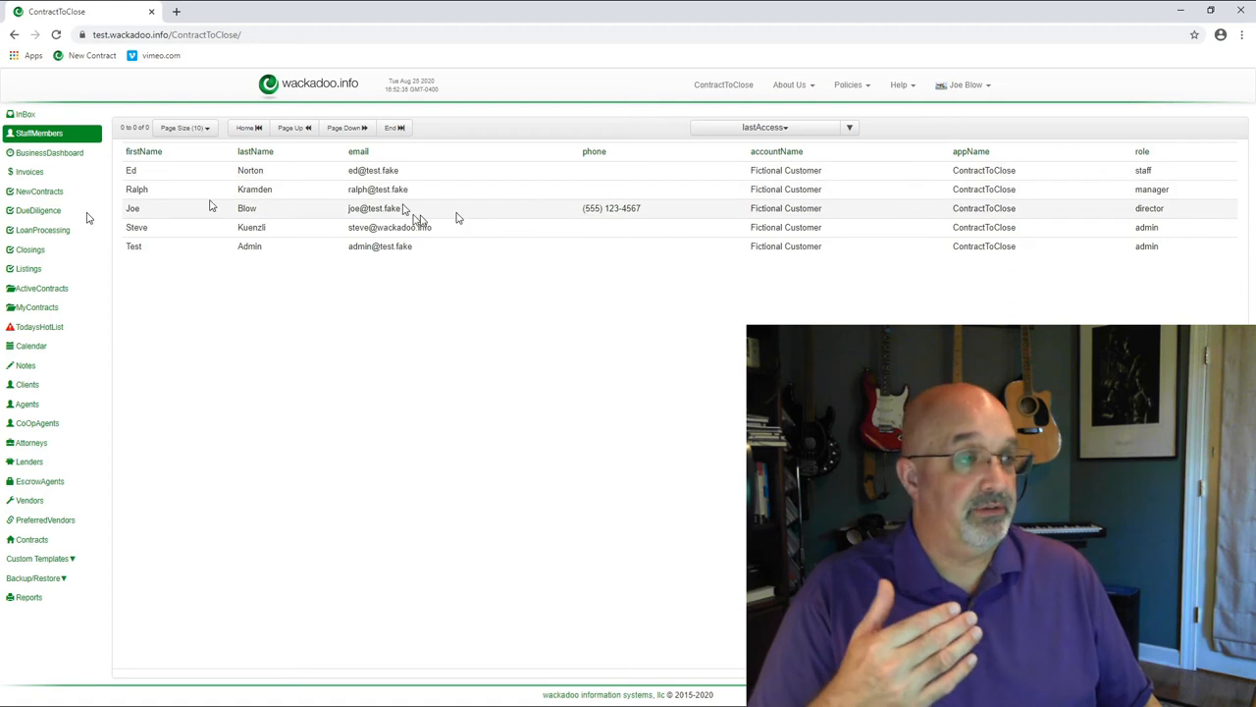
{"action": "mouse_move", "coordinate": [537, 118]}
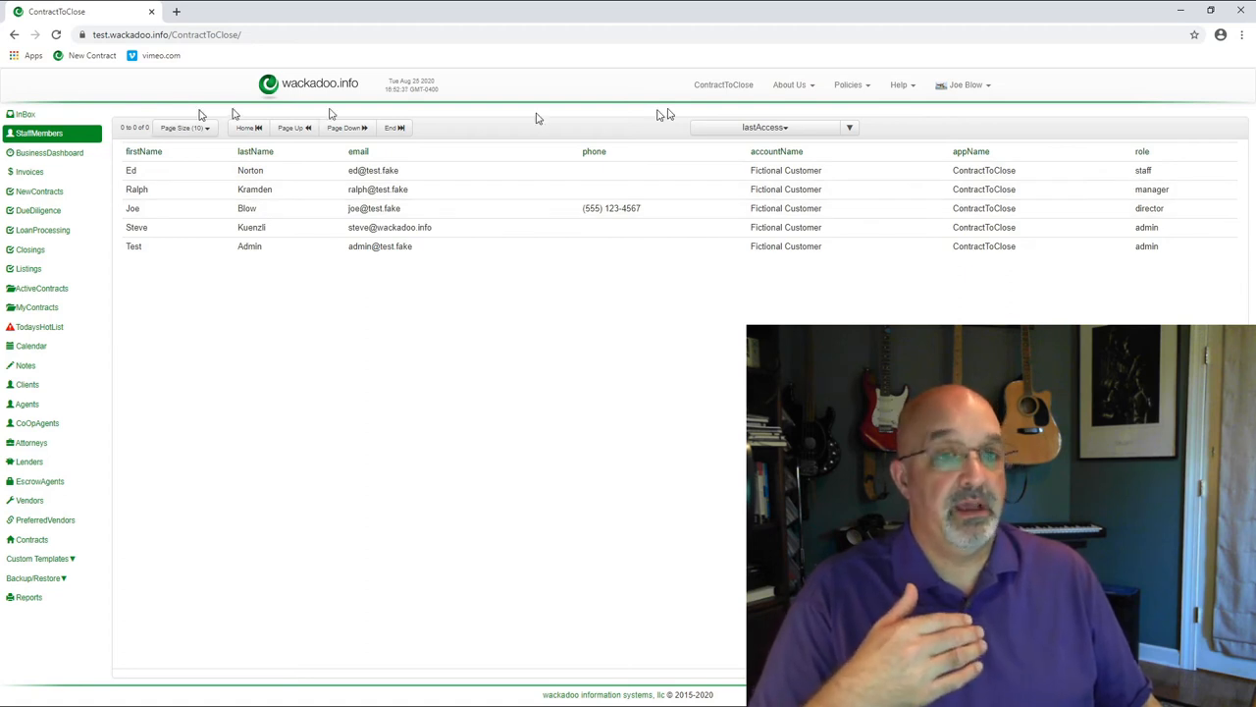
{"action": "left_click", "coordinate": [899, 84]}
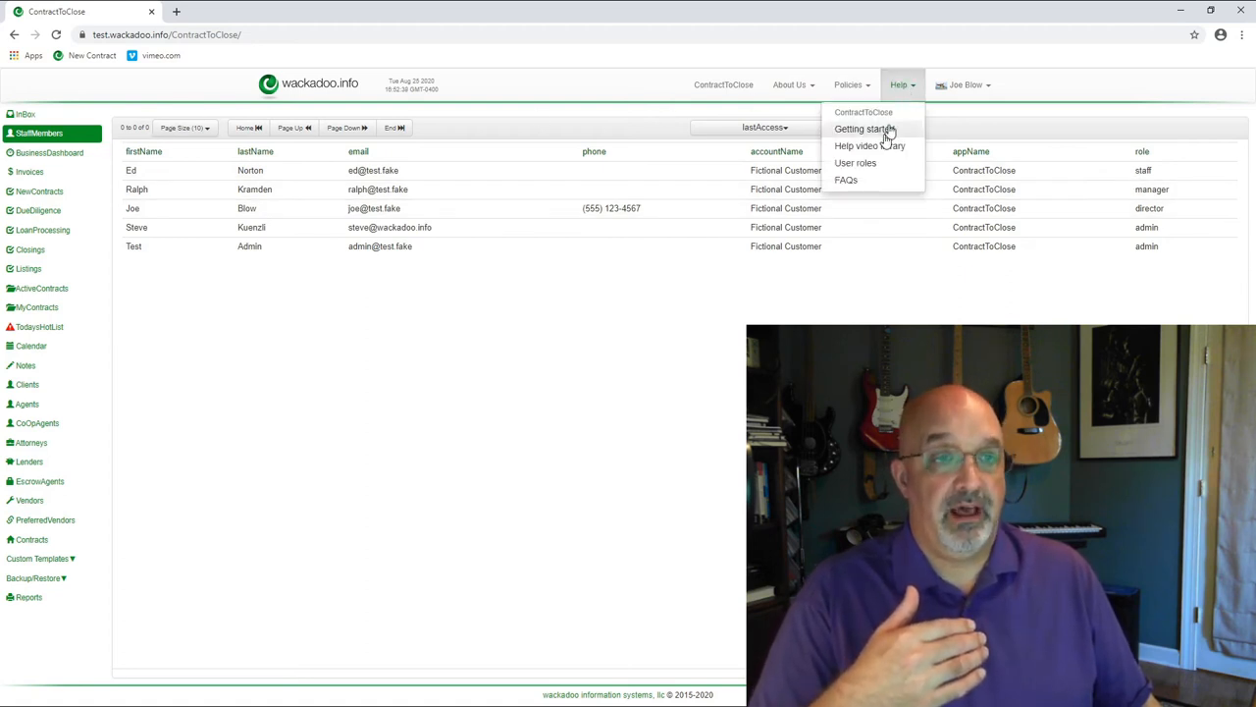
{"action": "mouse_move", "coordinate": [864, 163]}
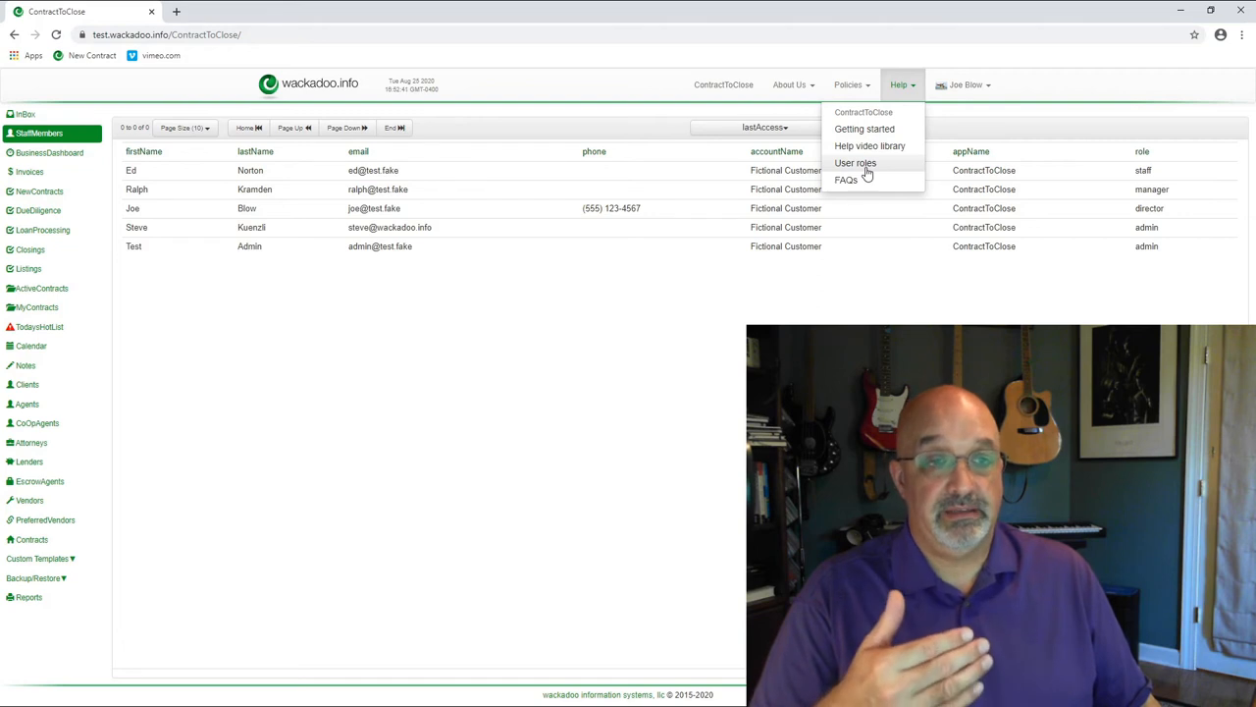
{"action": "mouse_move", "coordinate": [127, 174]}
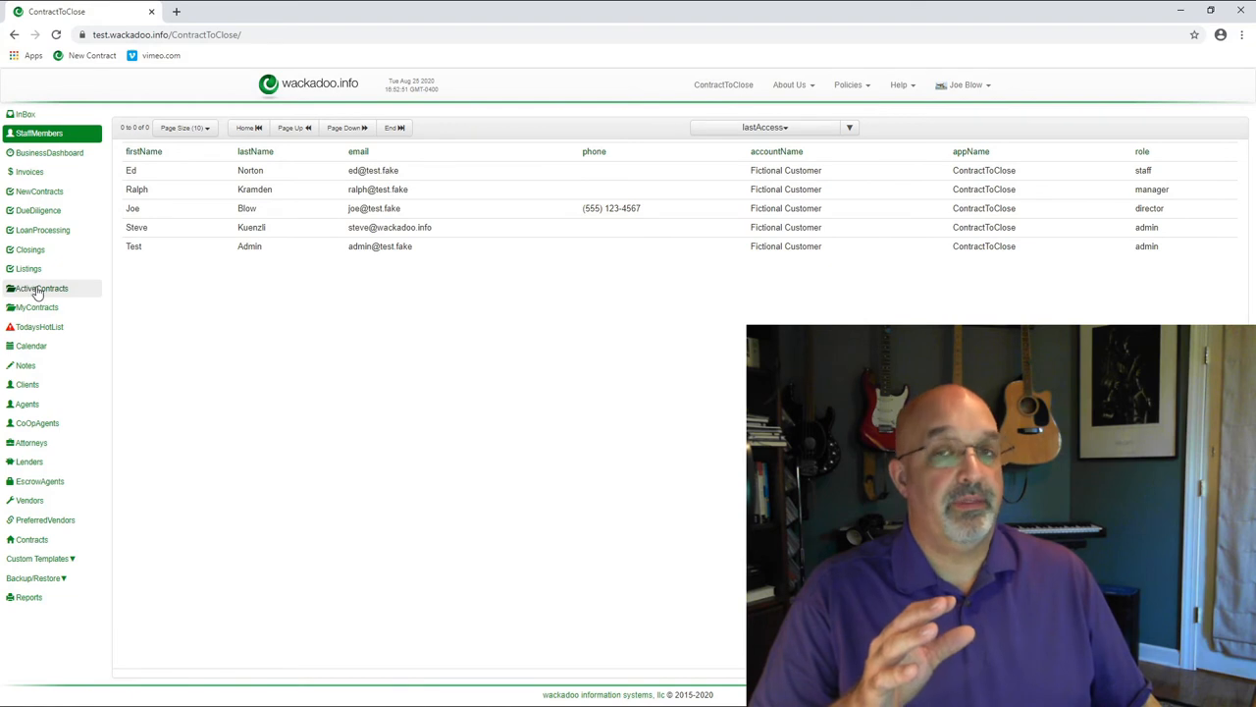
View active contracts, then open Ed Norton's page of assigned and unassigned contracts.
{"action": "left_click", "coordinate": [42, 288]}
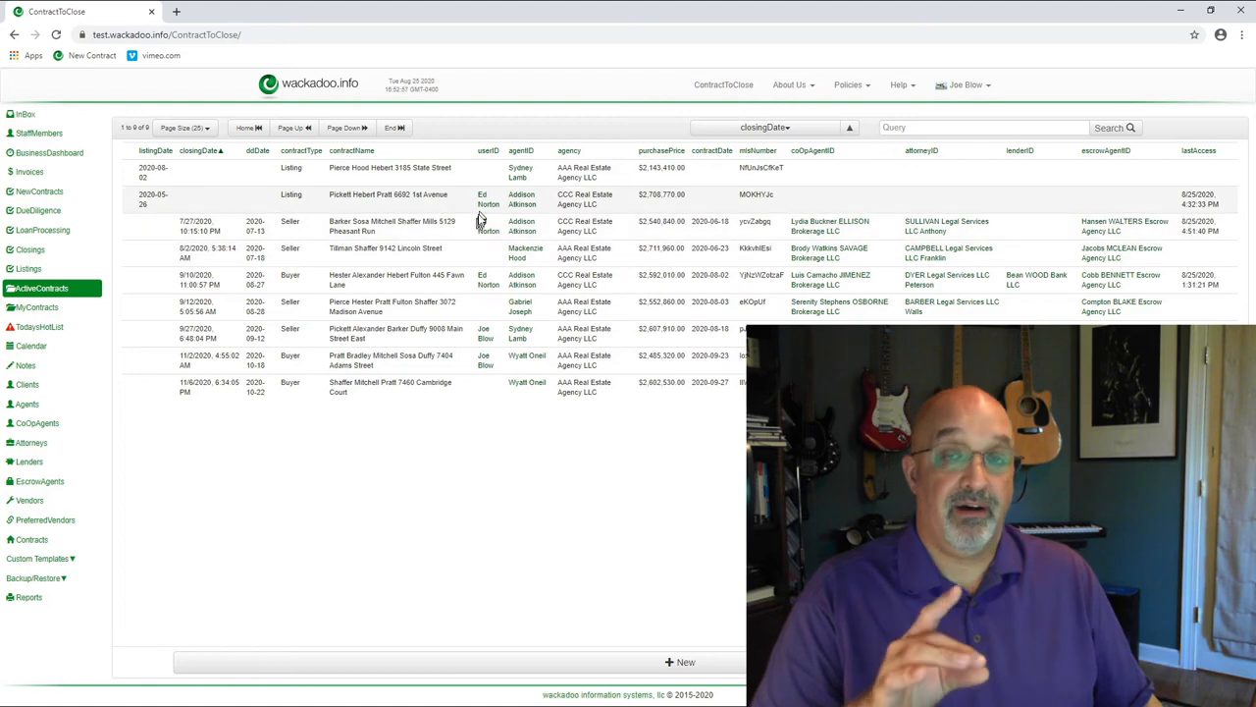
{"action": "mouse_move", "coordinate": [489, 294]}
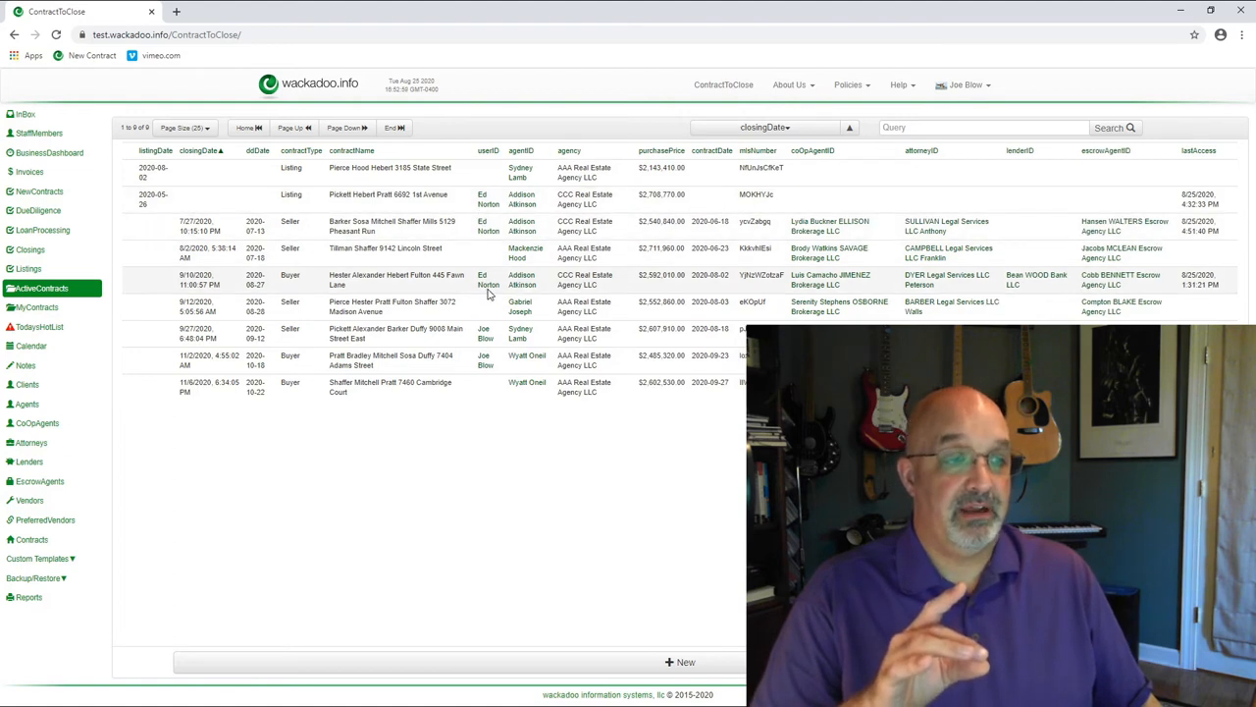
{"action": "mouse_move", "coordinate": [482, 371]}
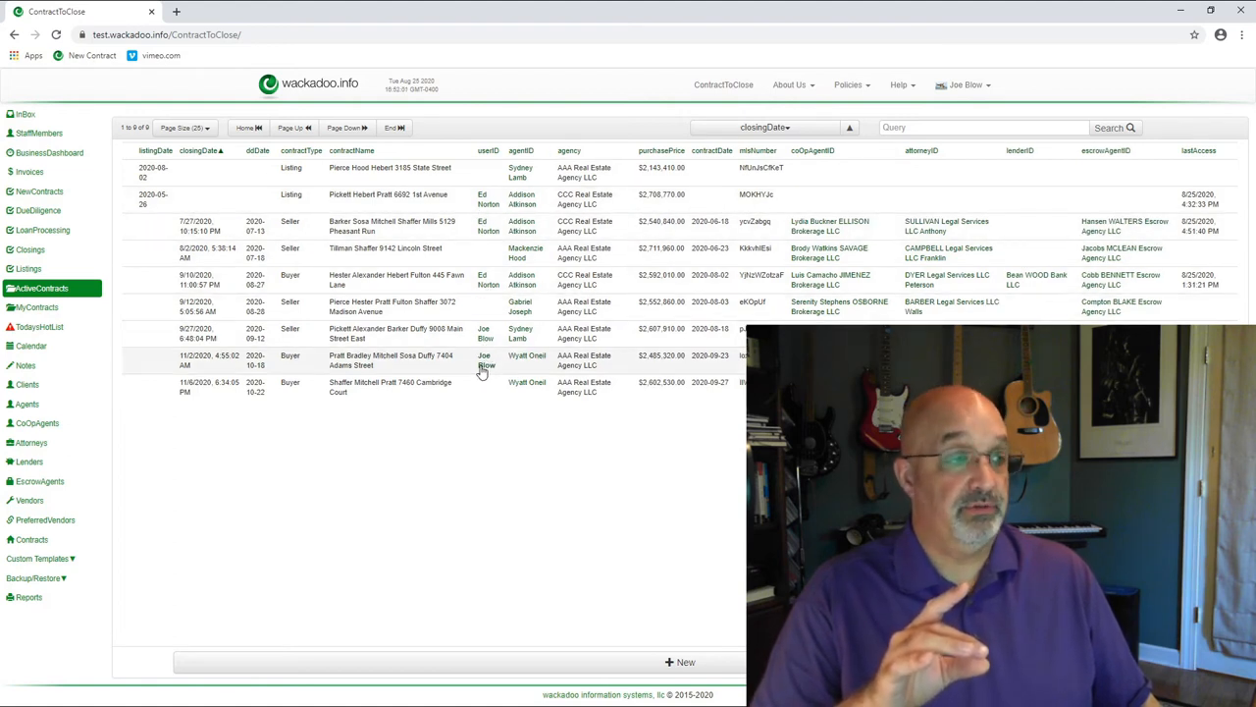
{"action": "left_click", "coordinate": [39, 132]}
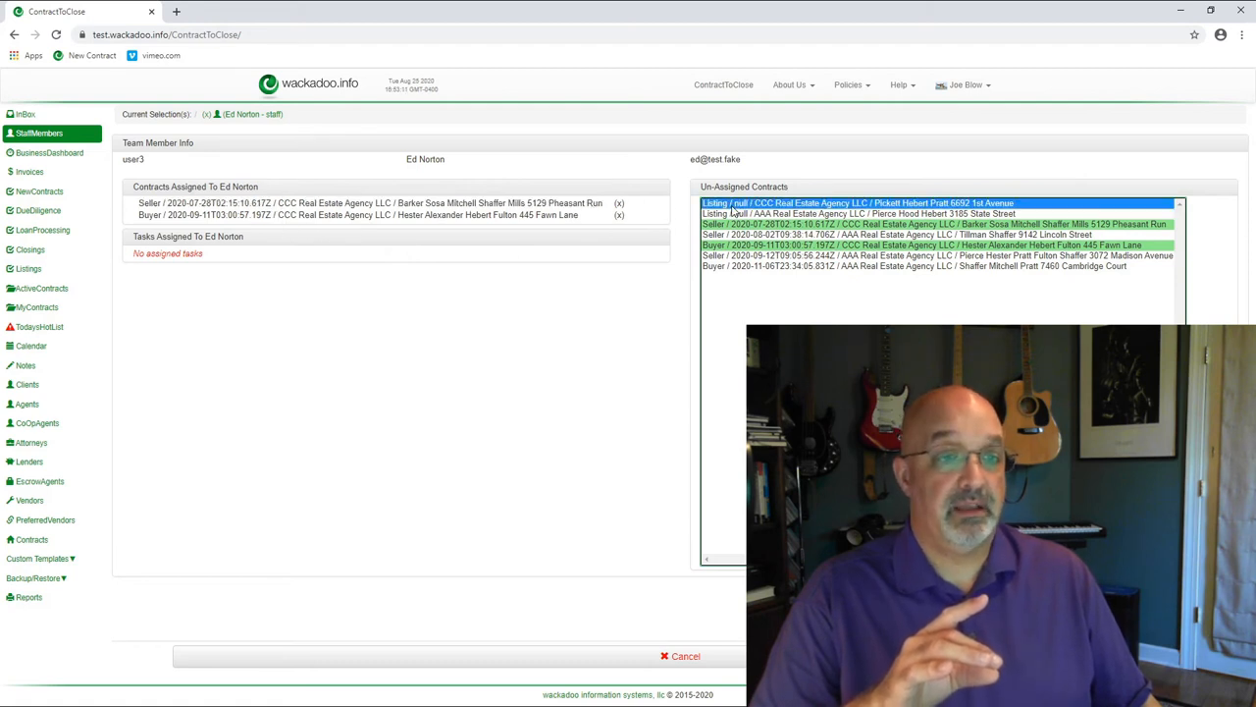
Assign the 6692 1st Avenue listing to Ed Norton, then view My Contracts.
{"action": "left_click", "coordinate": [619, 204]}
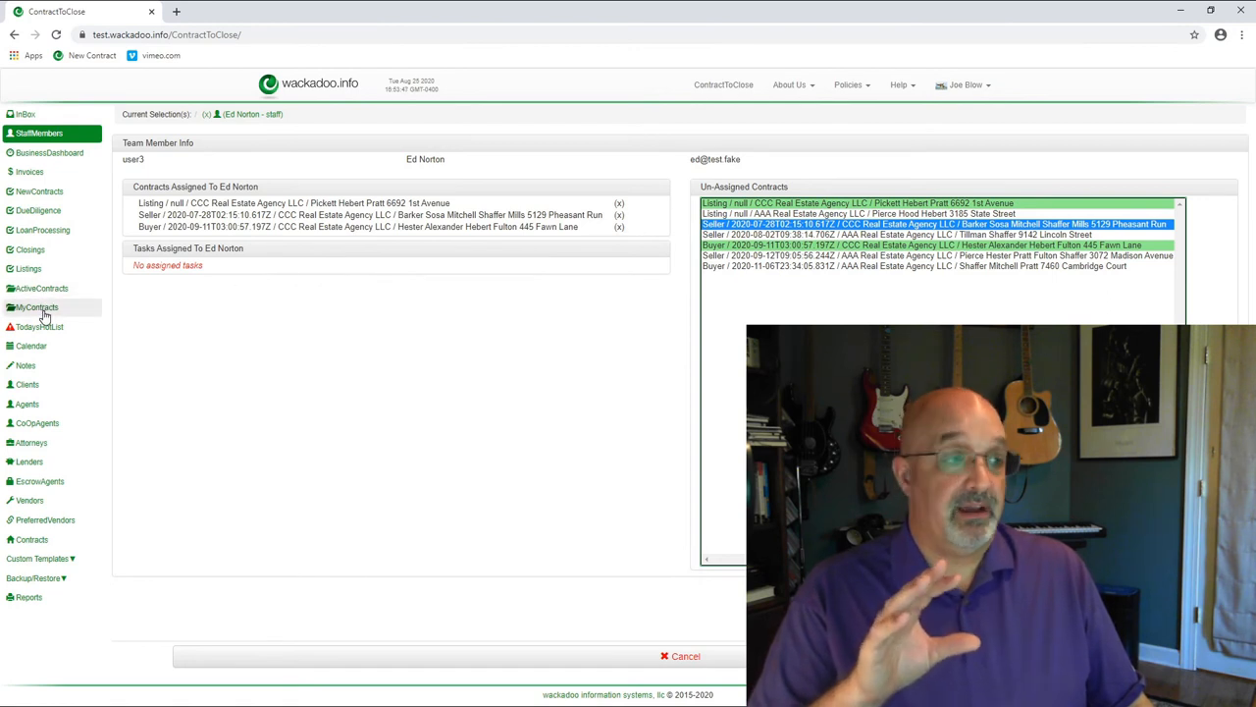
{"action": "mouse_move", "coordinate": [42, 288]}
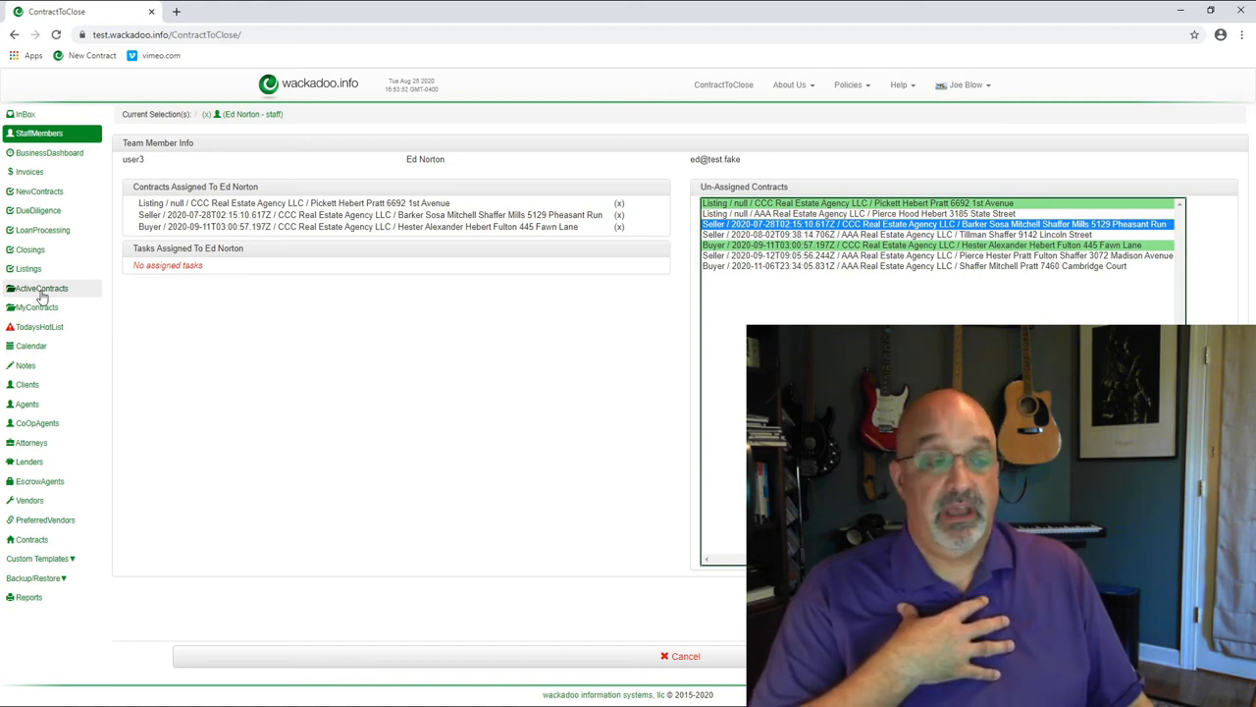
{"action": "left_click", "coordinate": [36, 307]}
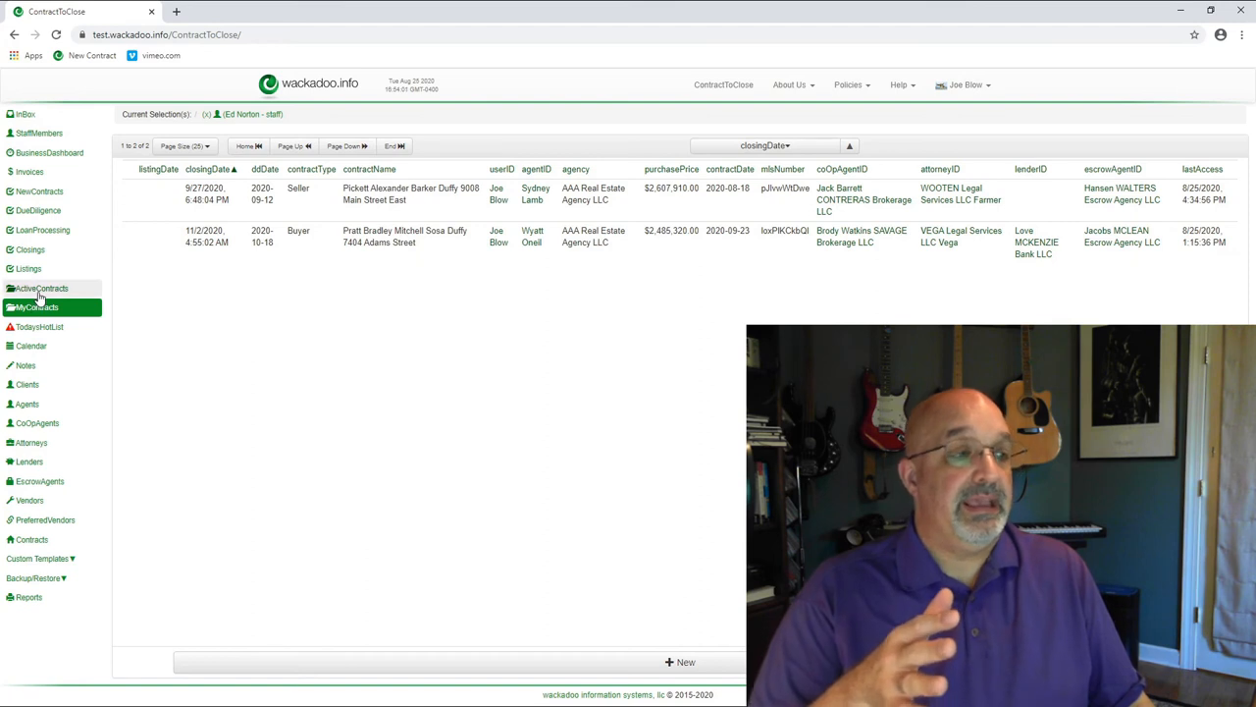
{"action": "left_click", "coordinate": [41, 288]}
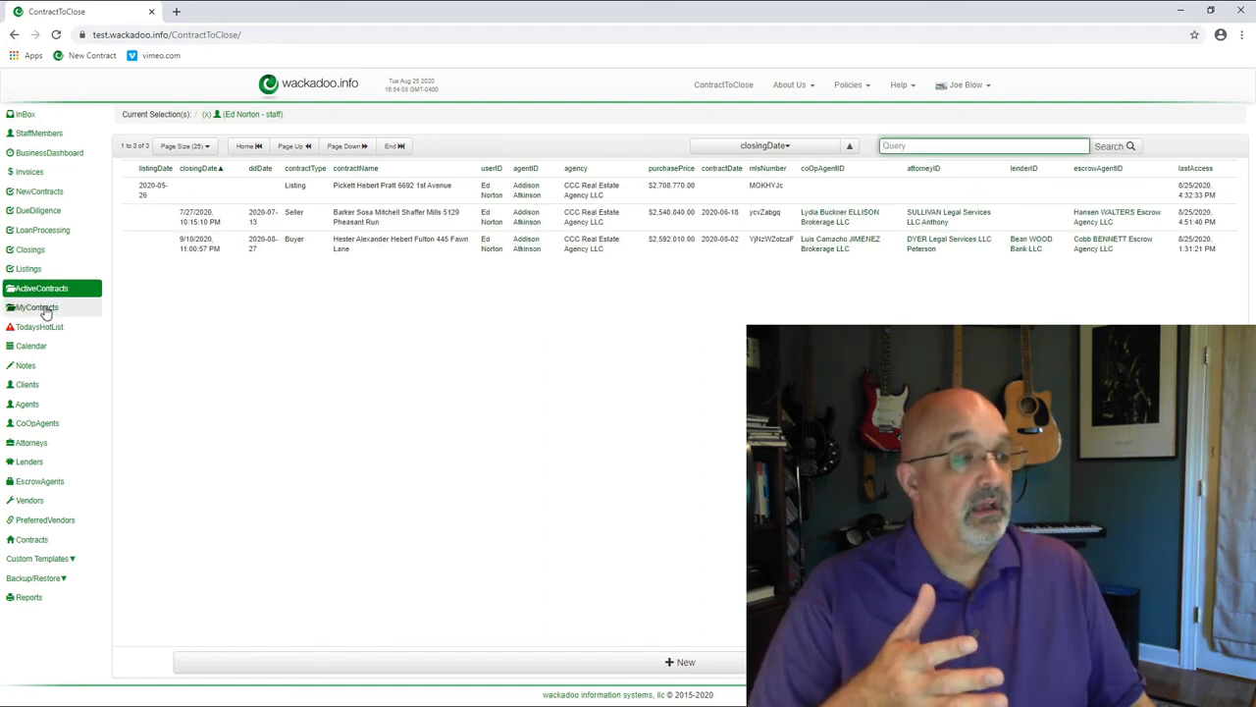
{"action": "mouse_move", "coordinate": [39, 287]}
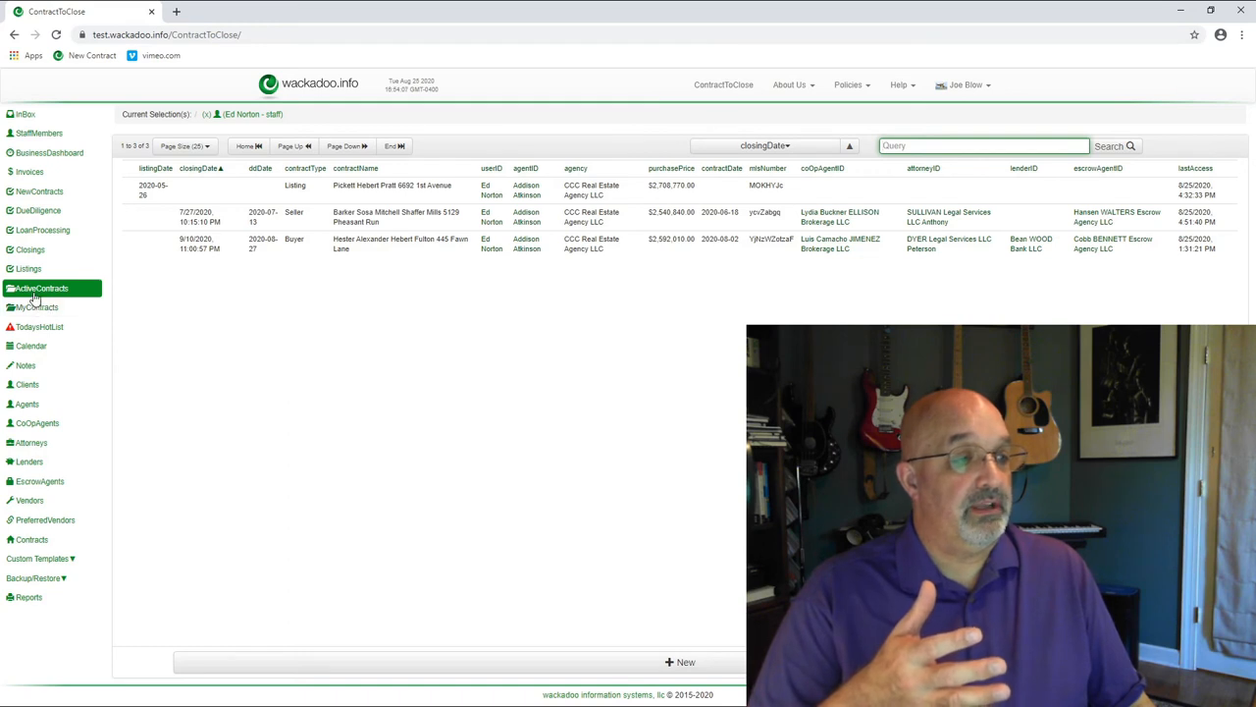
{"action": "left_click", "coordinate": [37, 307]}
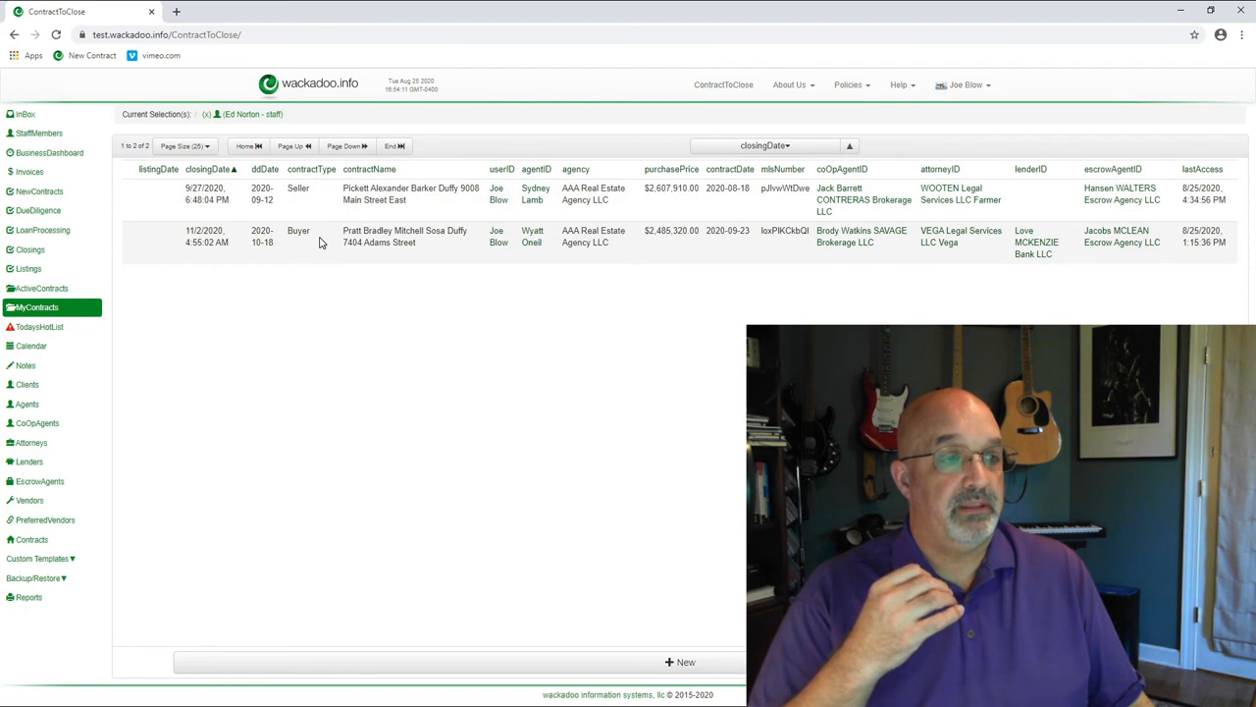
{"action": "left_click", "coordinate": [405, 236]}
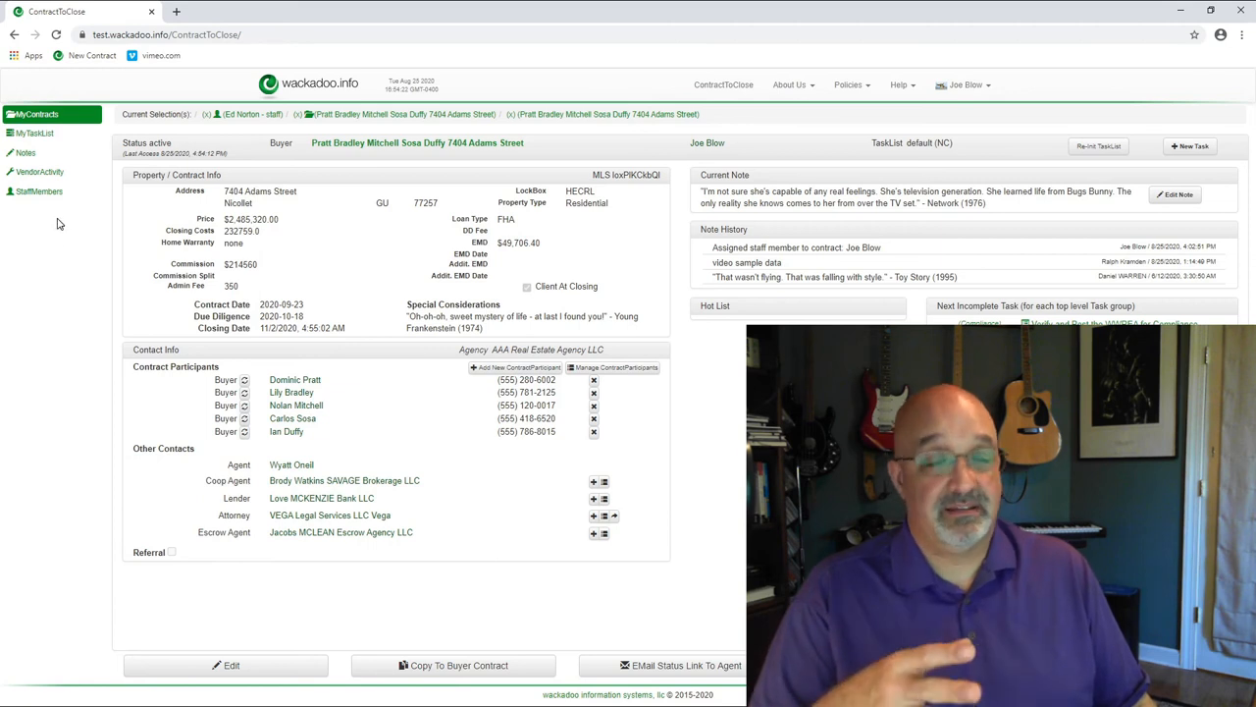
{"action": "mouse_move", "coordinate": [35, 132]}
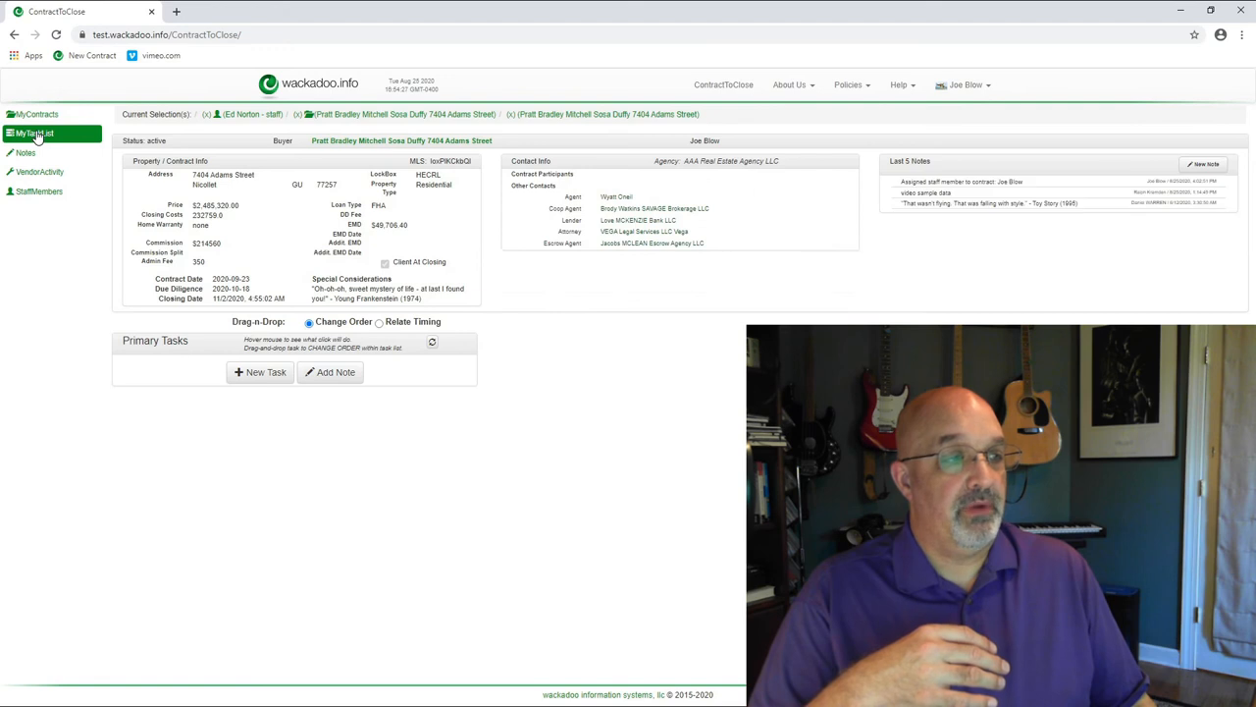
Review the Adams Street contract's task list, notes and vendor activity, then return to Active Contracts.
{"action": "left_click", "coordinate": [36, 133]}
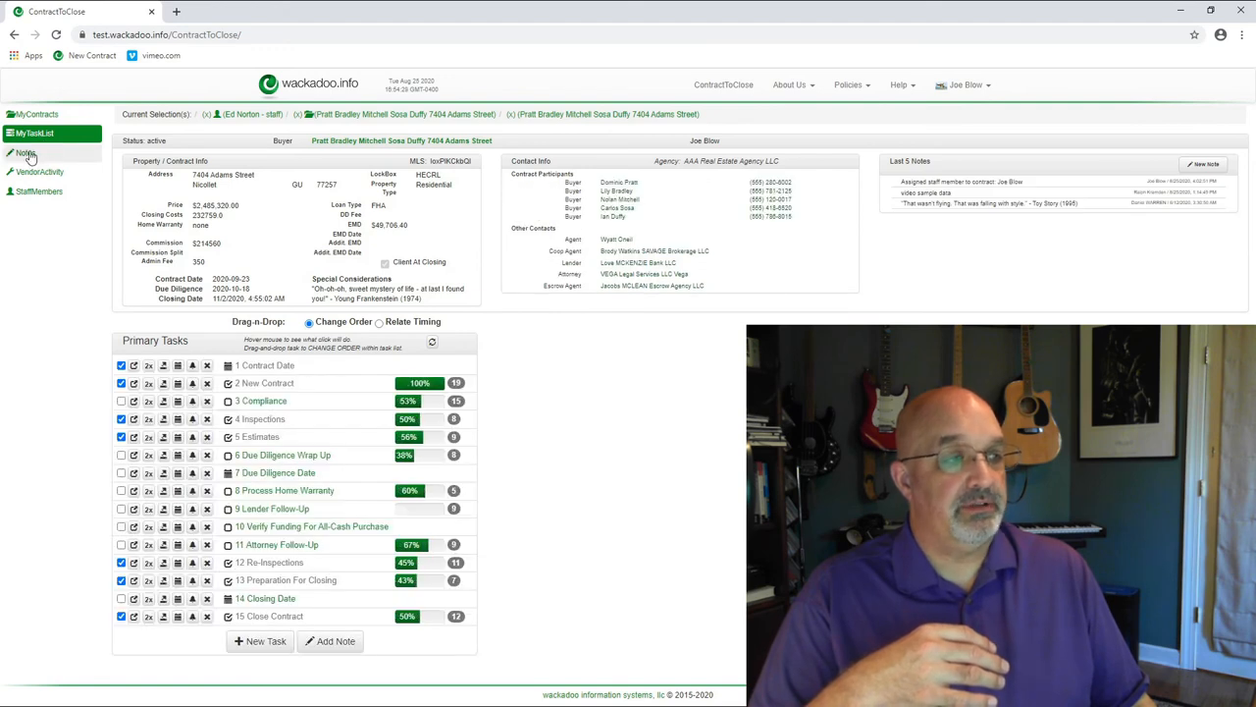
{"action": "left_click", "coordinate": [25, 152]}
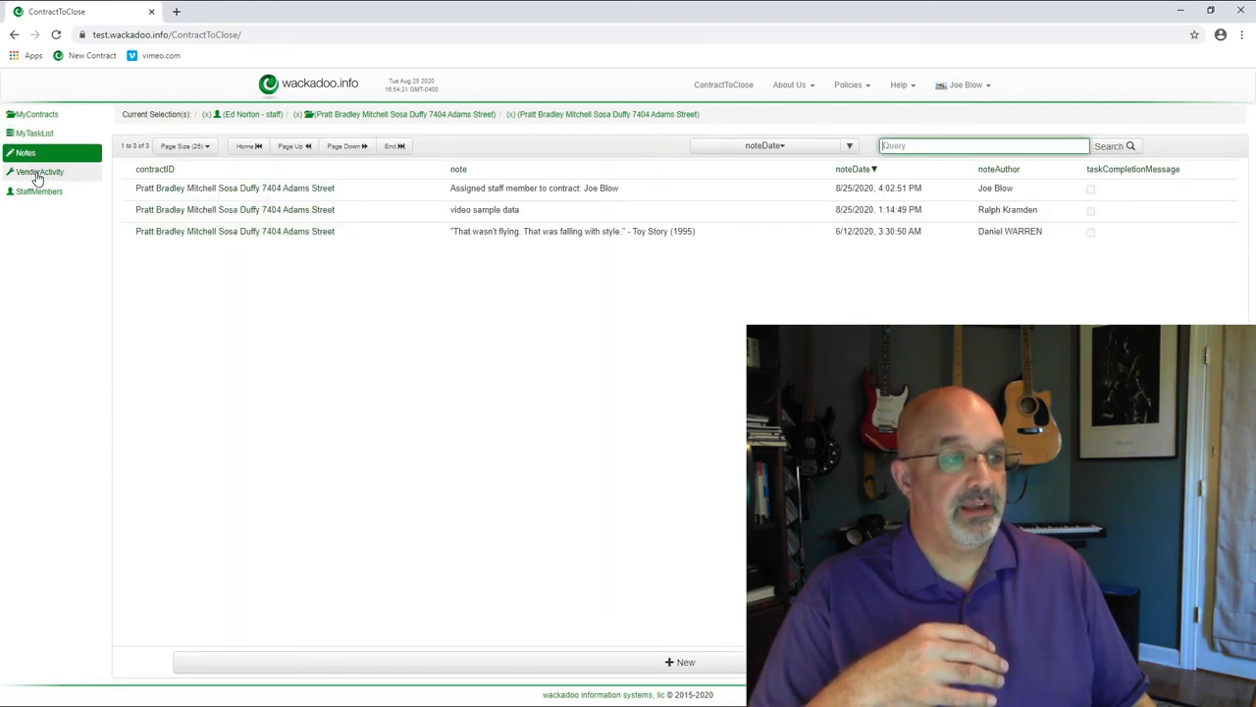
{"action": "left_click", "coordinate": [41, 171]}
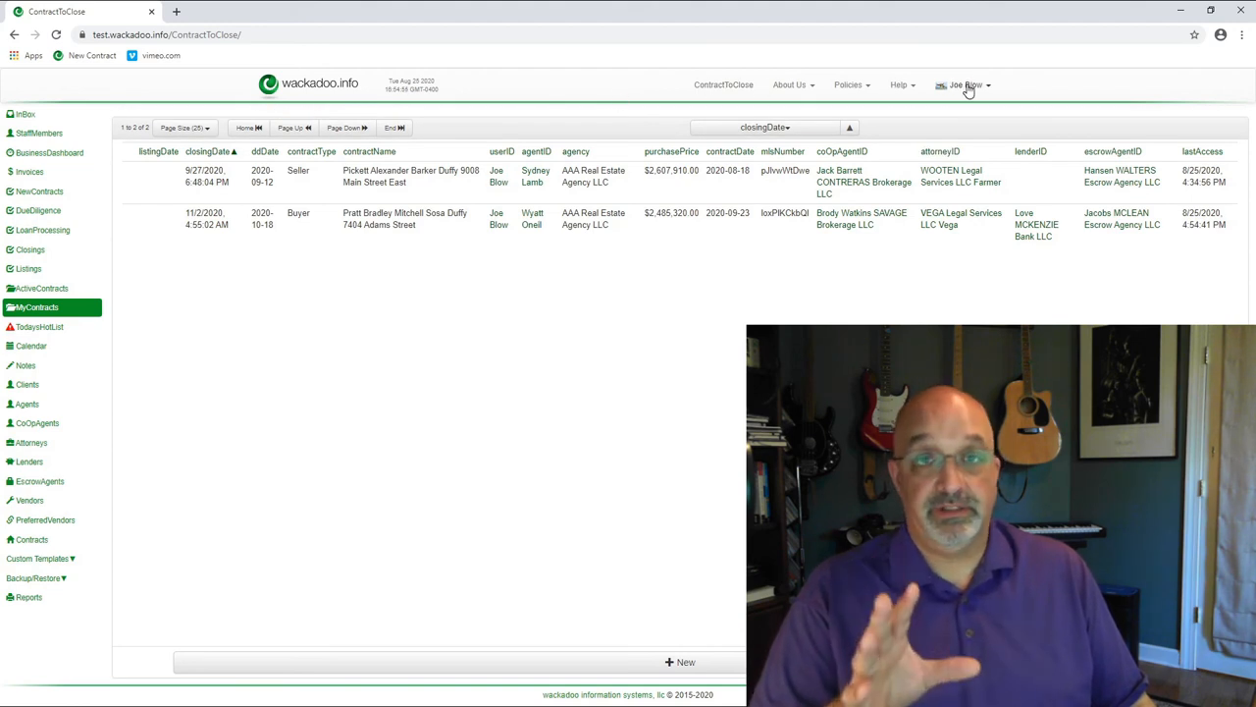
{"action": "left_click", "coordinate": [42, 287]}
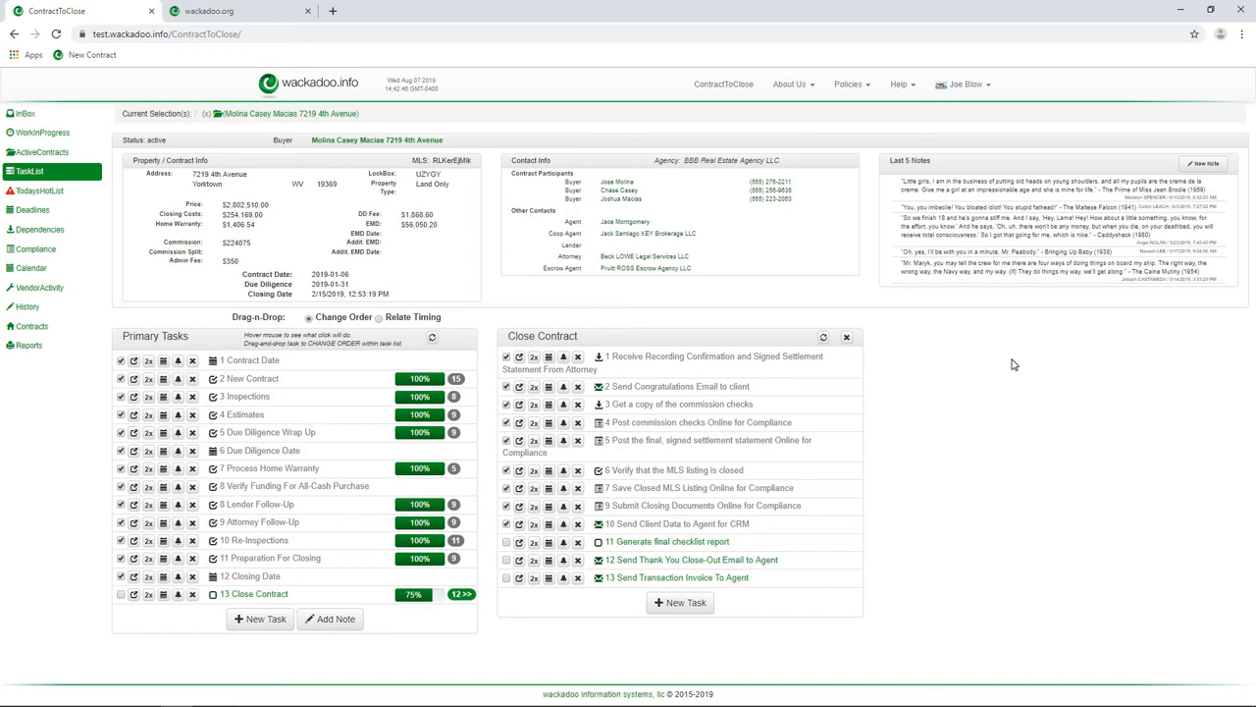
{"action": "mouse_move", "coordinate": [996, 364]}
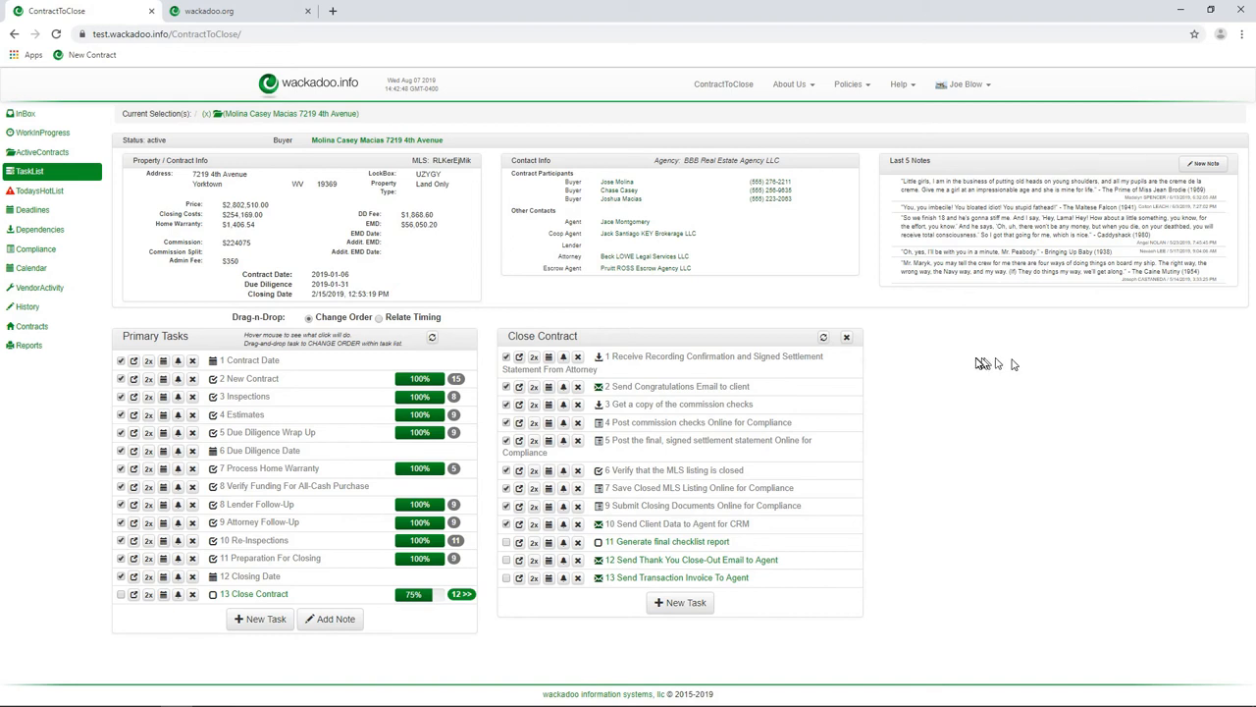
{"action": "mouse_move", "coordinate": [430, 388]}
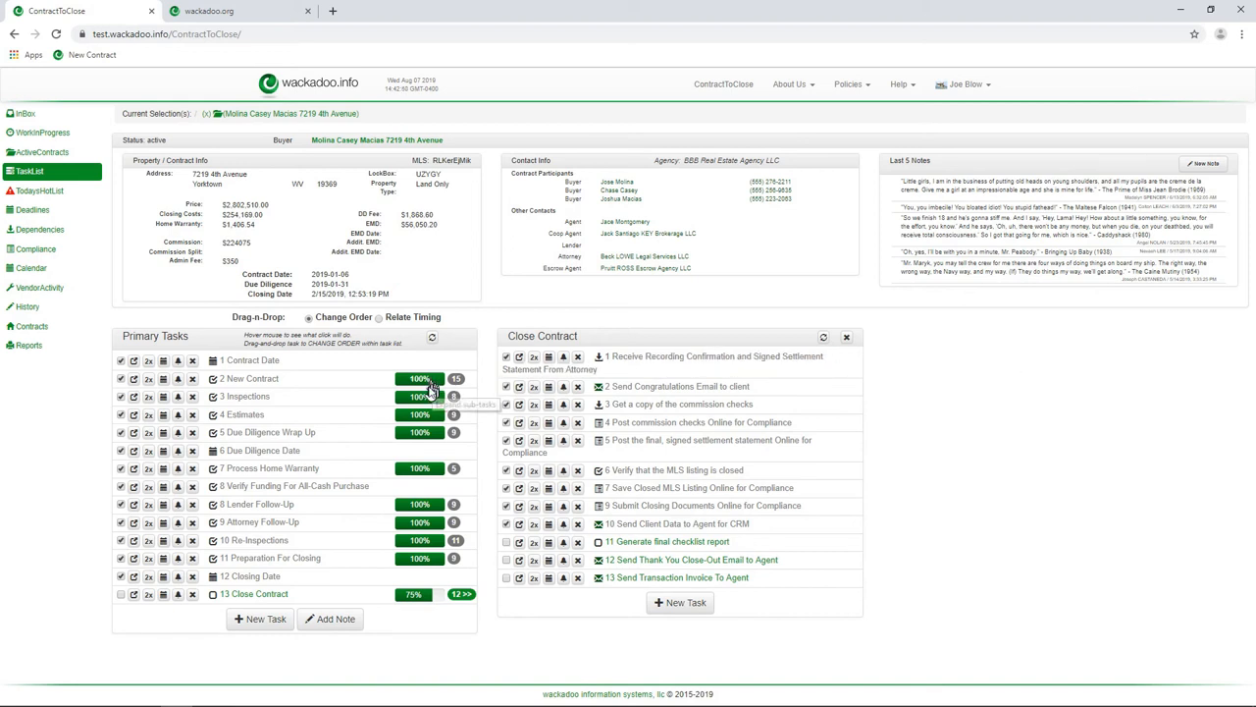
{"action": "mouse_move", "coordinate": [424, 596]}
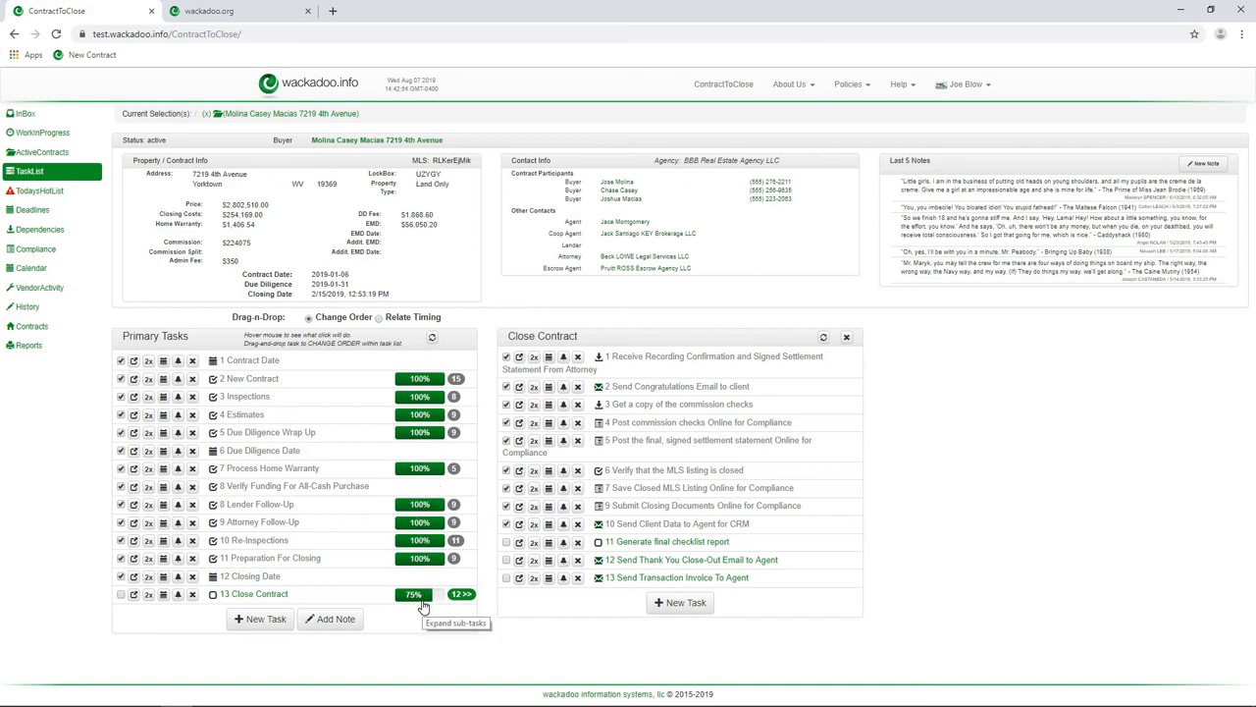
{"action": "mouse_move", "coordinate": [490, 526]}
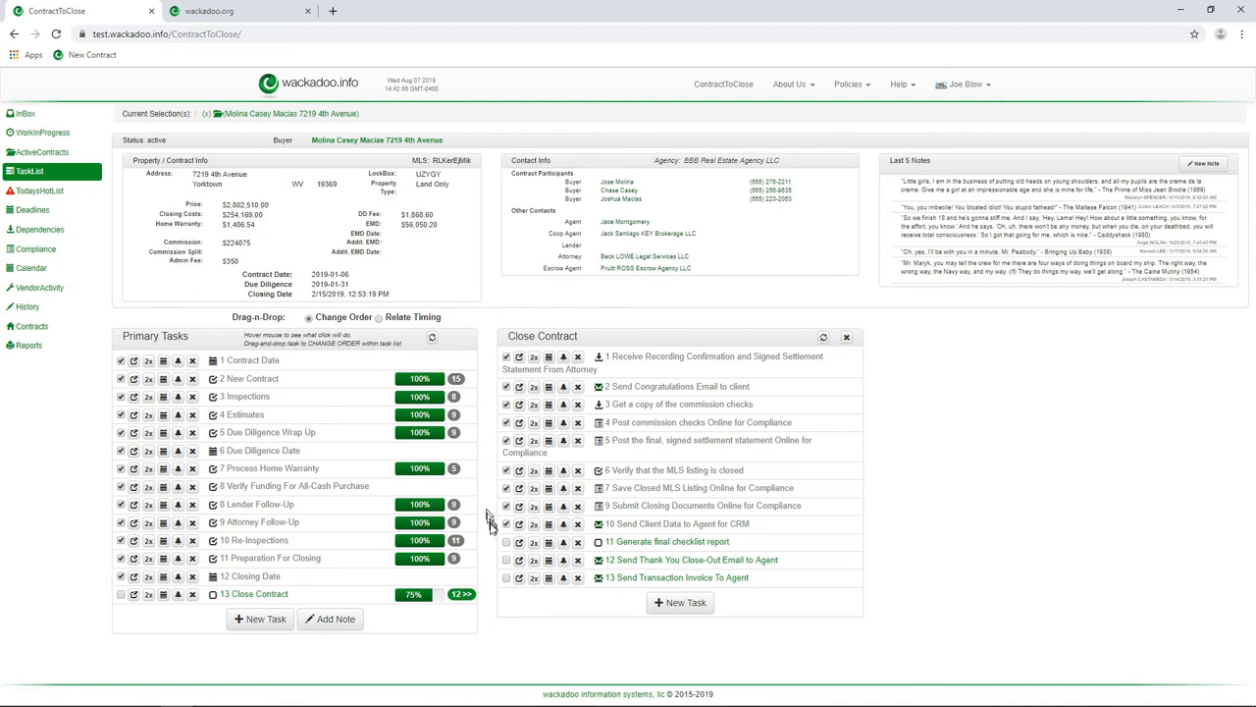
{"action": "mouse_move", "coordinate": [507, 545]}
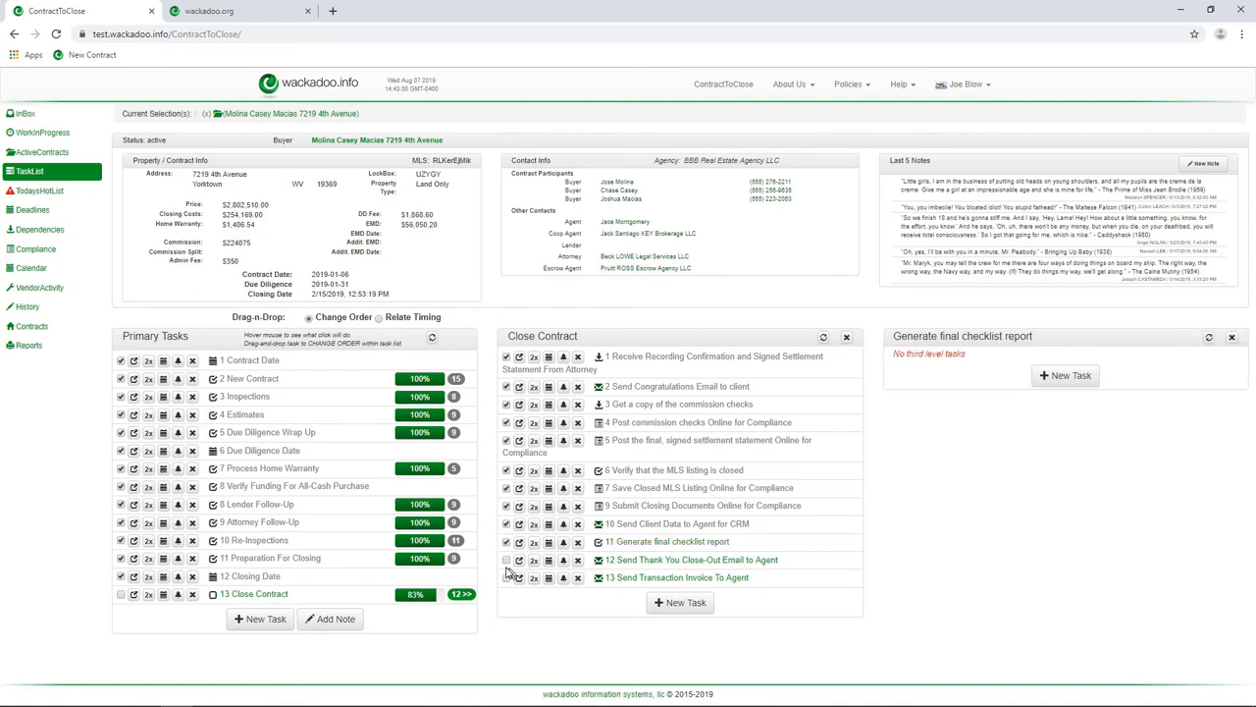
{"action": "left_click", "coordinate": [506, 560]}
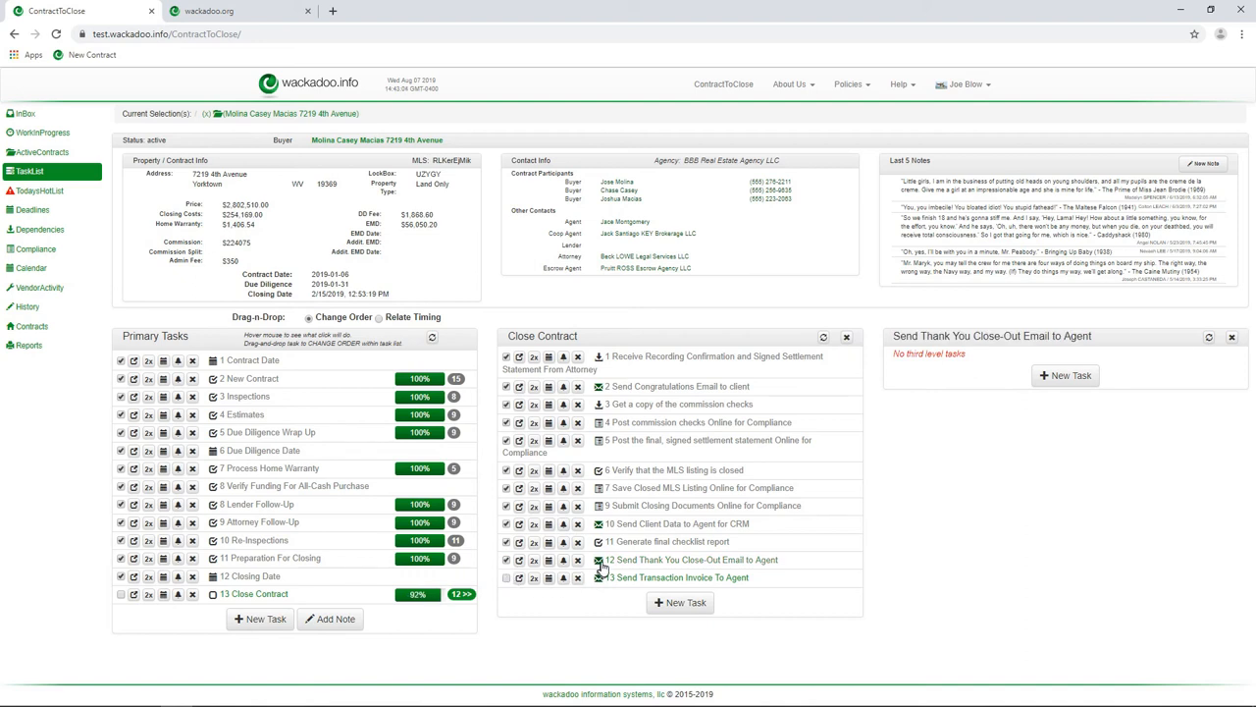
{"action": "left_click", "coordinate": [599, 560]}
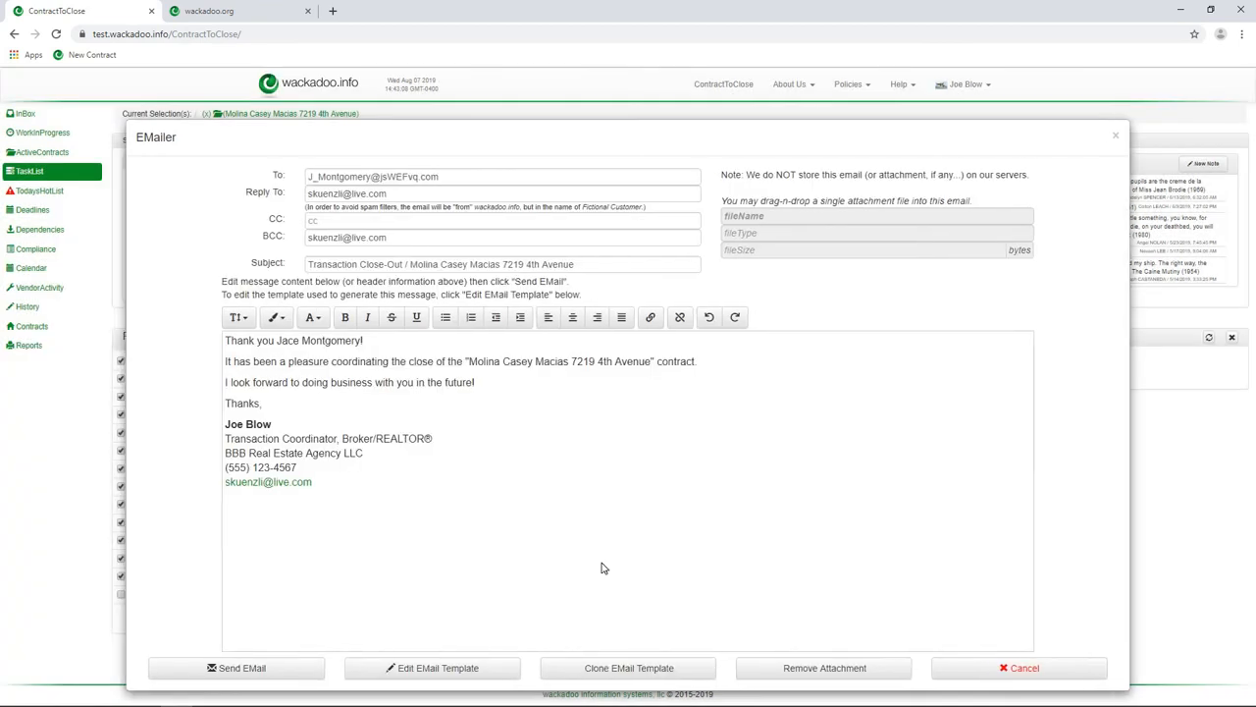
{"action": "mouse_move", "coordinate": [1018, 668]}
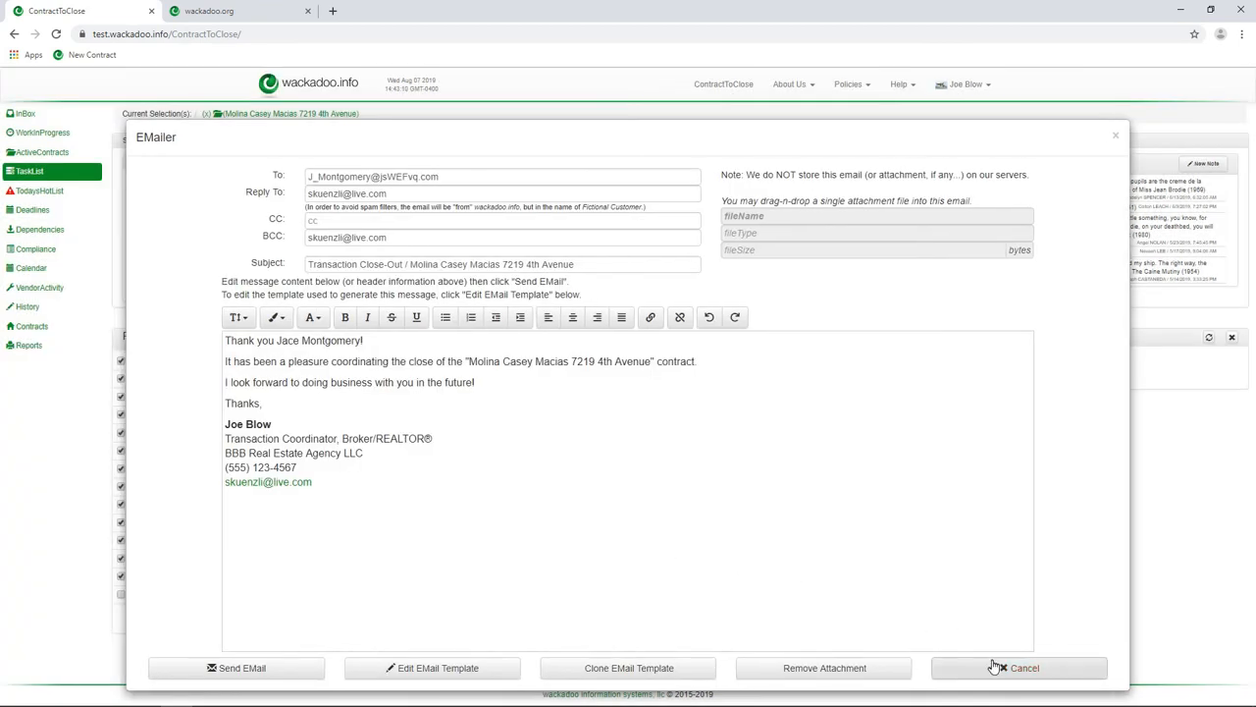
{"action": "left_click", "coordinate": [1019, 668]}
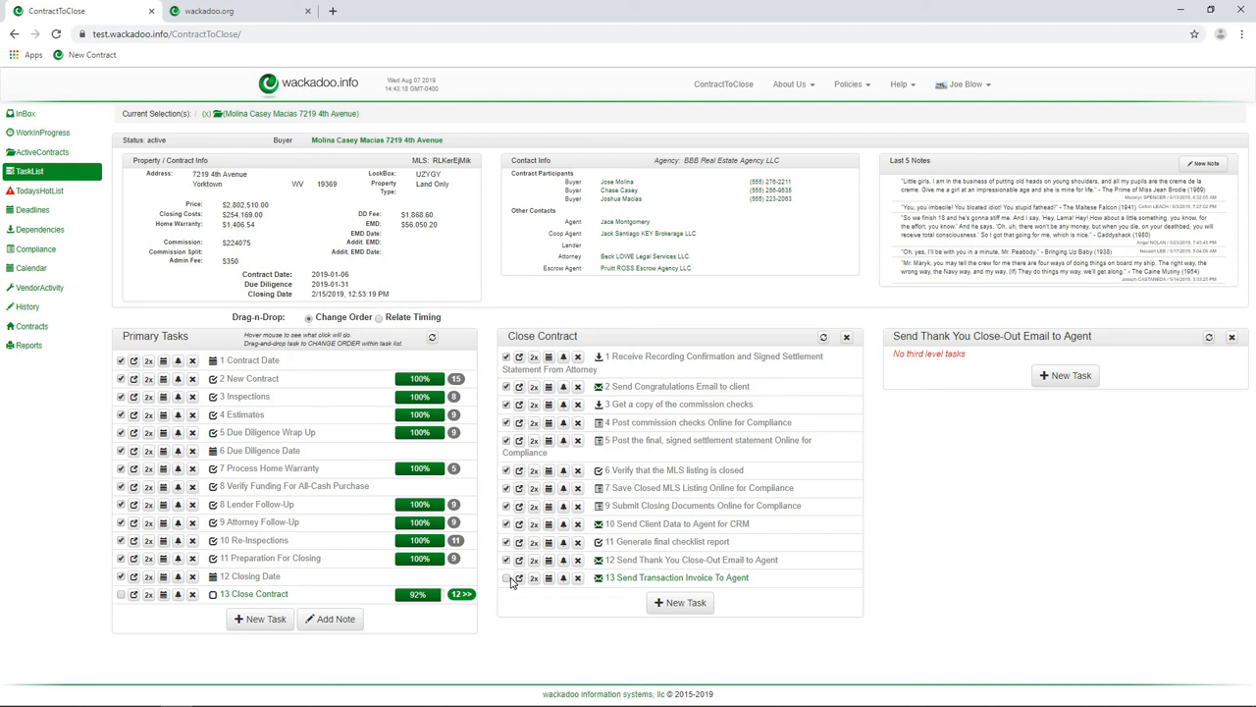
Check Send Transaction Invoice To Agent, bringing Close Contract to 100%.
{"action": "left_click", "coordinate": [507, 577]}
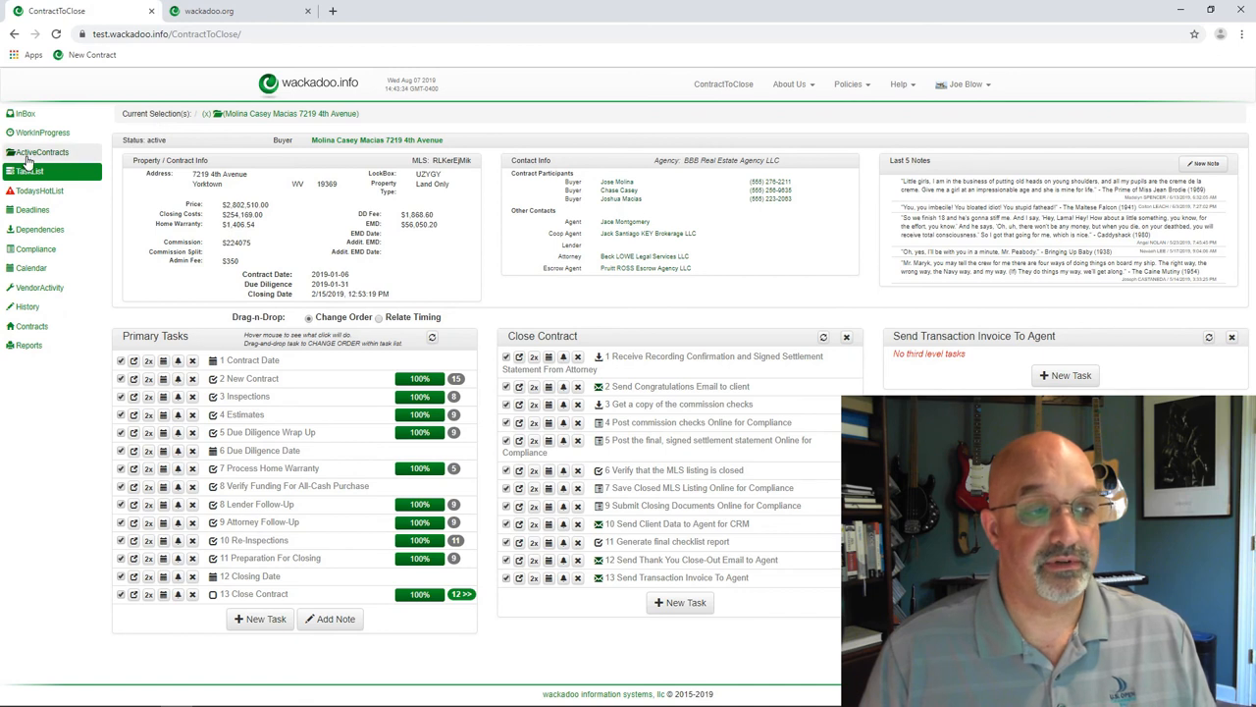
{"action": "left_click", "coordinate": [43, 152]}
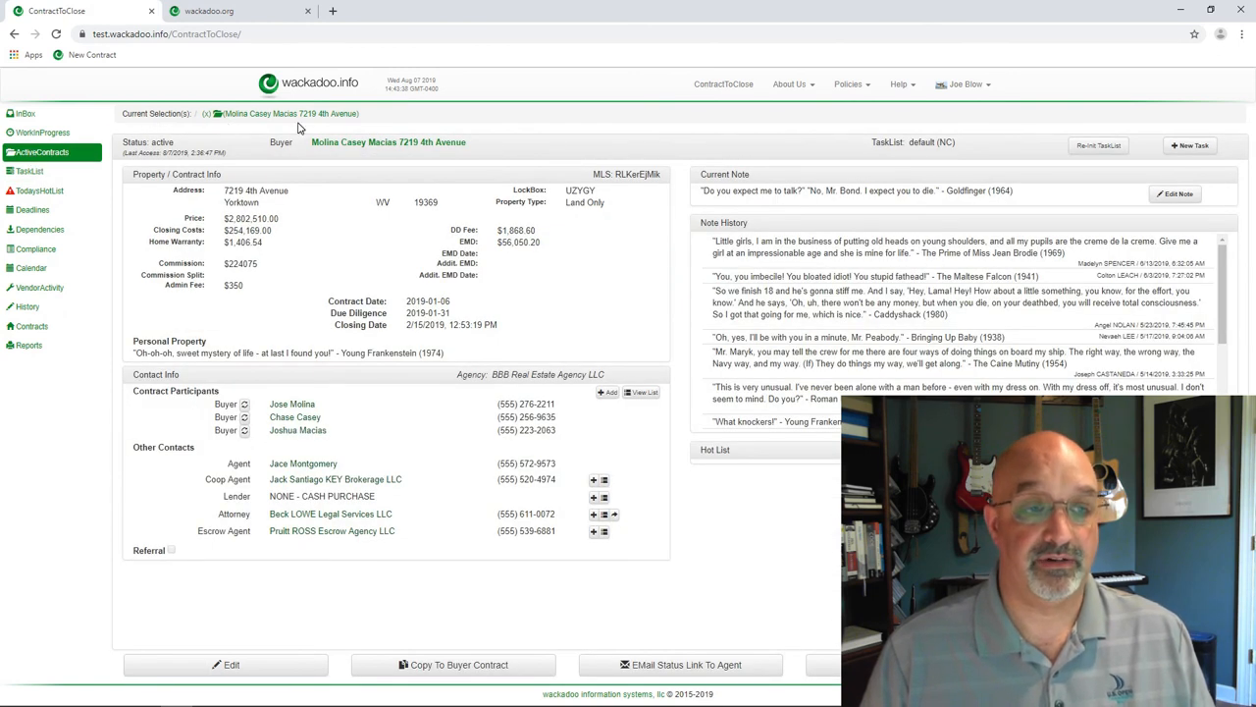
{"action": "mouse_move", "coordinate": [309, 161]}
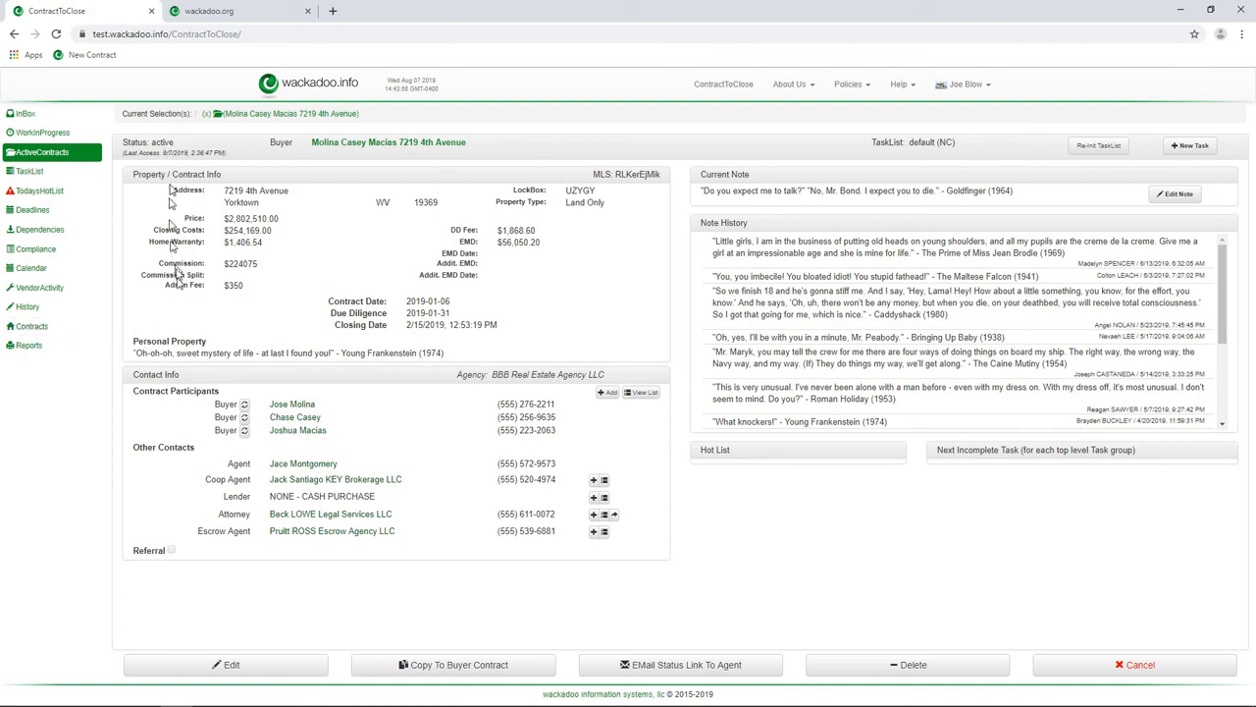
{"action": "mouse_move", "coordinate": [233, 668]}
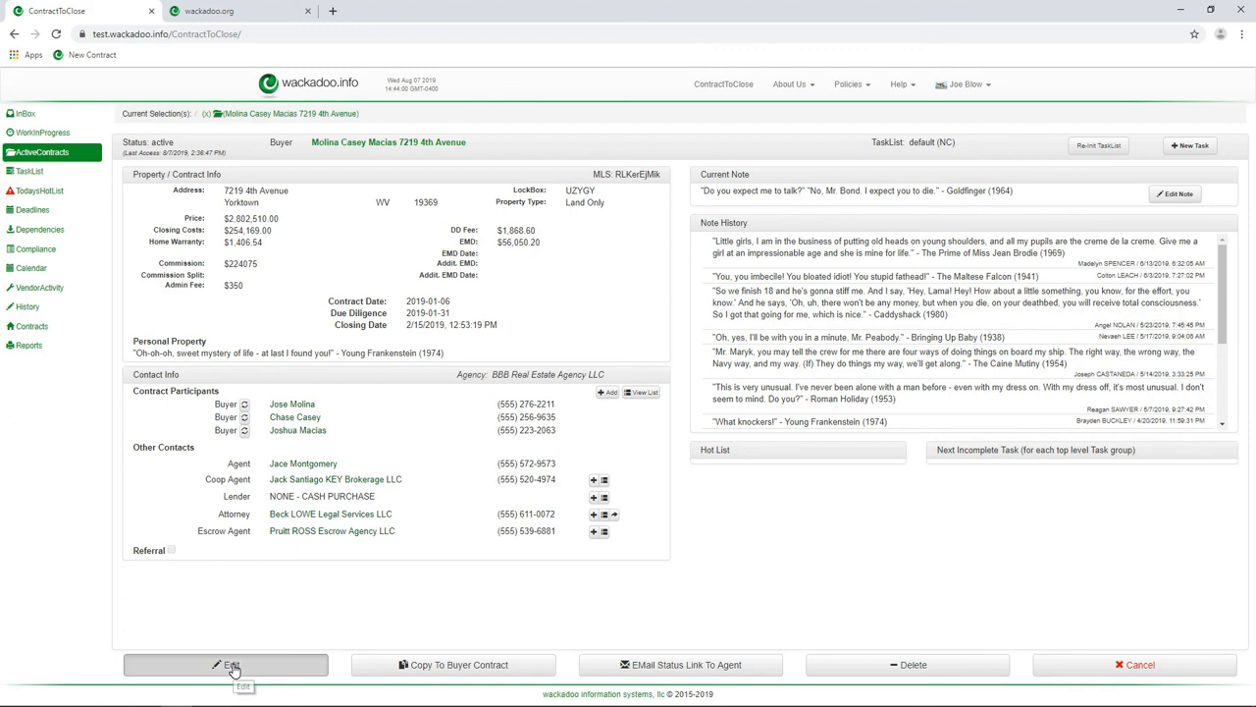
{"action": "left_click", "coordinate": [226, 665]}
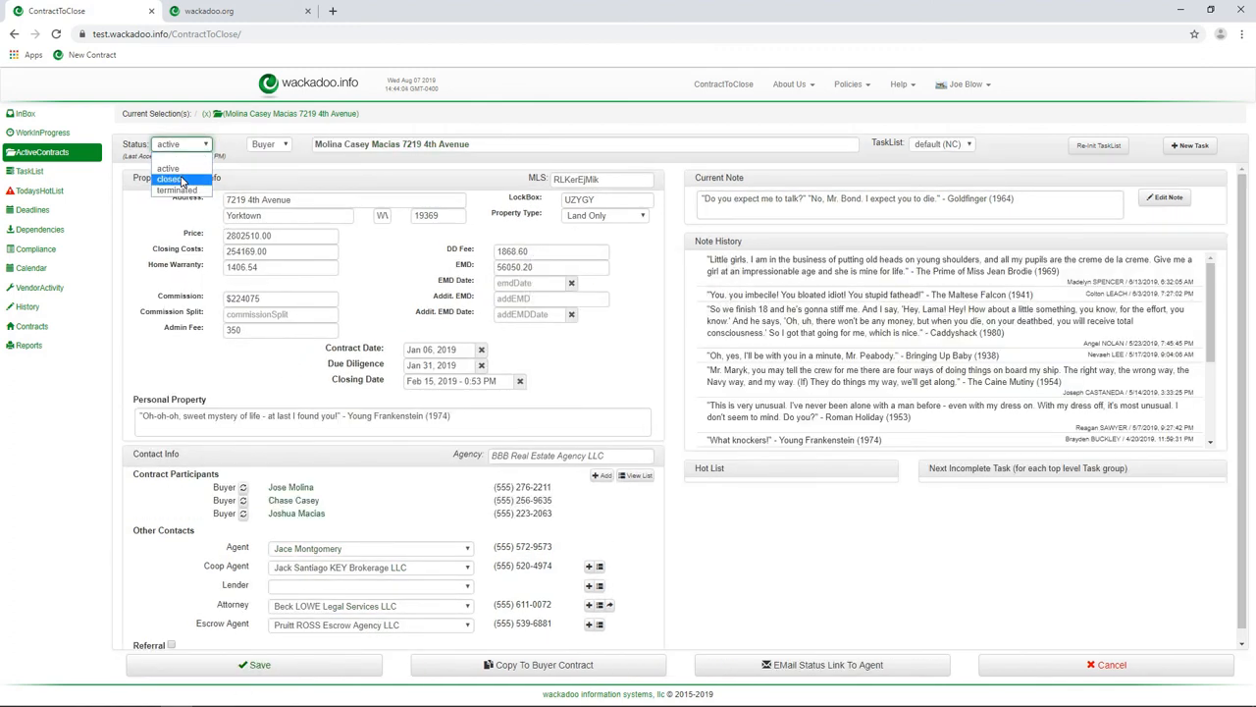
{"action": "left_click", "coordinate": [170, 179]}
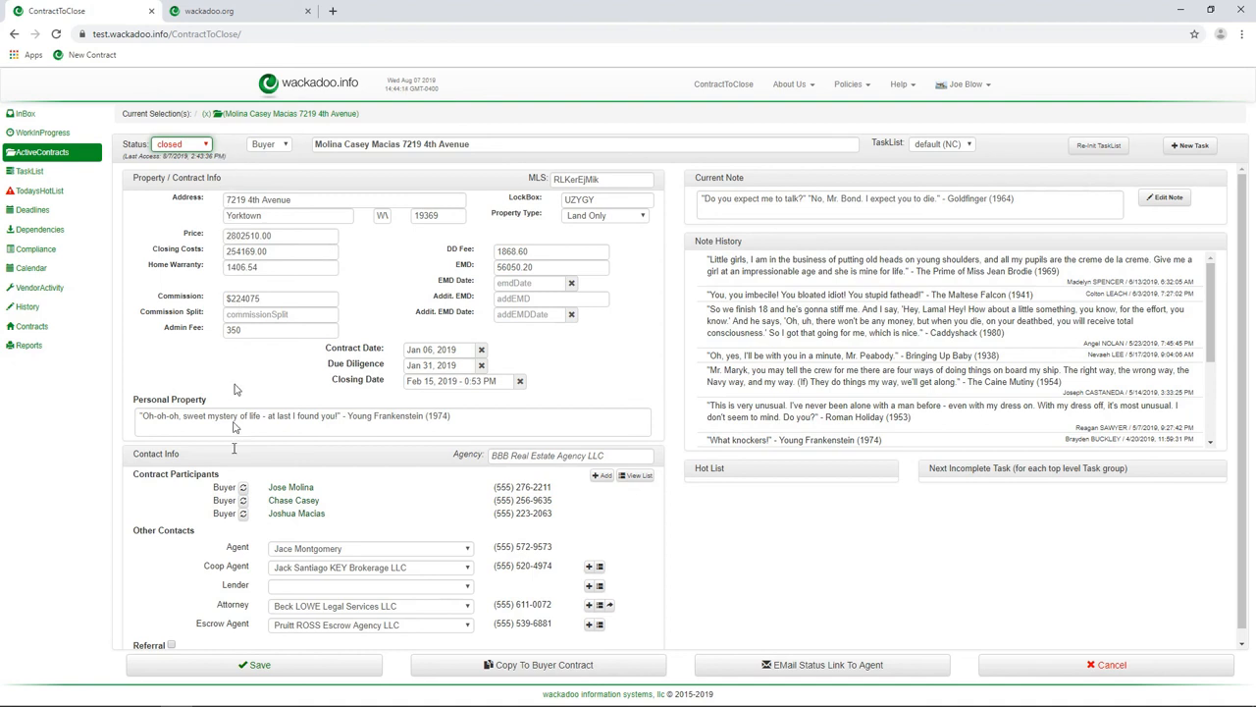
{"action": "mouse_move", "coordinate": [278, 665]}
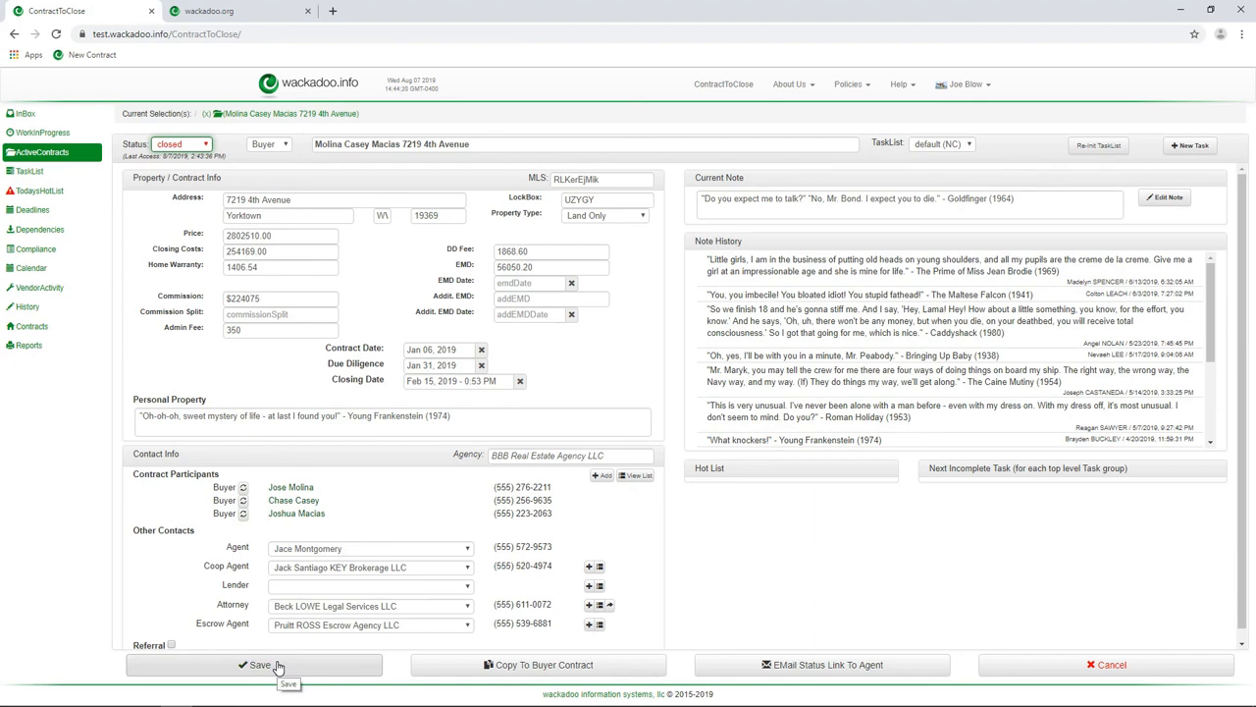
{"action": "left_click", "coordinate": [259, 664]}
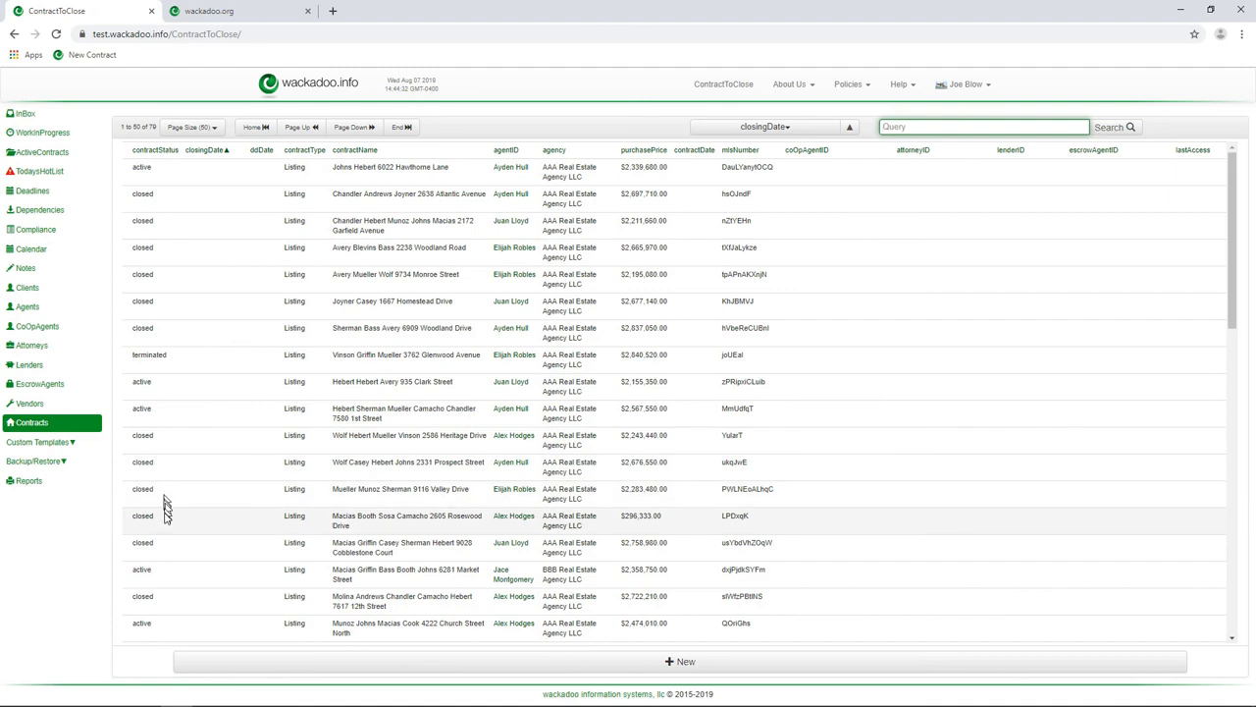
{"action": "mouse_move", "coordinate": [152, 368]}
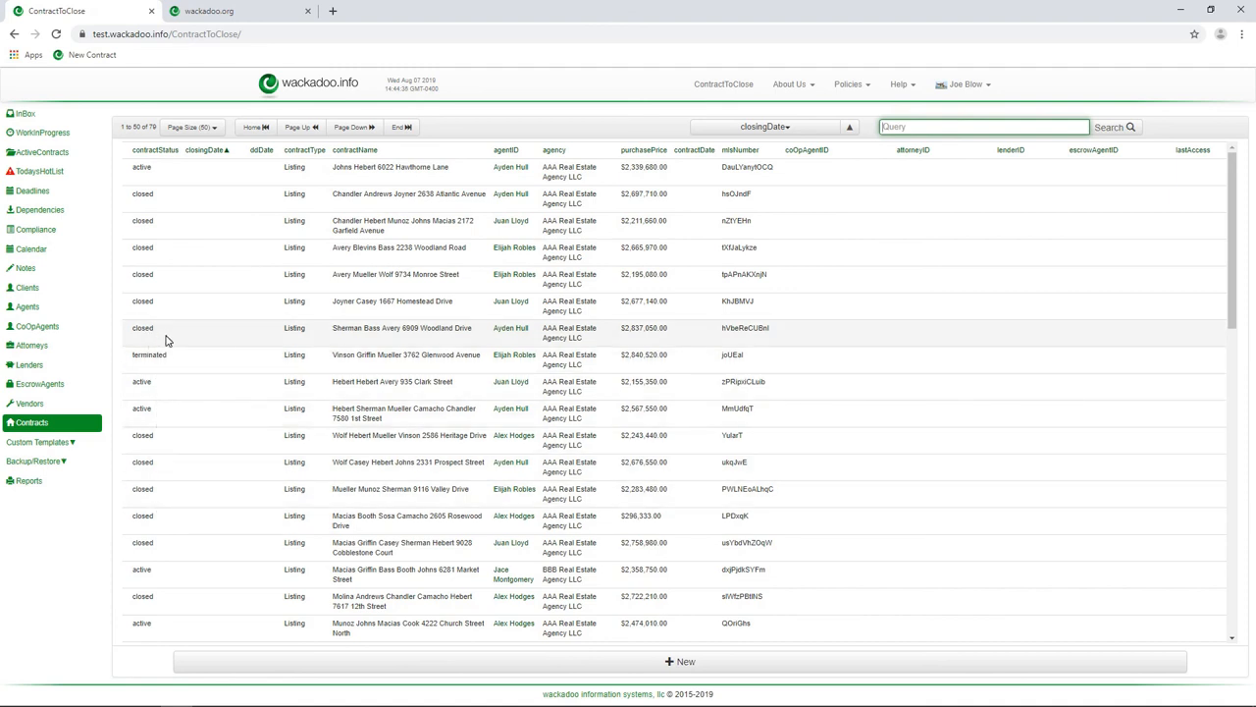
Show the Active Contracts list and confirm it has zero entries.
{"action": "left_click", "coordinate": [43, 151]}
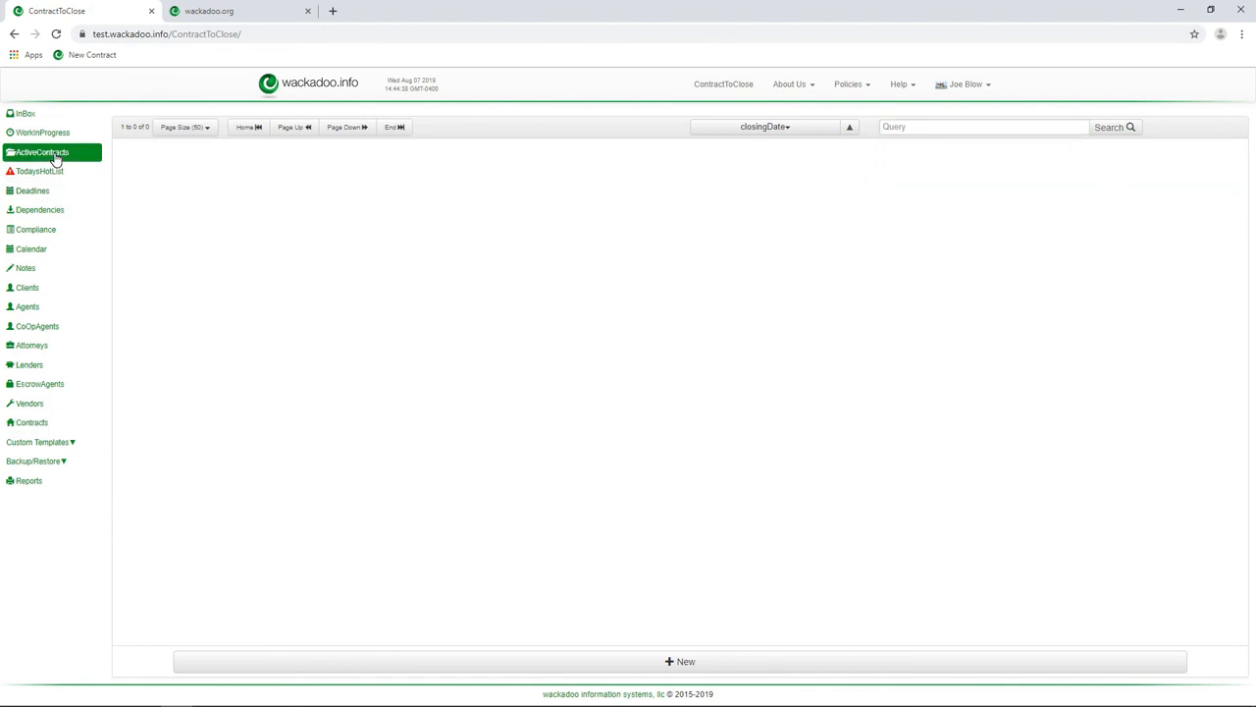